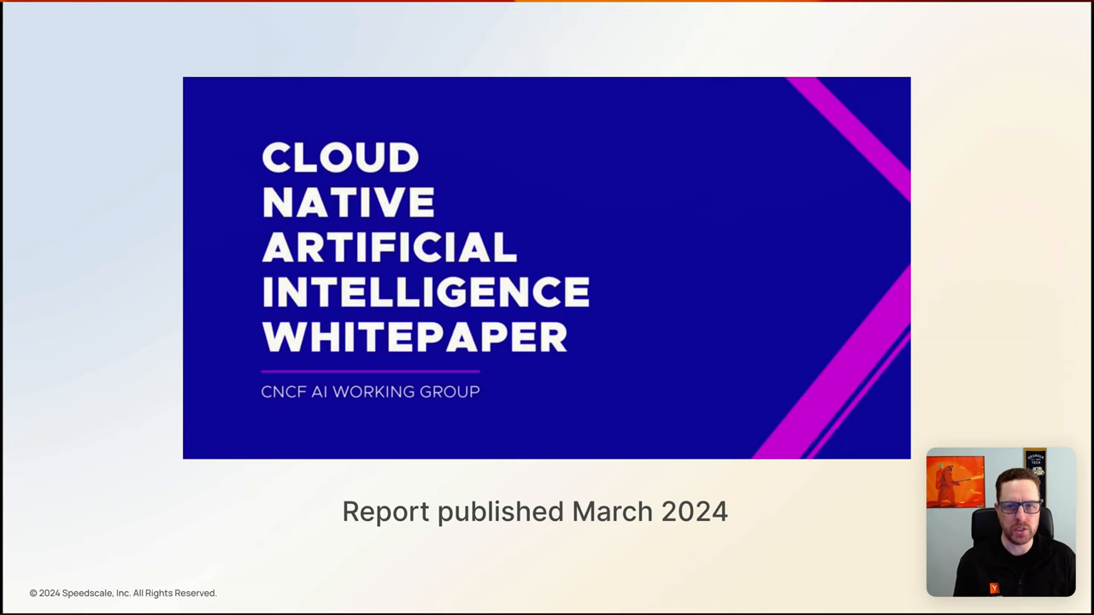
# Advance the deck past the Model Serving slide to the Observability challenge slide.
pyautogui.press('Right')
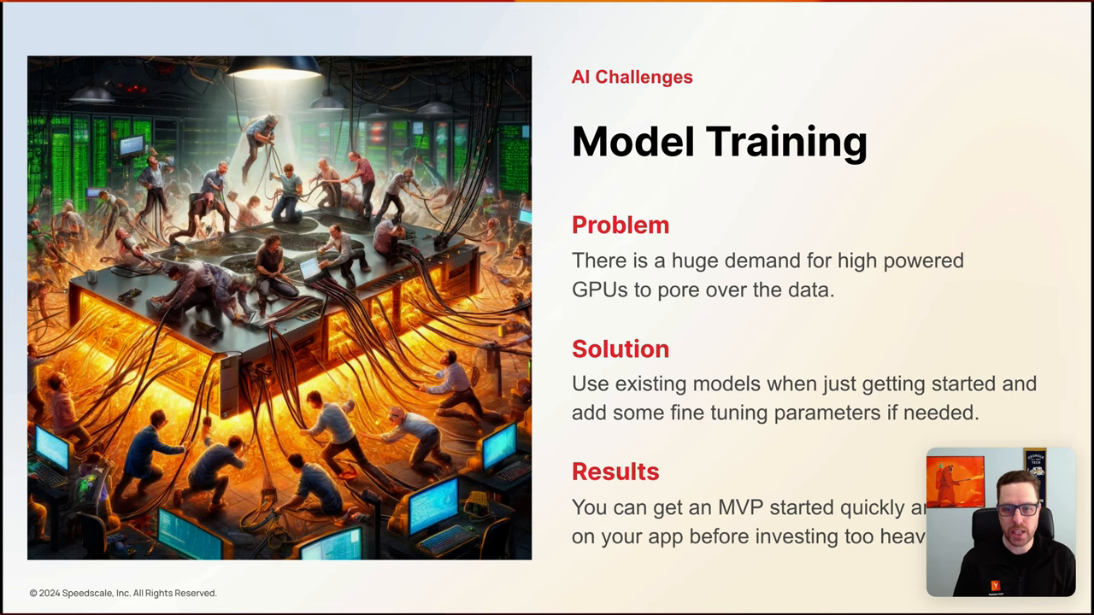
pyautogui.press('Right')
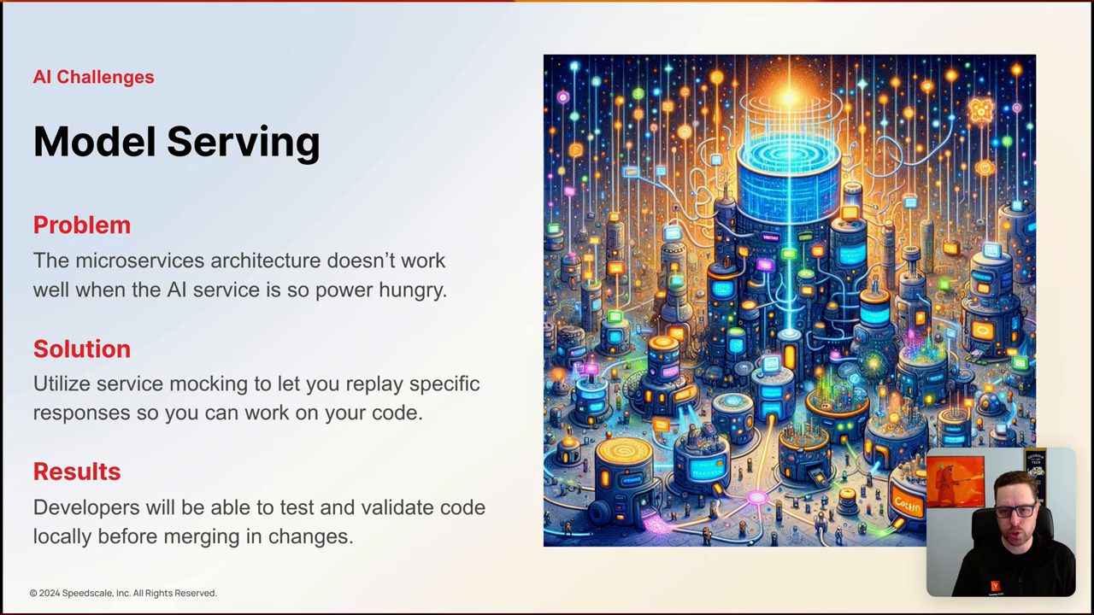
pyautogui.press('Right')
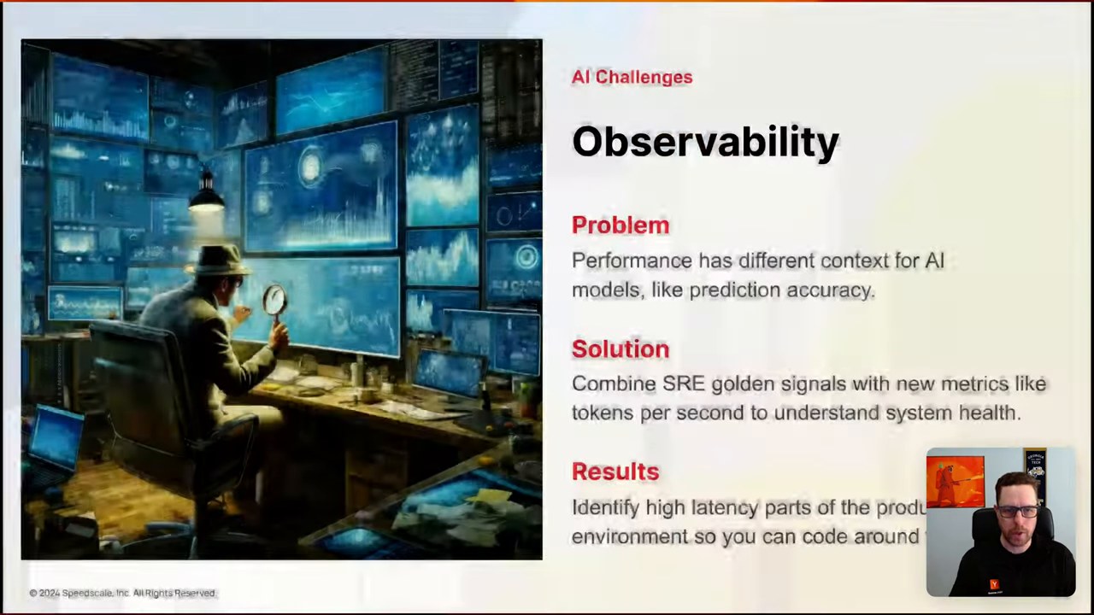
pyautogui.click(368, 14)
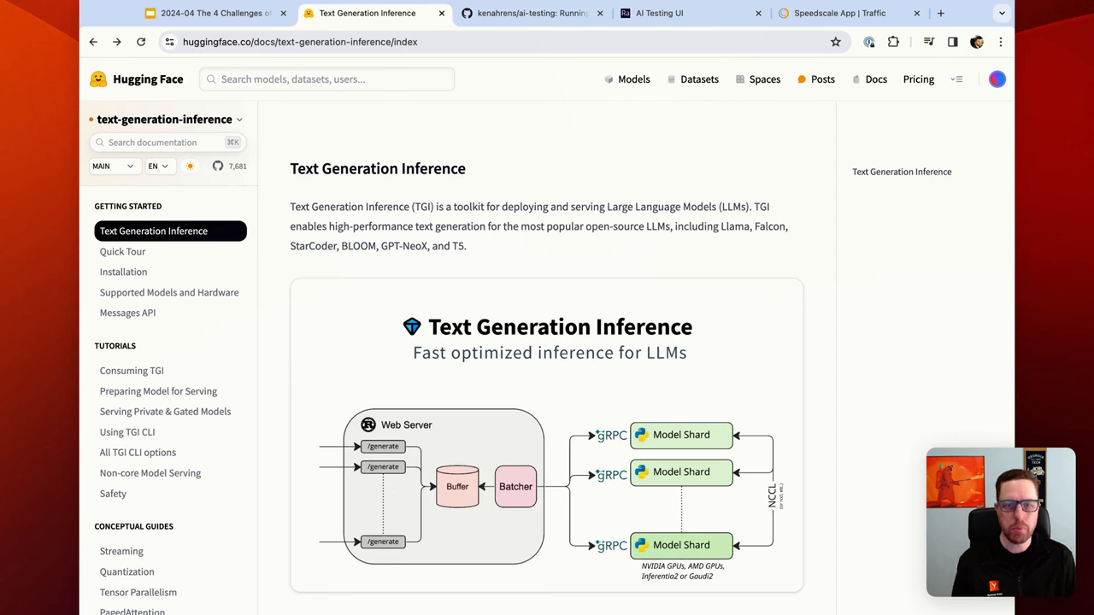
pyautogui.moveTo(291, 169)
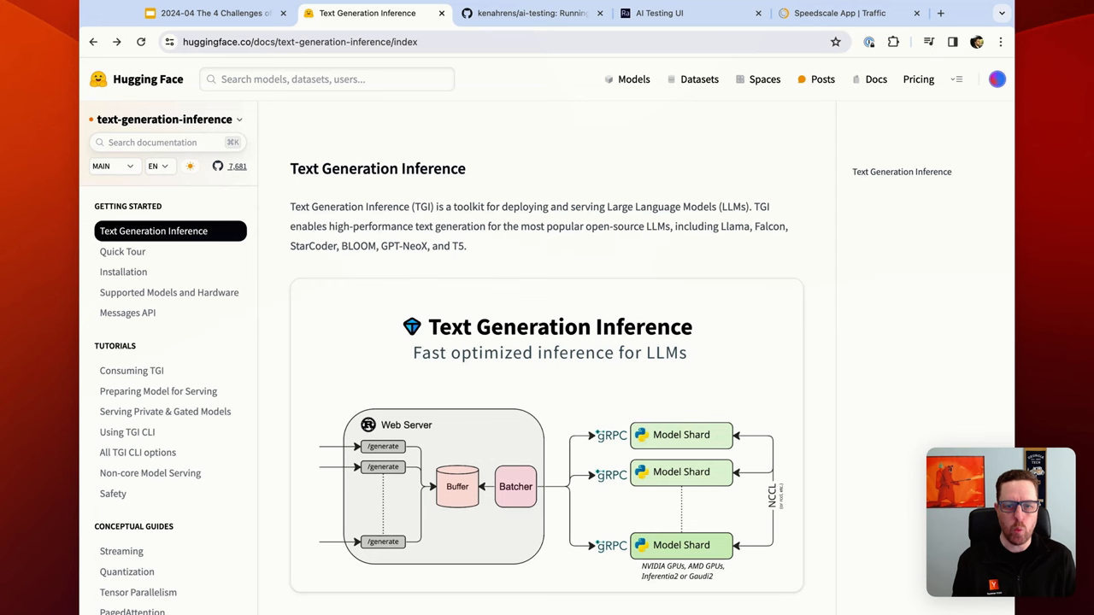
# Review the TGI feature list, then go to the Supported Models and Hardware page.
pyautogui.scroll(-3)
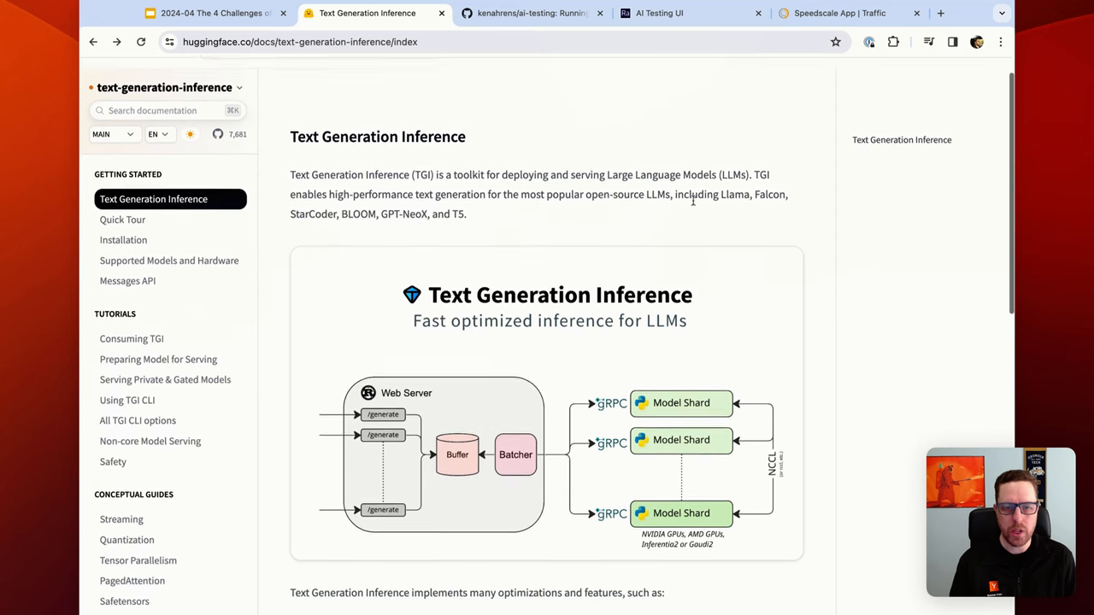
pyautogui.scroll(-3)
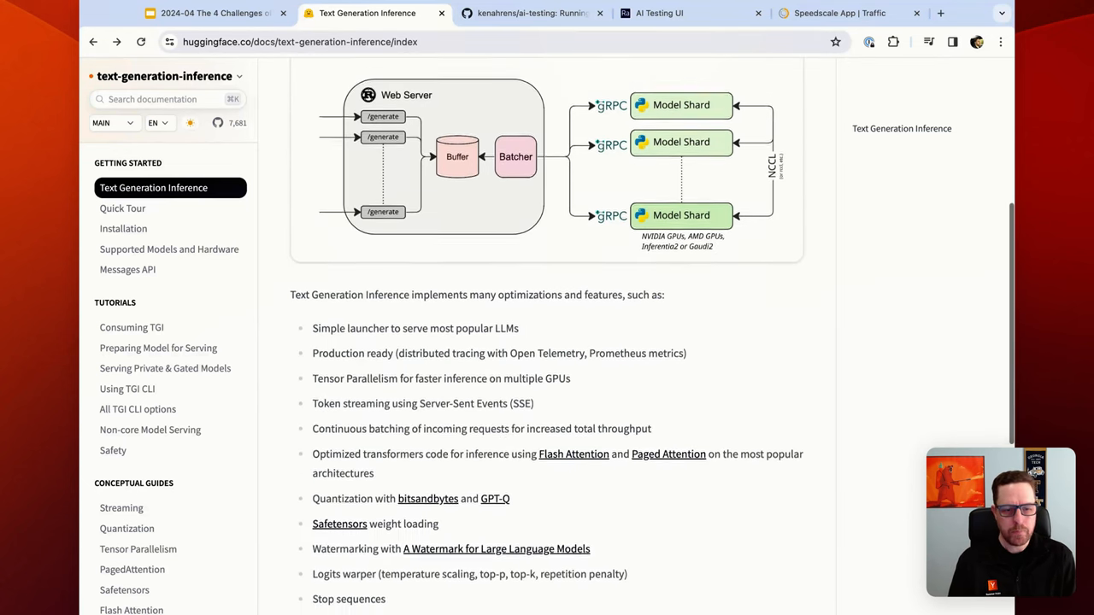
pyautogui.scroll(-3)
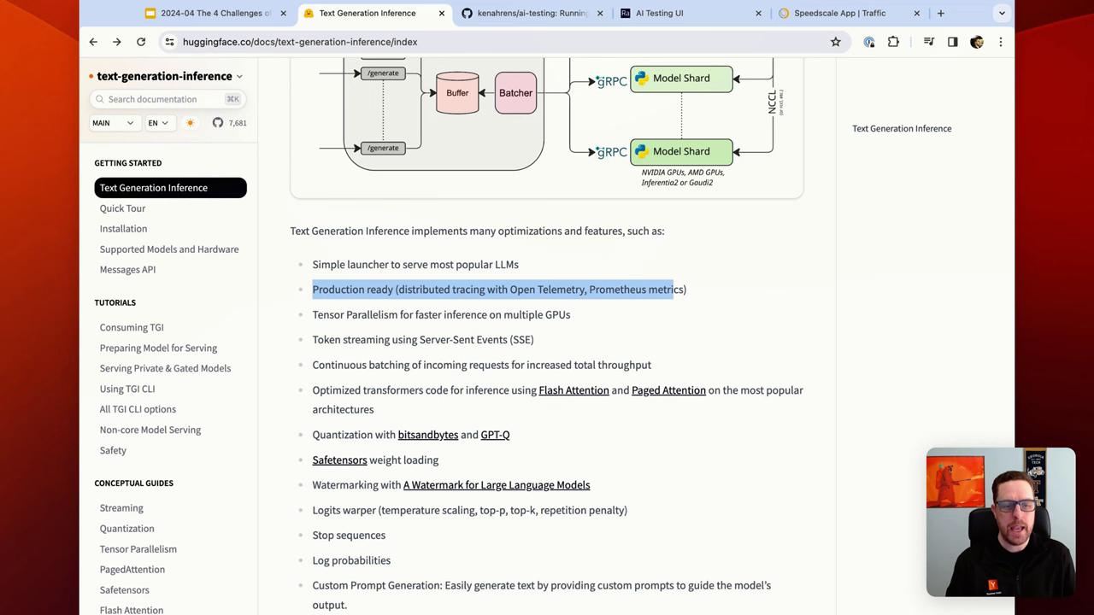
pyautogui.click(585, 351)
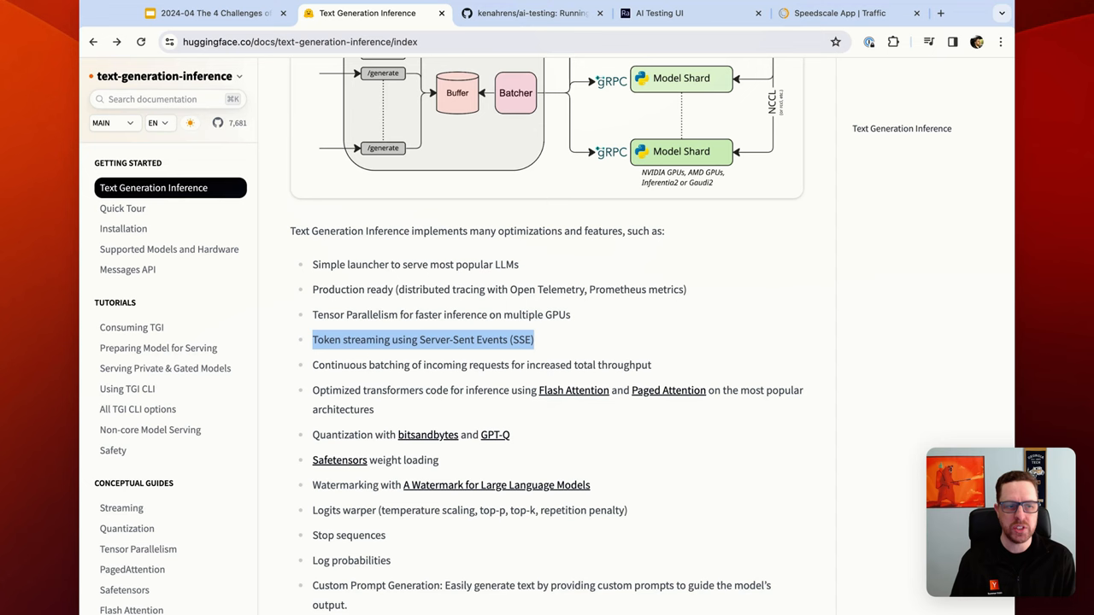
pyautogui.click(275, 243)
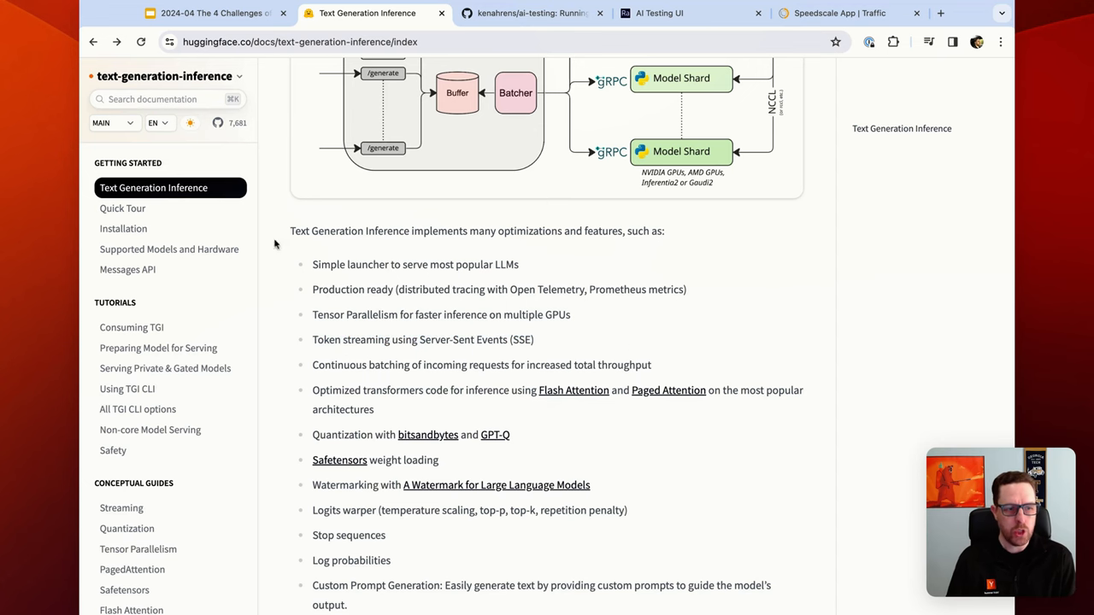
pyautogui.click(167, 249)
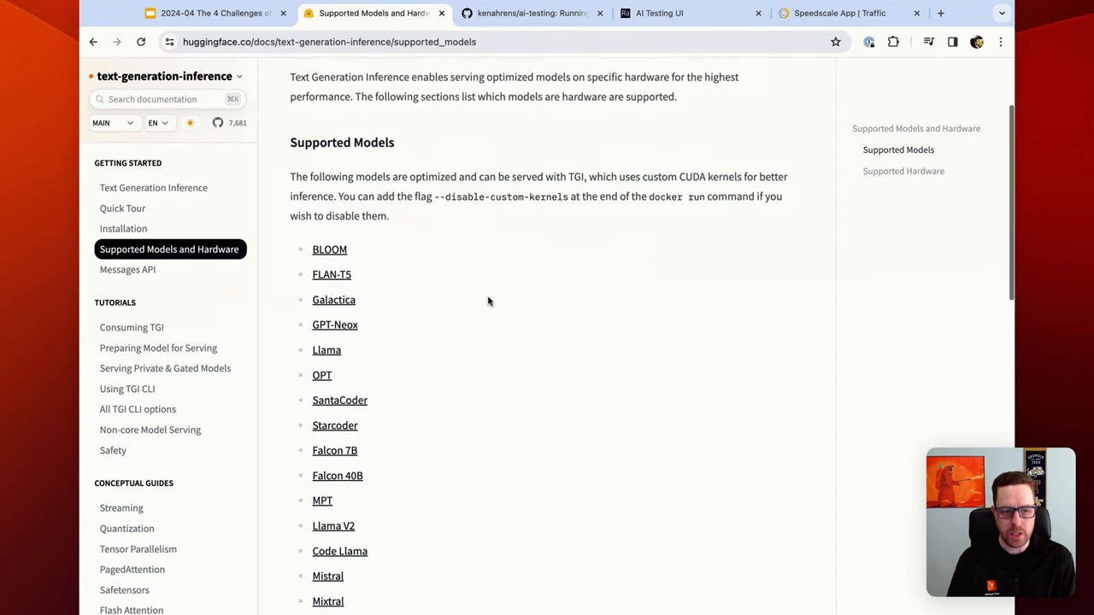
# Scroll the Supported Models list down to the Phi, Idefics and Llava-next entries.
pyautogui.scroll(-3)
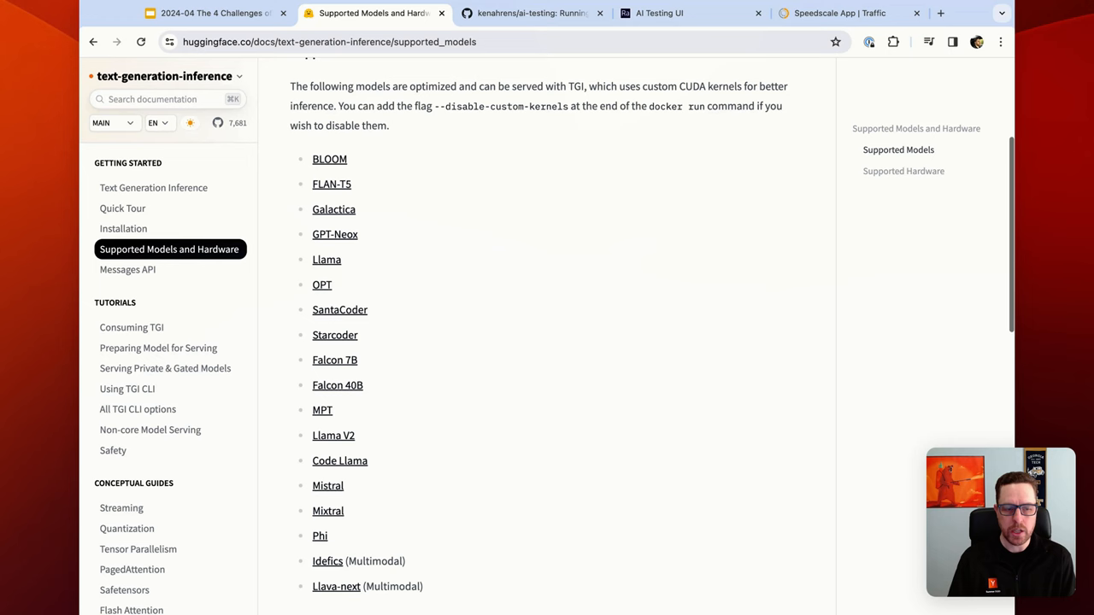
pyautogui.scroll(-3)
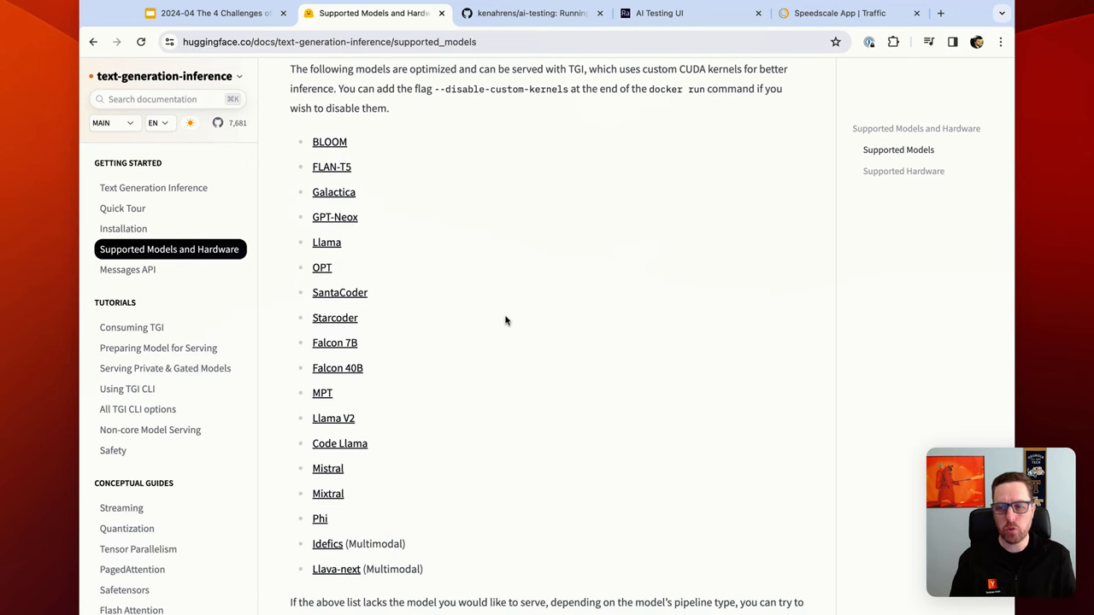
pyautogui.moveTo(408, 501)
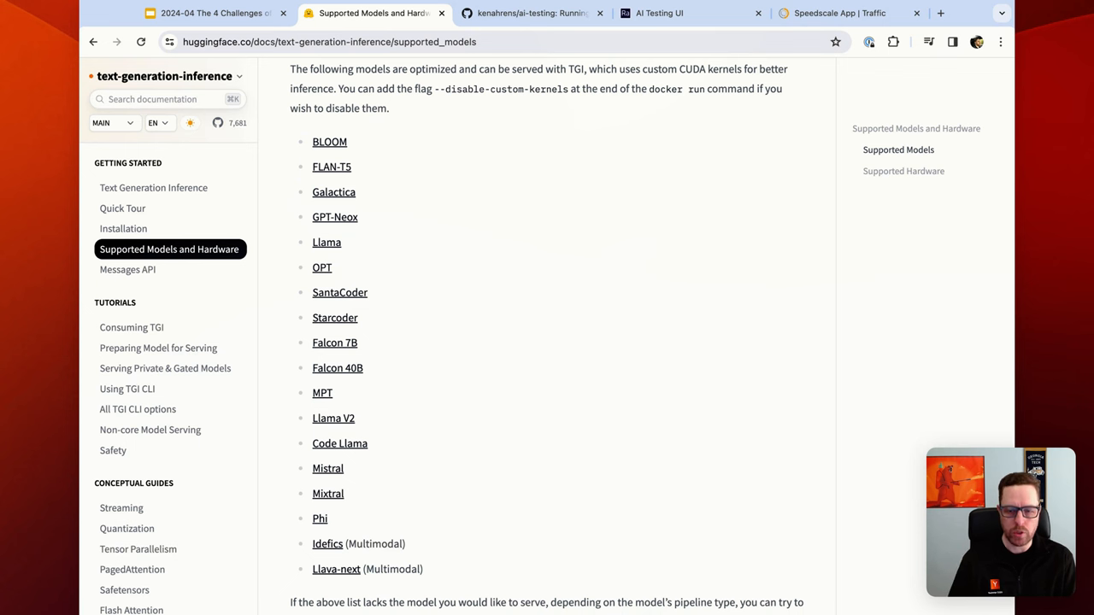
pyautogui.moveTo(161, 260)
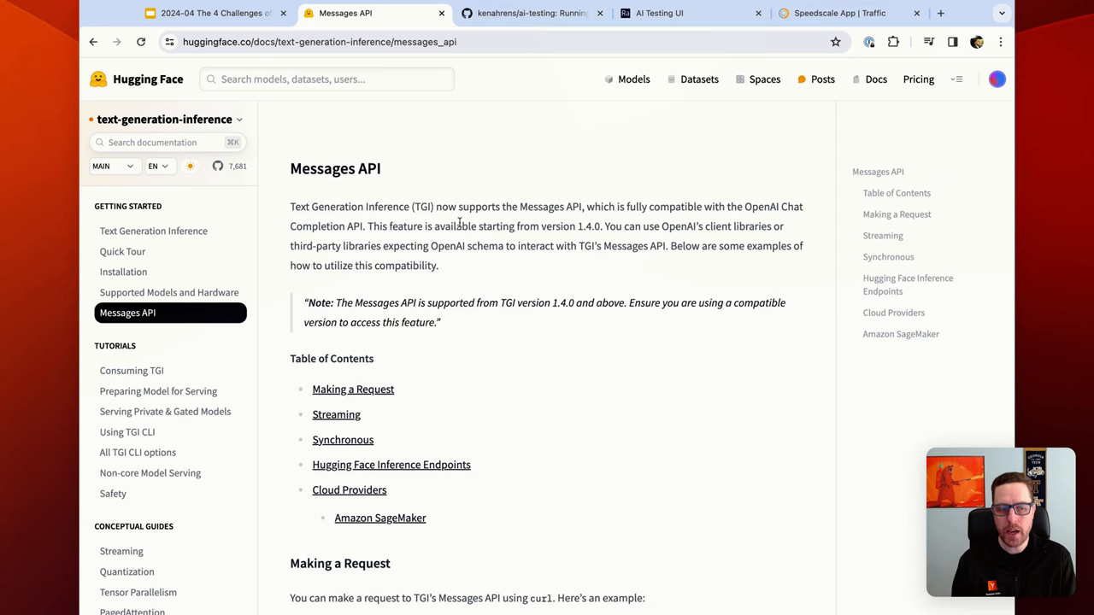
pyautogui.moveTo(567, 272)
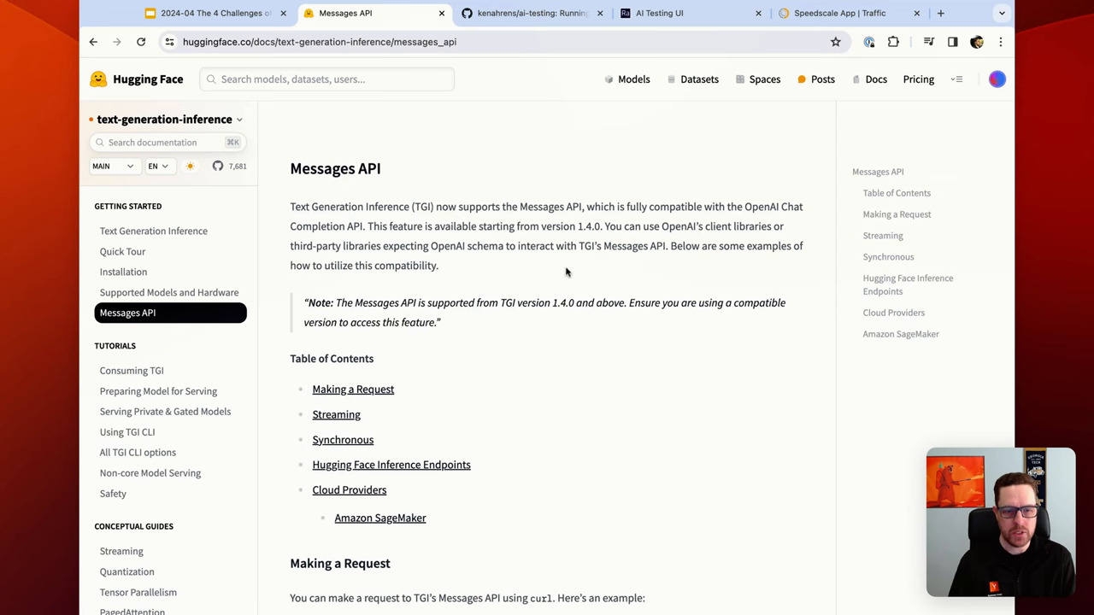
# Highlight the /v1/chat/completions endpoint in the Messages API docs, then switch to the ai-testing GitHub repo.
pyautogui.scroll(-3)
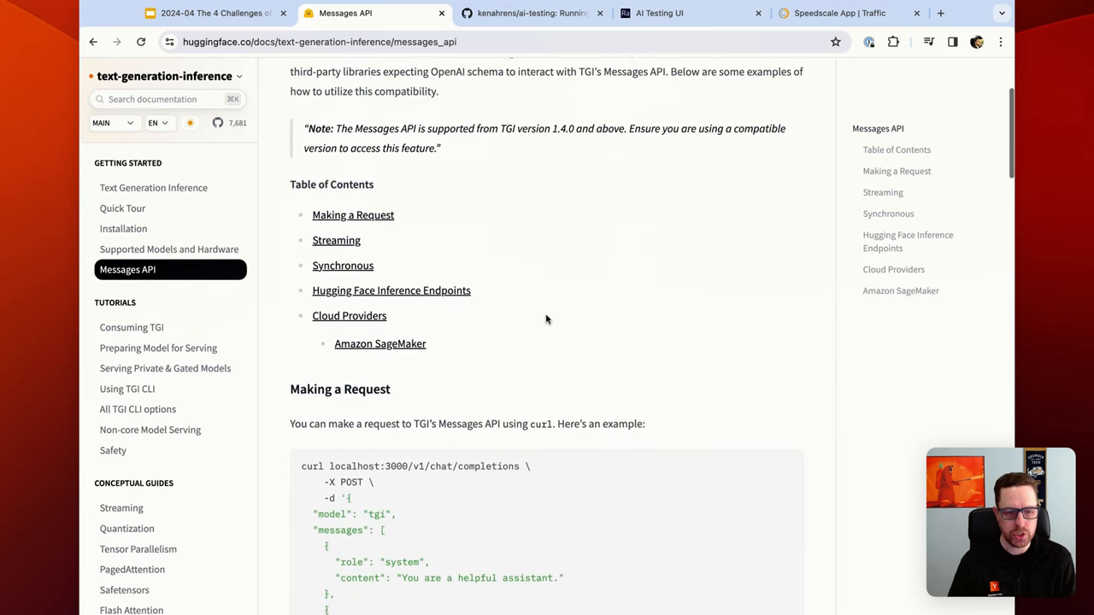
pyautogui.scroll(-3)
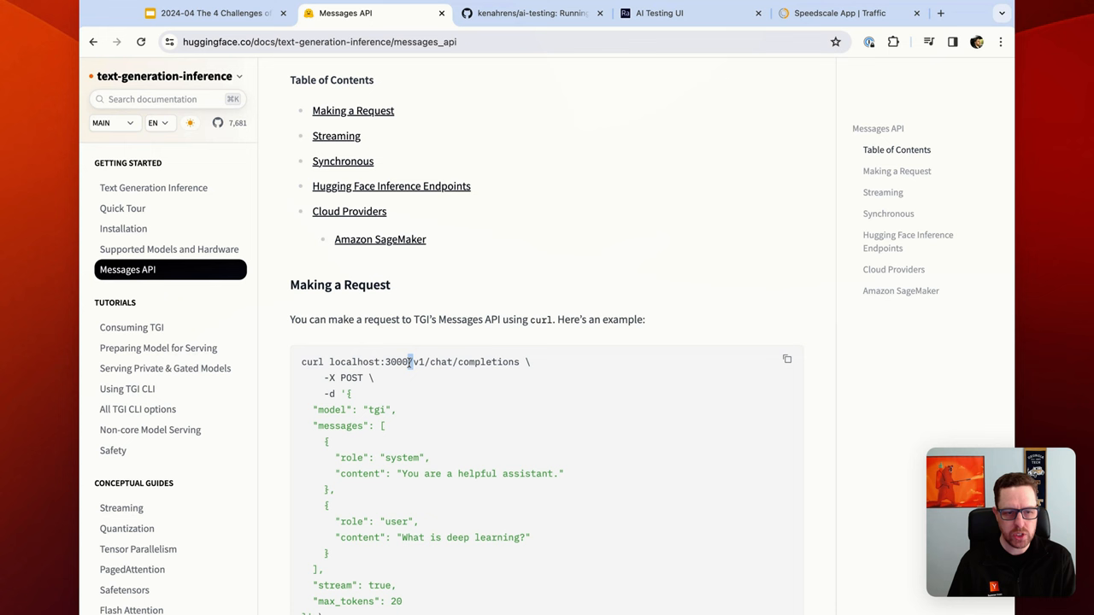
pyautogui.moveTo(410, 362); pyautogui.dragTo(519, 362)
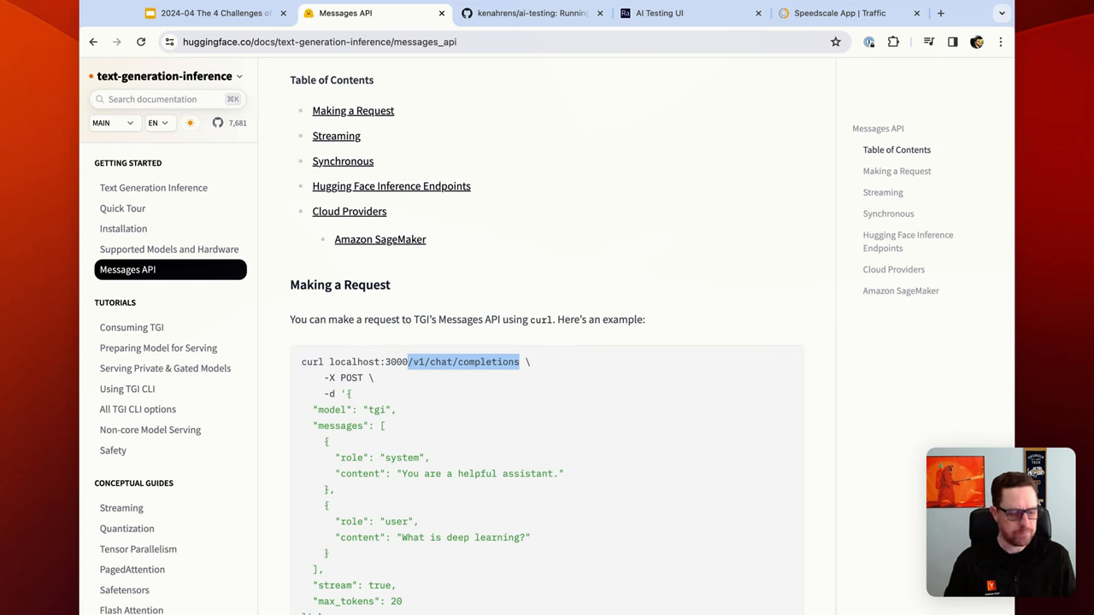
pyautogui.moveTo(613, 270)
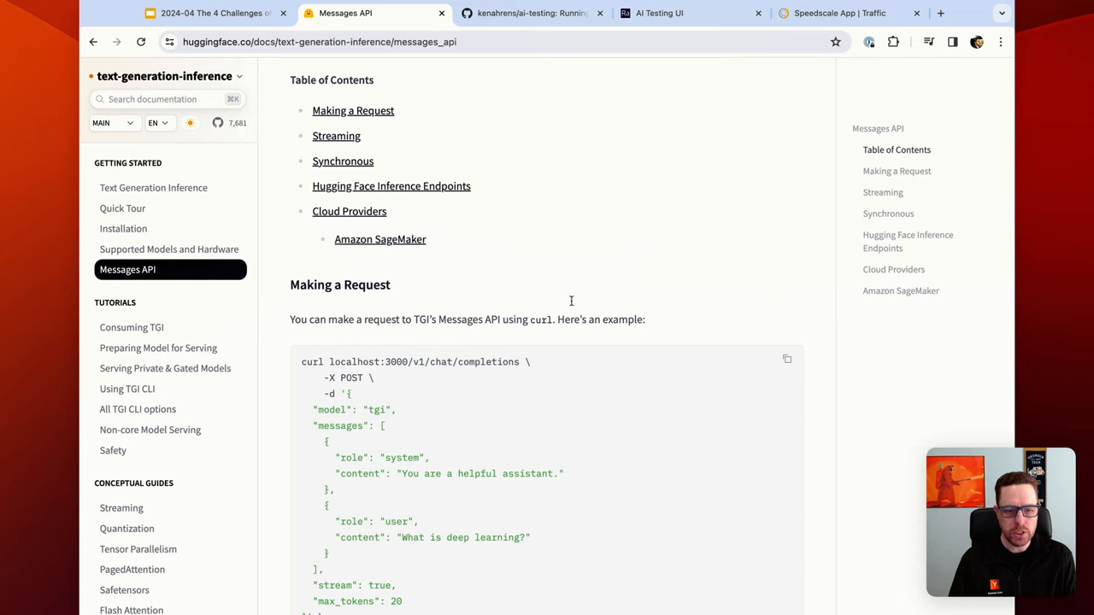
pyautogui.scroll(-3)
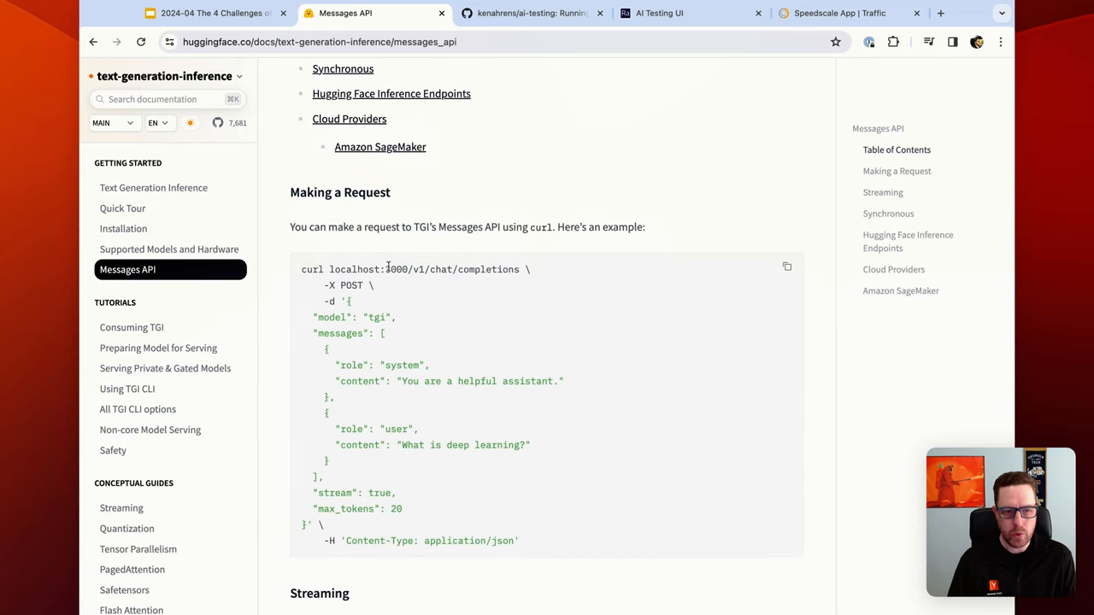
pyautogui.scroll(-3)
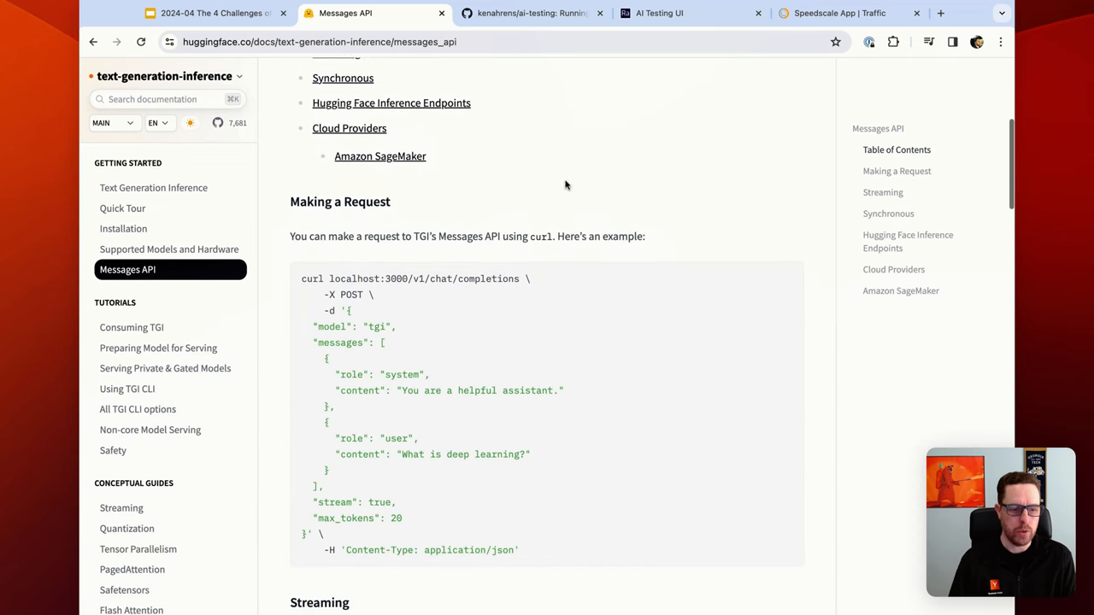
pyautogui.scroll(3)
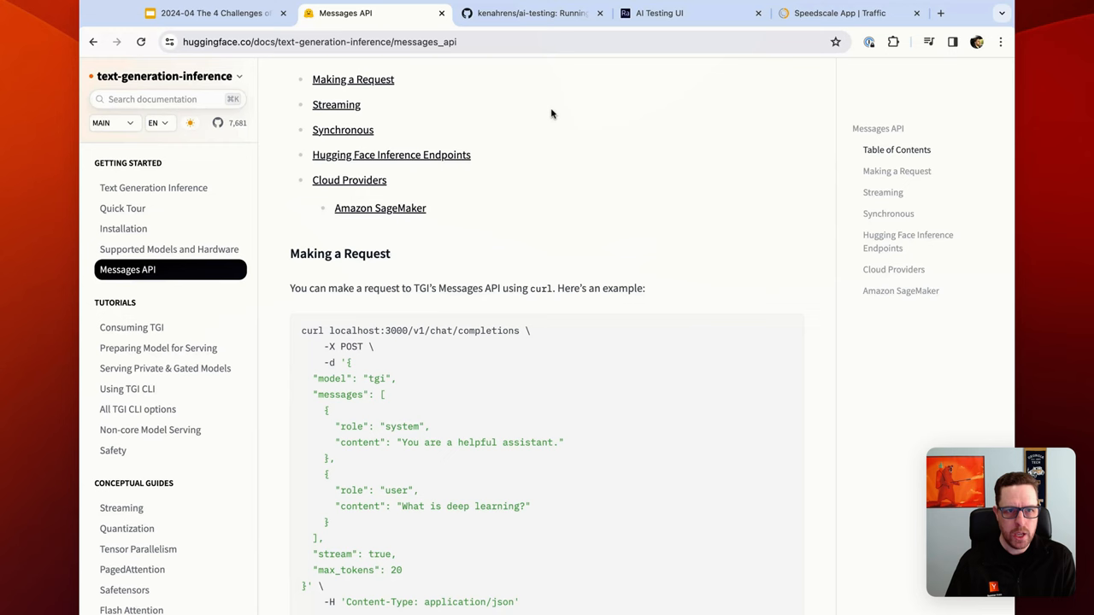
pyautogui.click(529, 14)
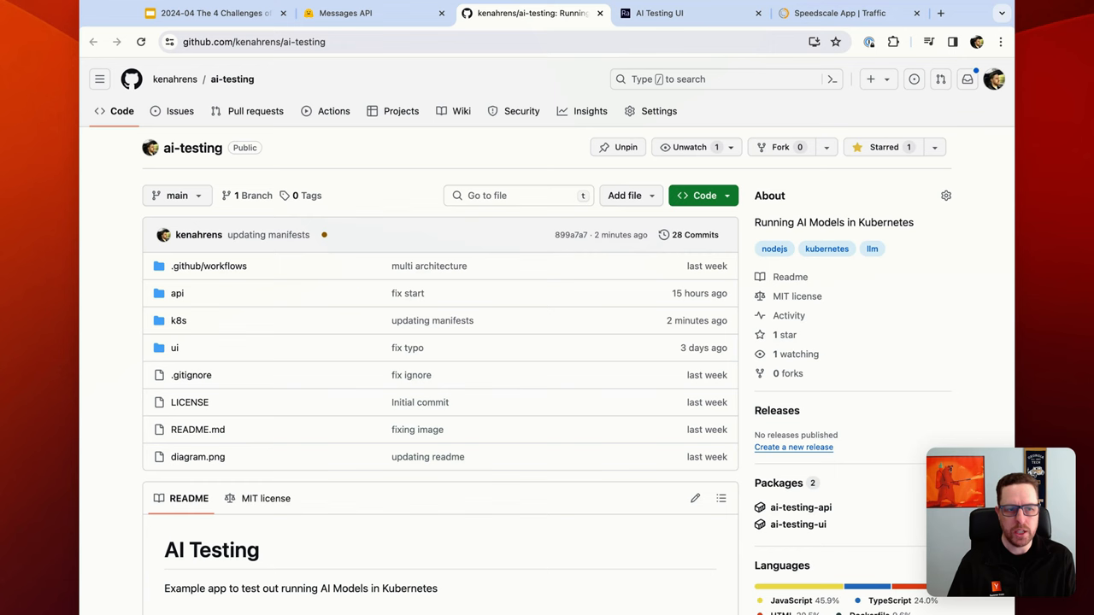
# View the README's Architecture diagram, then go into the k8s manifests folder.
pyautogui.scroll(-3)
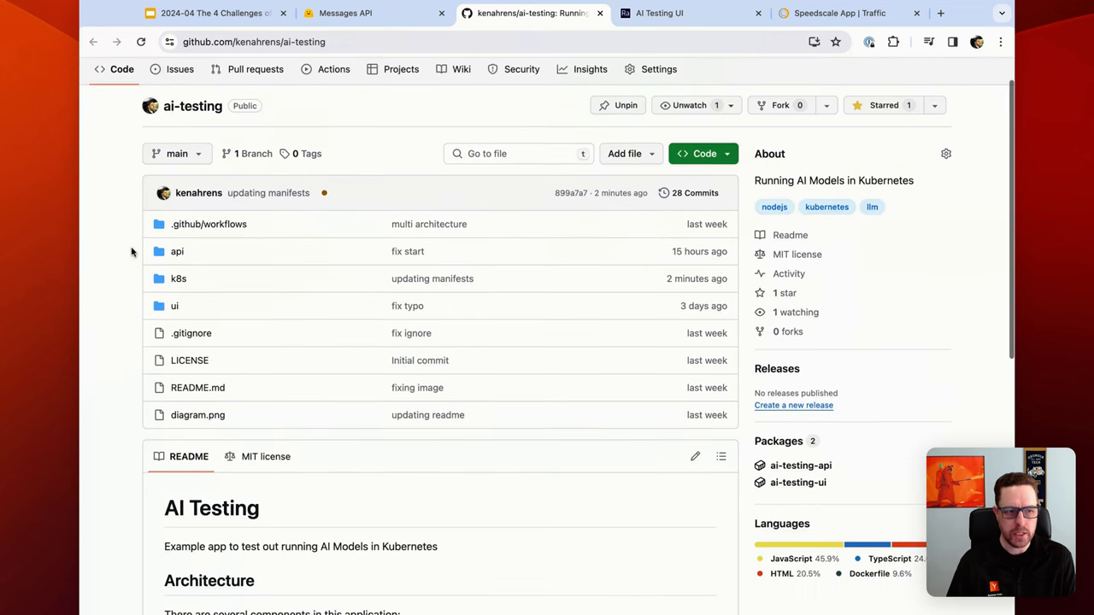
pyautogui.scroll(-3)
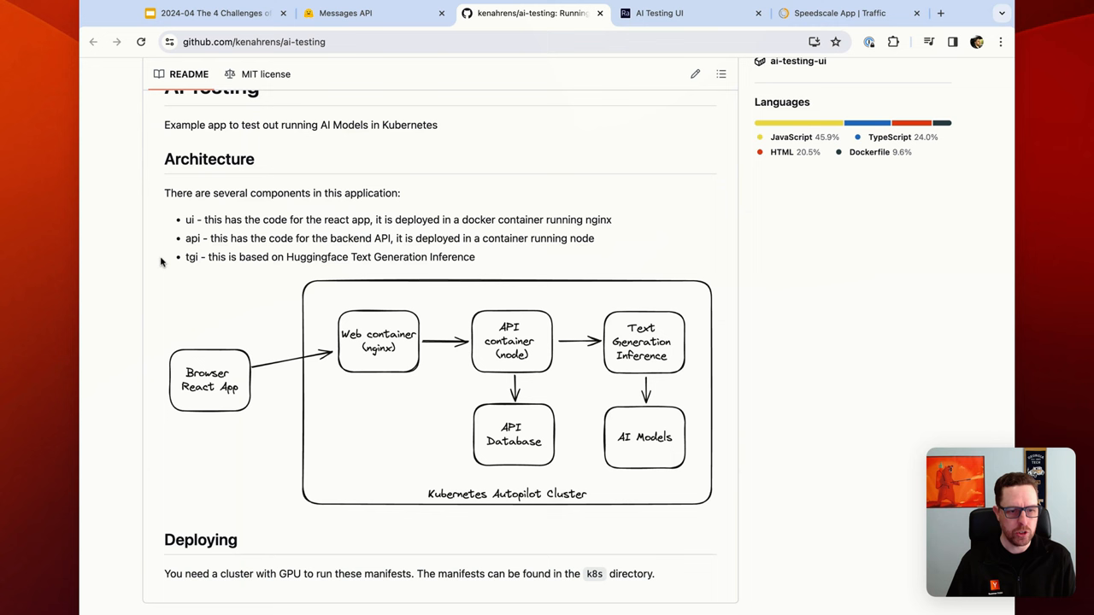
pyautogui.moveTo(380, 344)
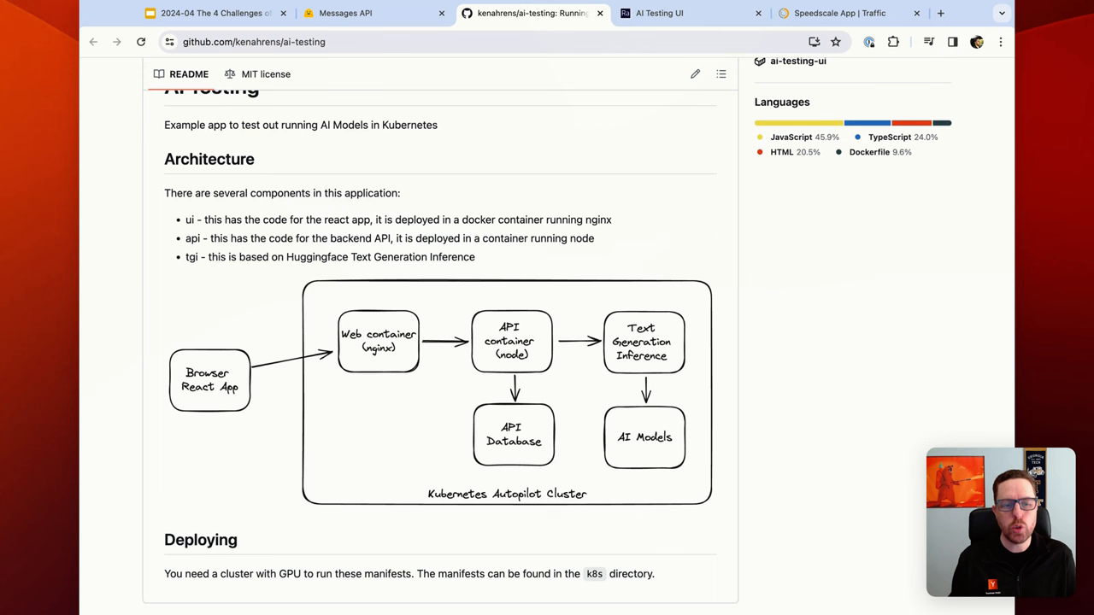
pyautogui.moveTo(374, 304)
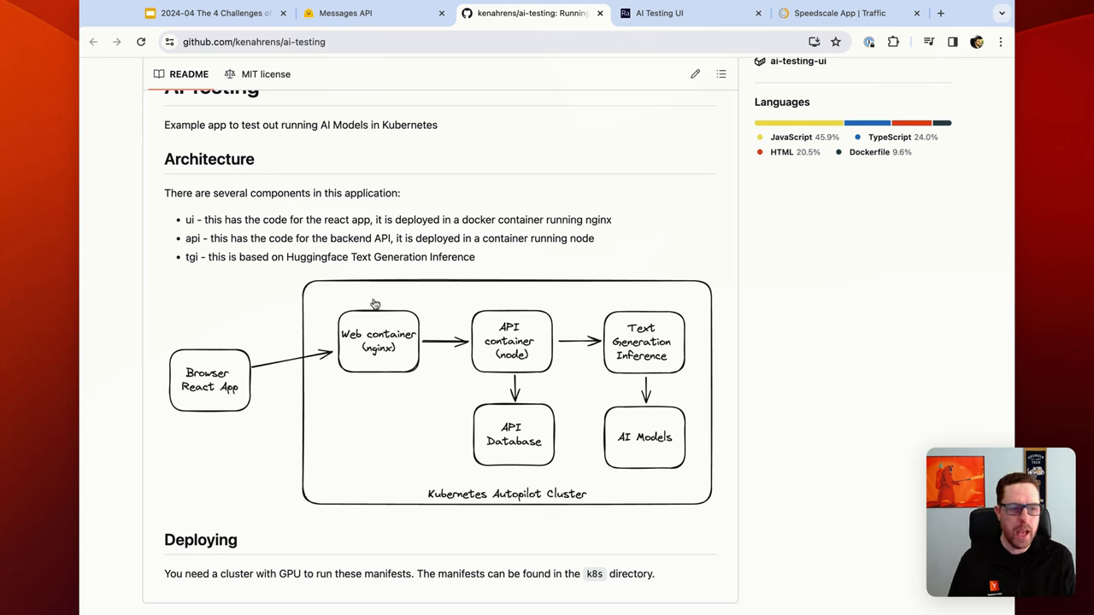
pyautogui.moveTo(390, 354)
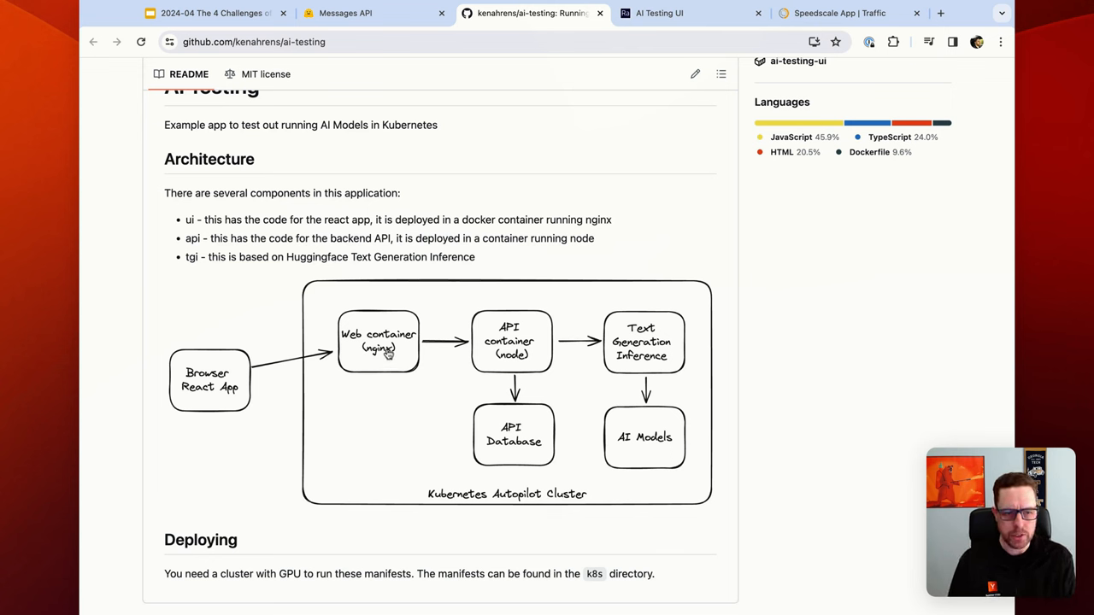
pyautogui.moveTo(554, 348)
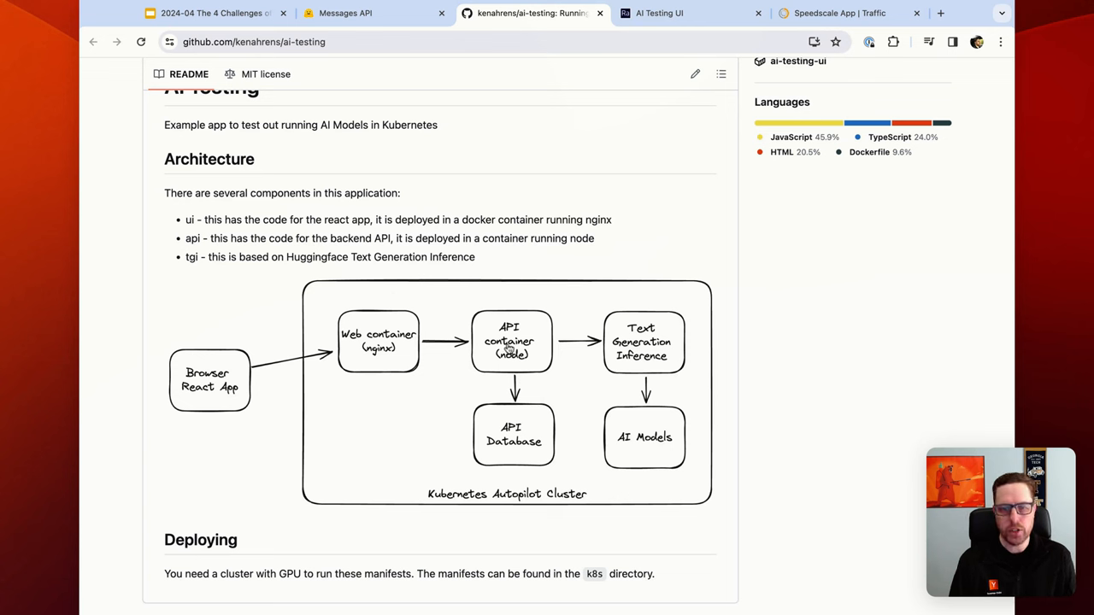
pyautogui.moveTo(509, 349)
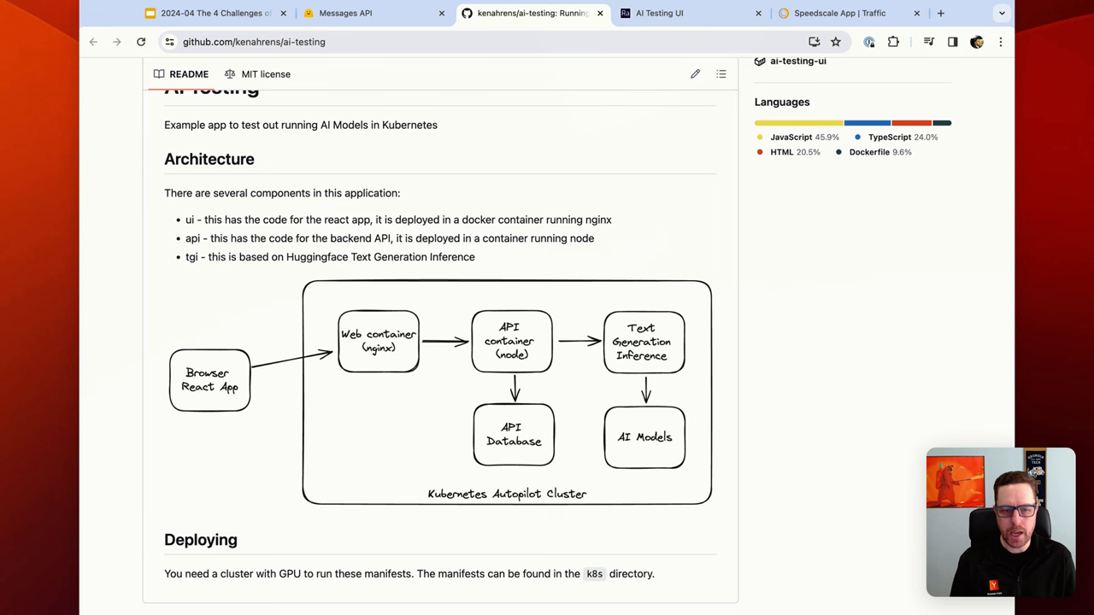
pyautogui.moveTo(636, 350)
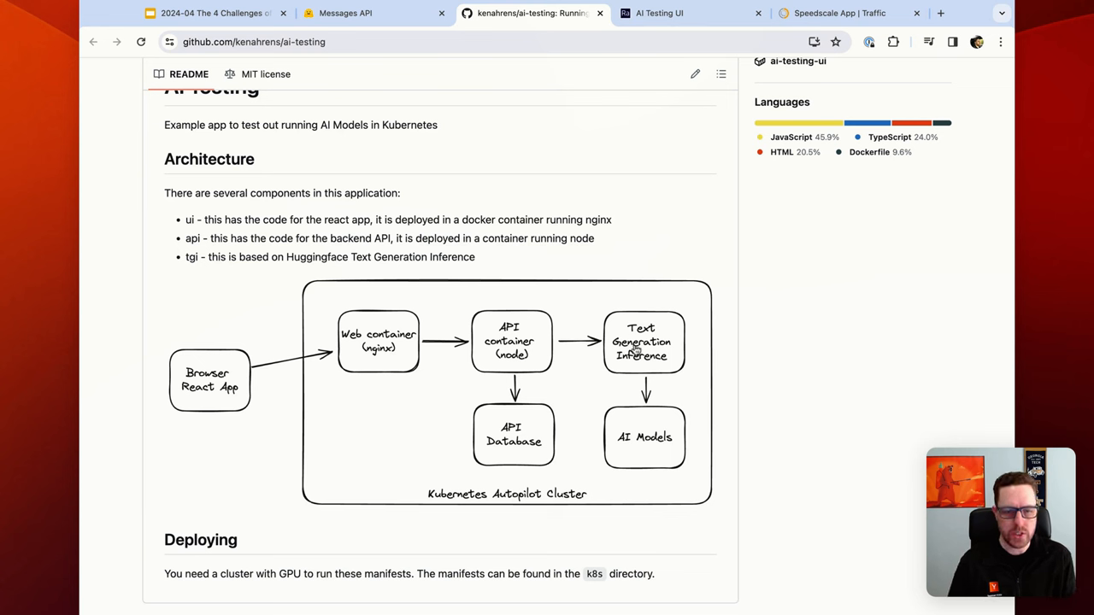
pyautogui.moveTo(530, 358)
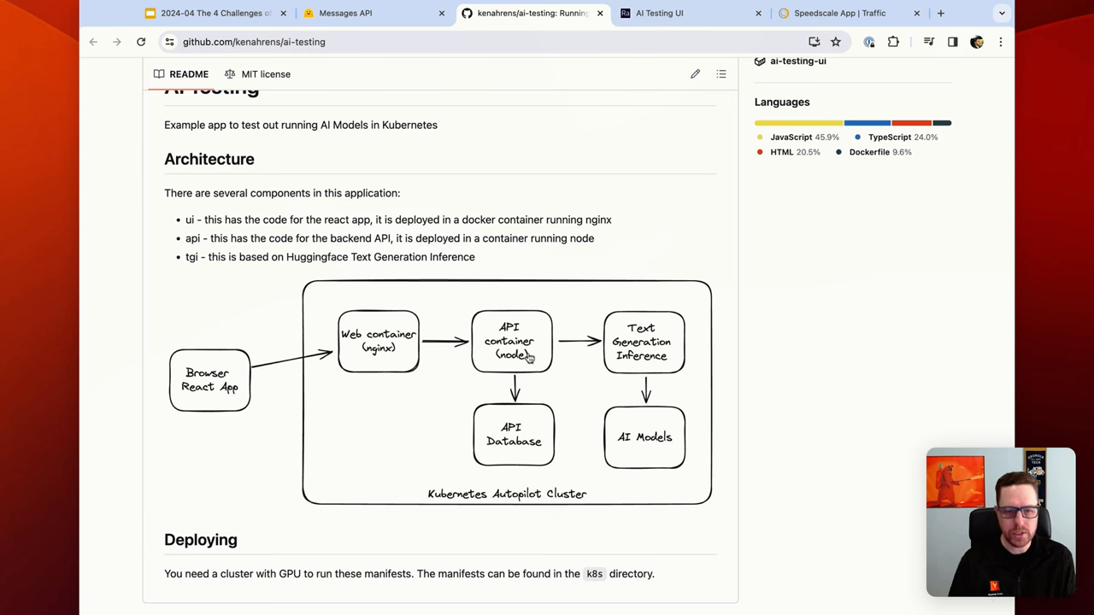
pyautogui.moveTo(533, 379)
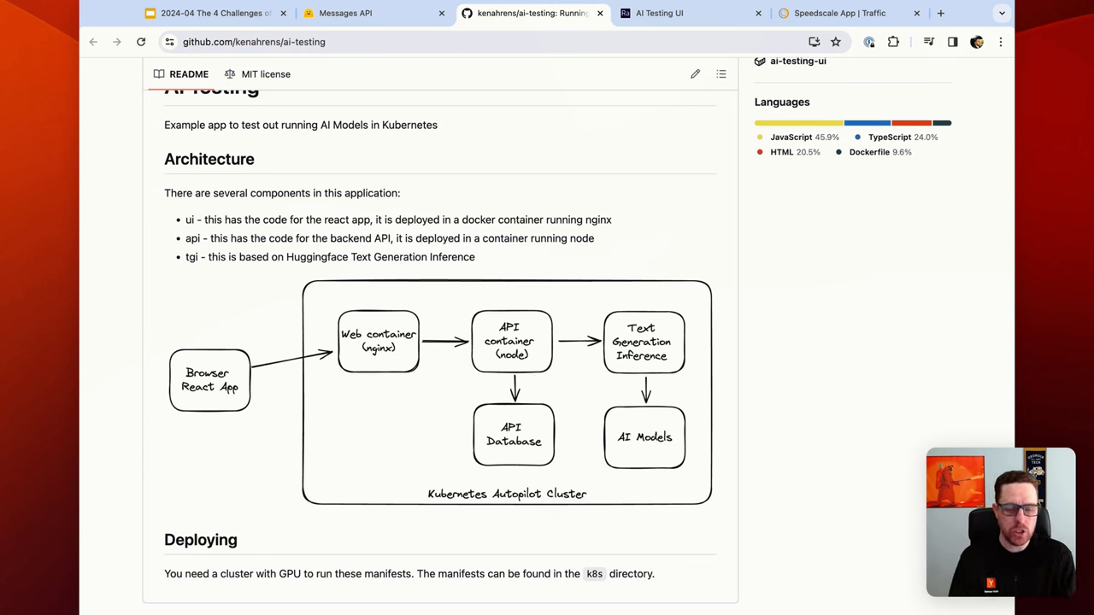
pyautogui.moveTo(468, 465)
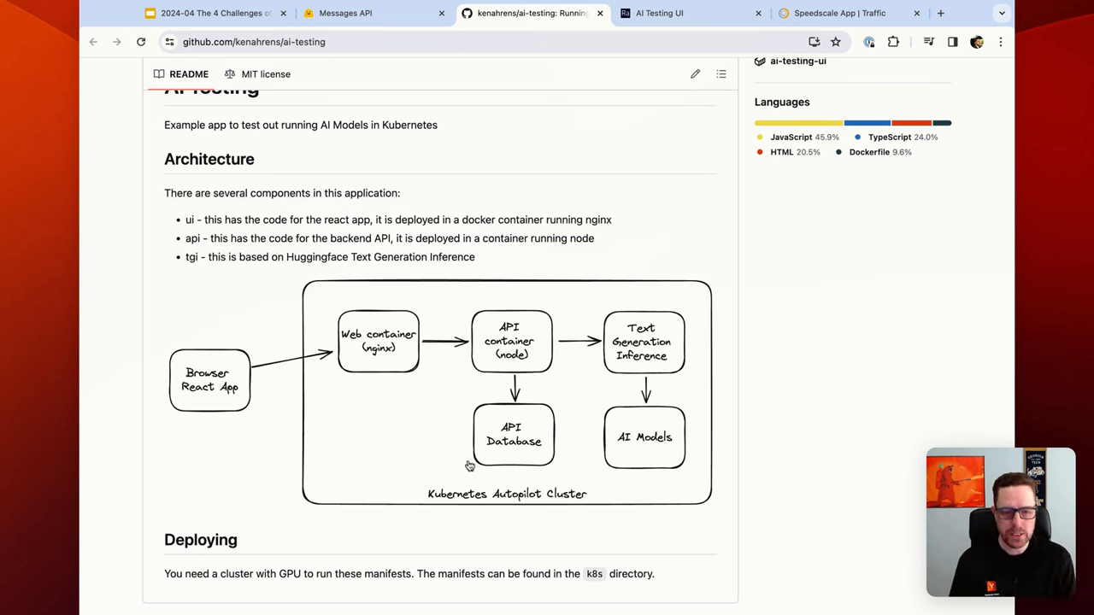
pyautogui.moveTo(495, 436)
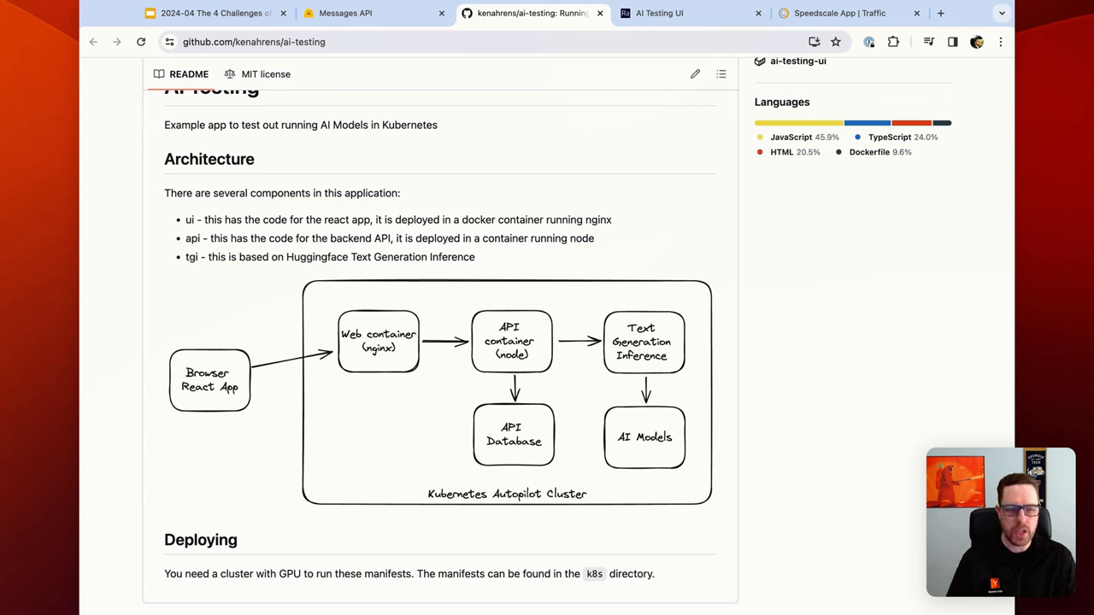
pyautogui.moveTo(438, 454)
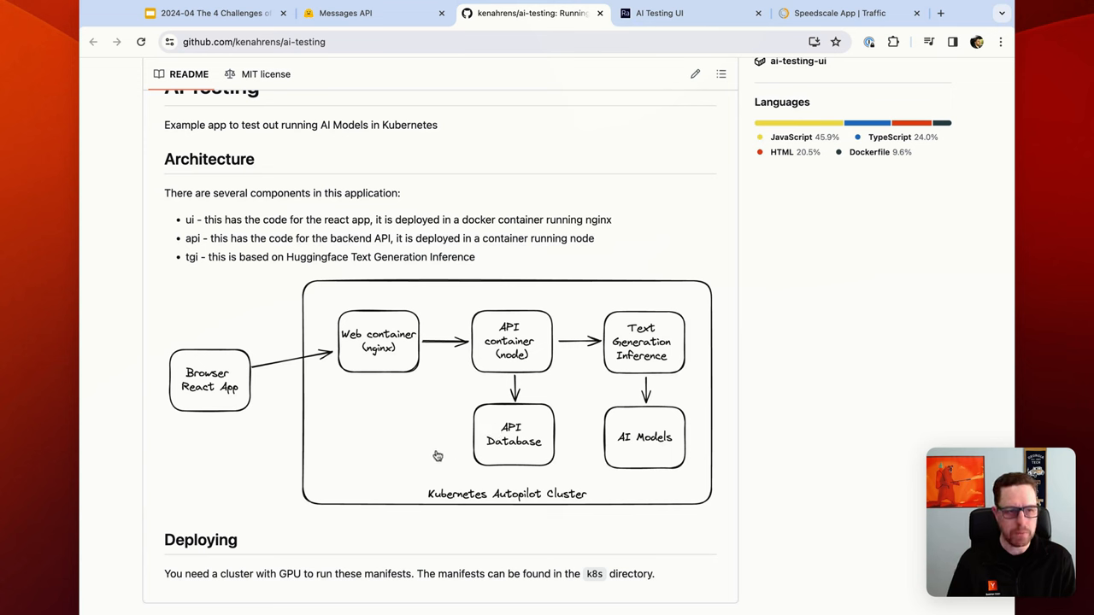
pyautogui.moveTo(516, 421)
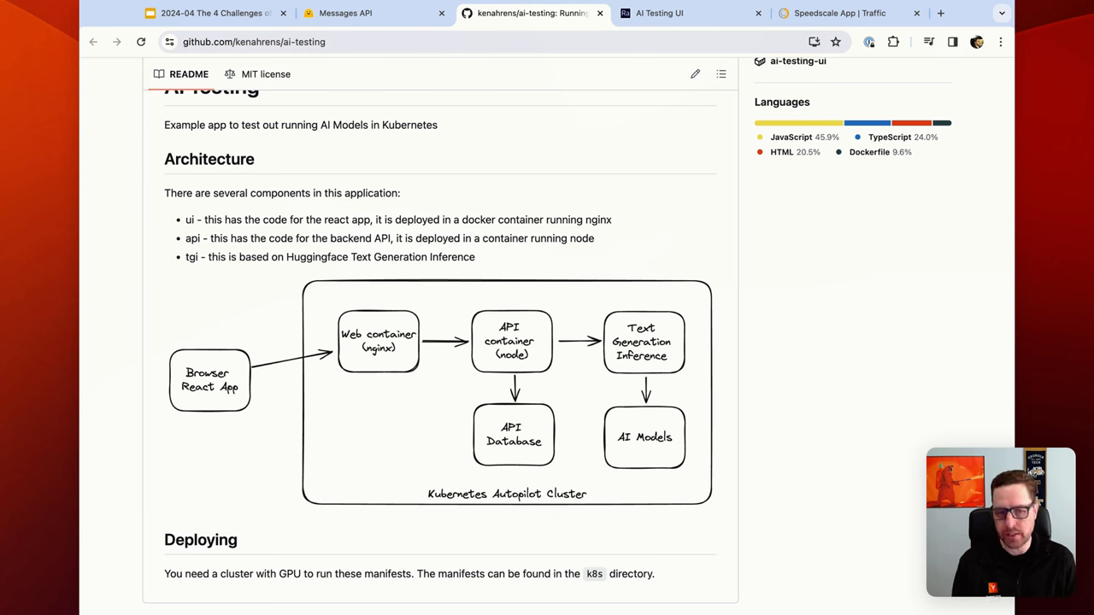
pyautogui.moveTo(519, 382)
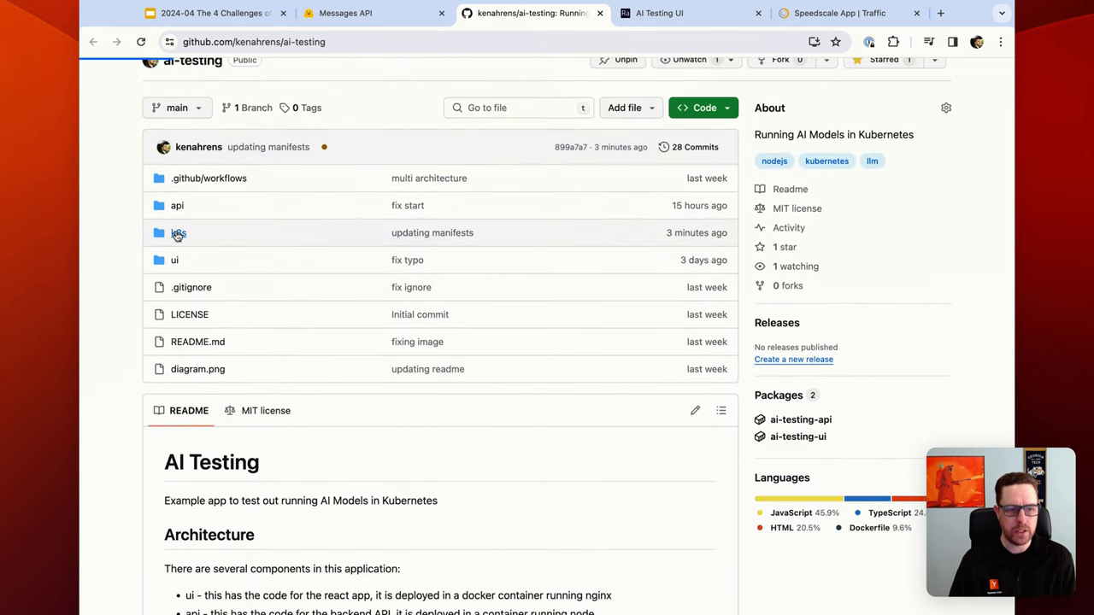
pyautogui.click(178, 233)
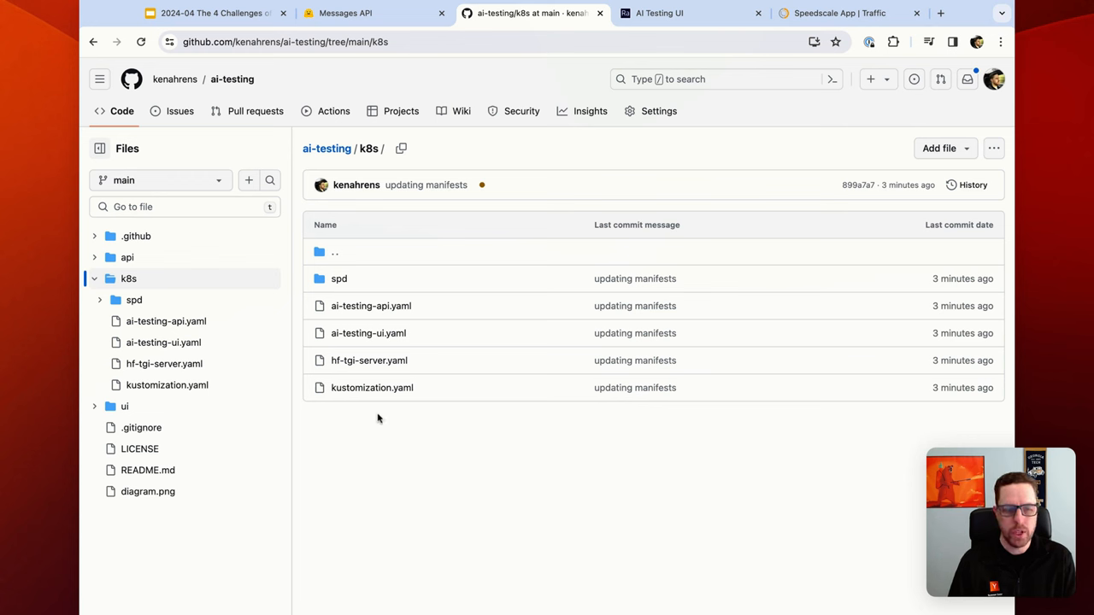
pyautogui.moveTo(371, 304)
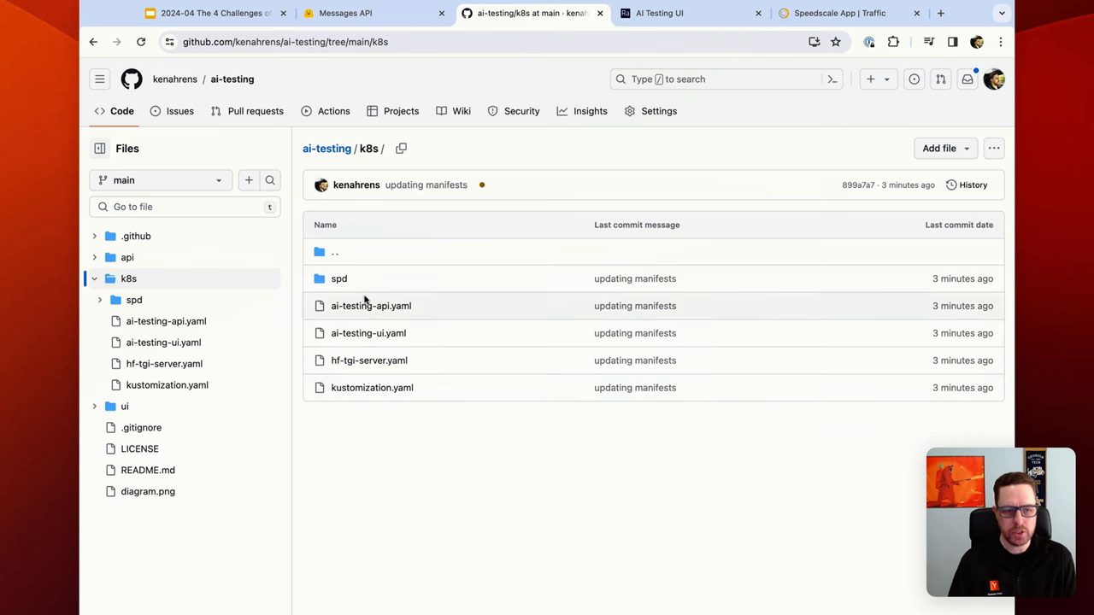
pyautogui.moveTo(391, 316)
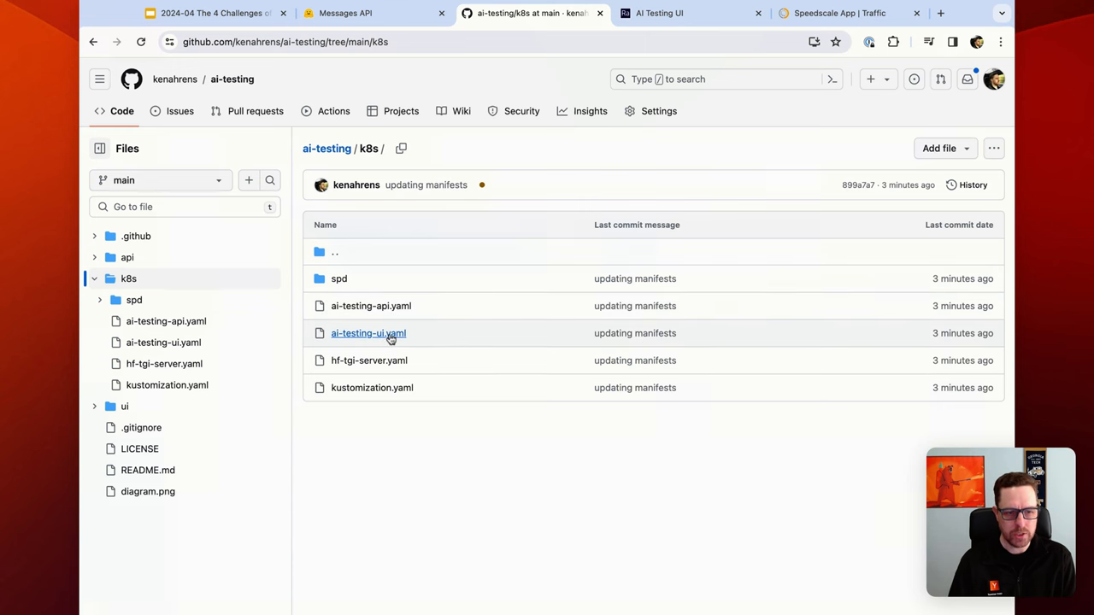
# Open hf-tgi-server.yaml from the k8s folder listing.
pyautogui.click(370, 359)
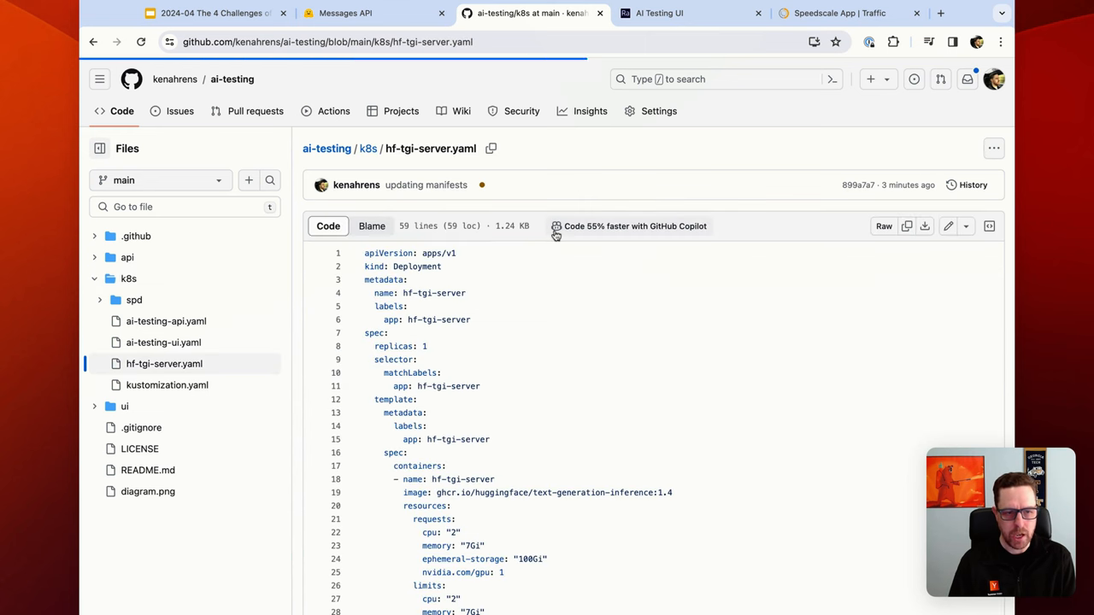
# Scroll to the Mistral-7B-Instruct model ID and show references to HUGGING_FACE_HUB_TOKEN.
pyautogui.scroll(-3)
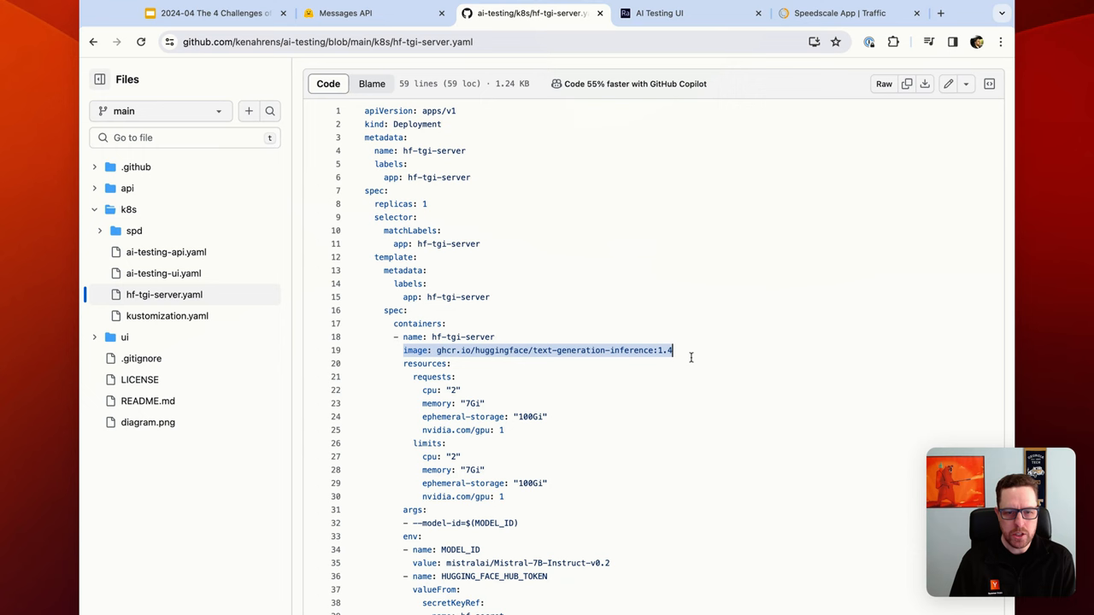
pyautogui.scroll(-3)
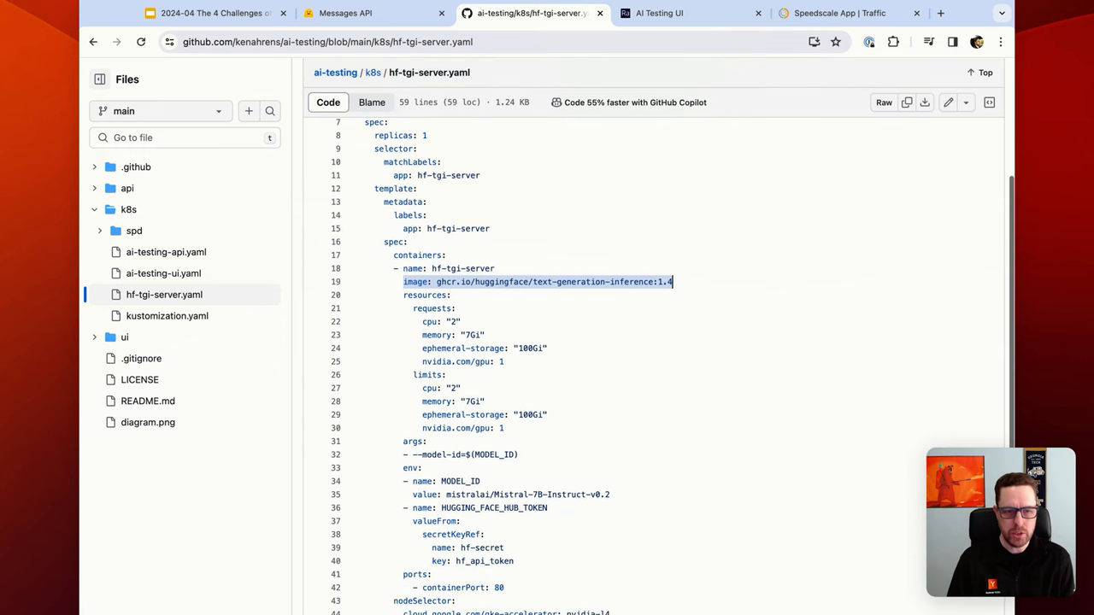
pyautogui.scroll(-3)
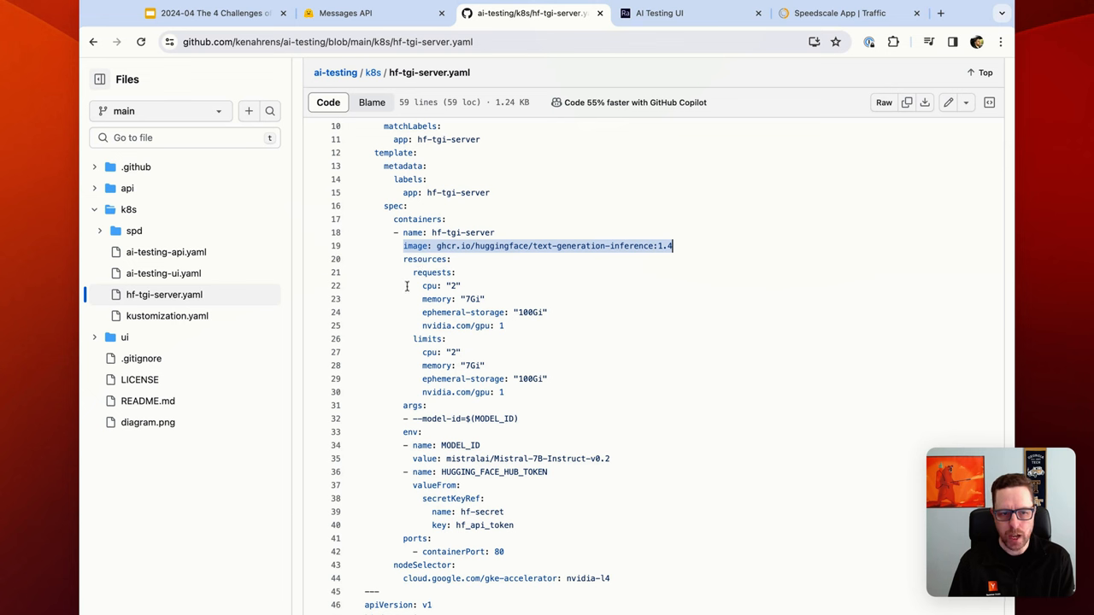
pyautogui.moveTo(500, 319)
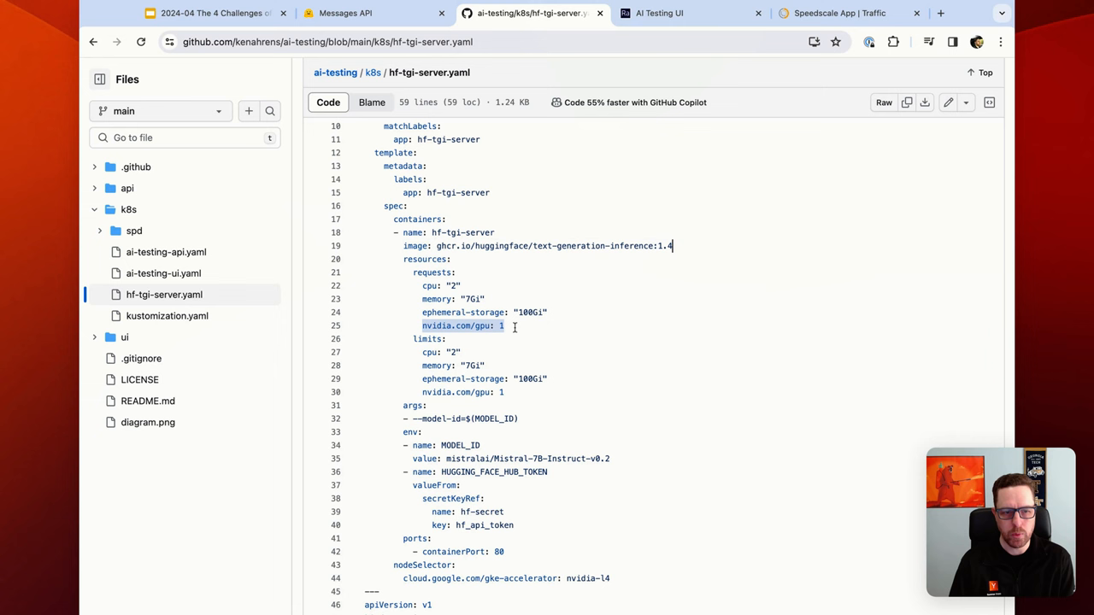
pyautogui.scroll(-3)
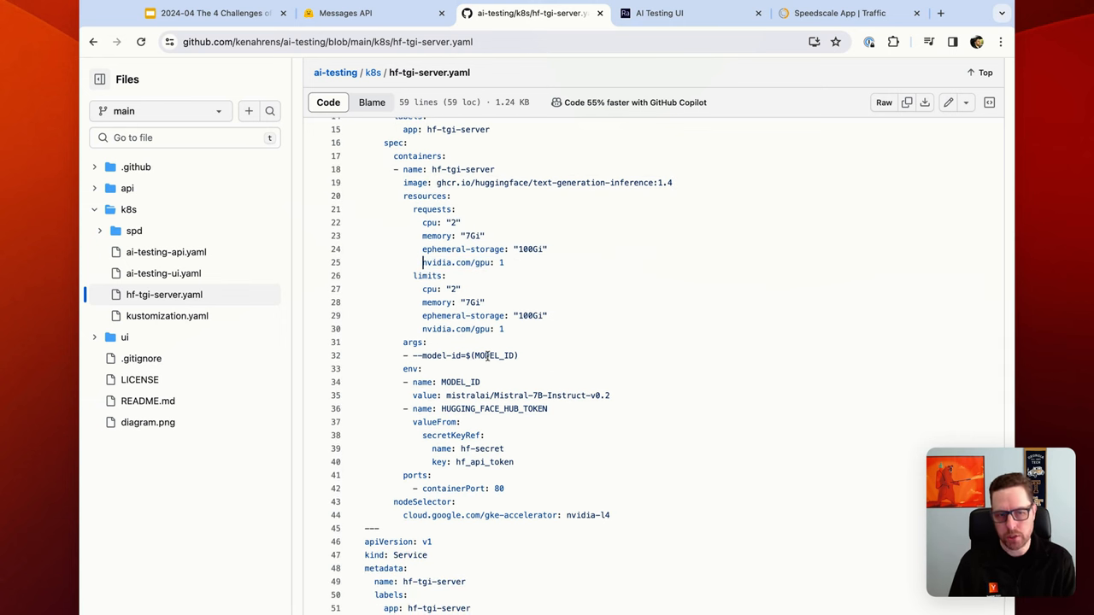
pyautogui.doubleClick(466, 394)
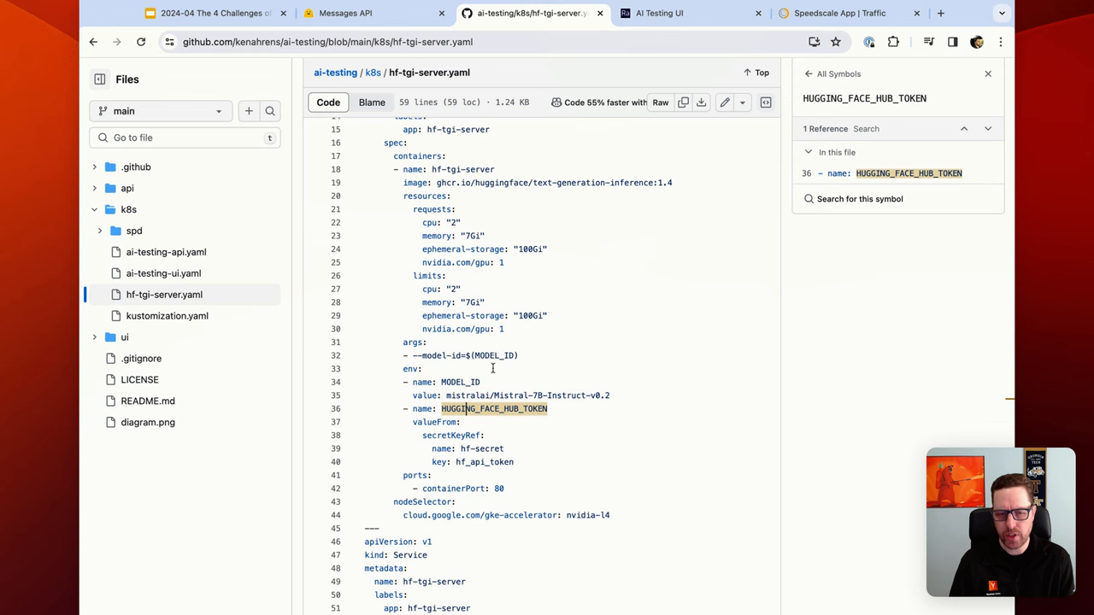
# Read through the rest of hf-tgi-server.yaml, then return to the k8s folder via the breadcrumb.
pyautogui.scroll(-3)
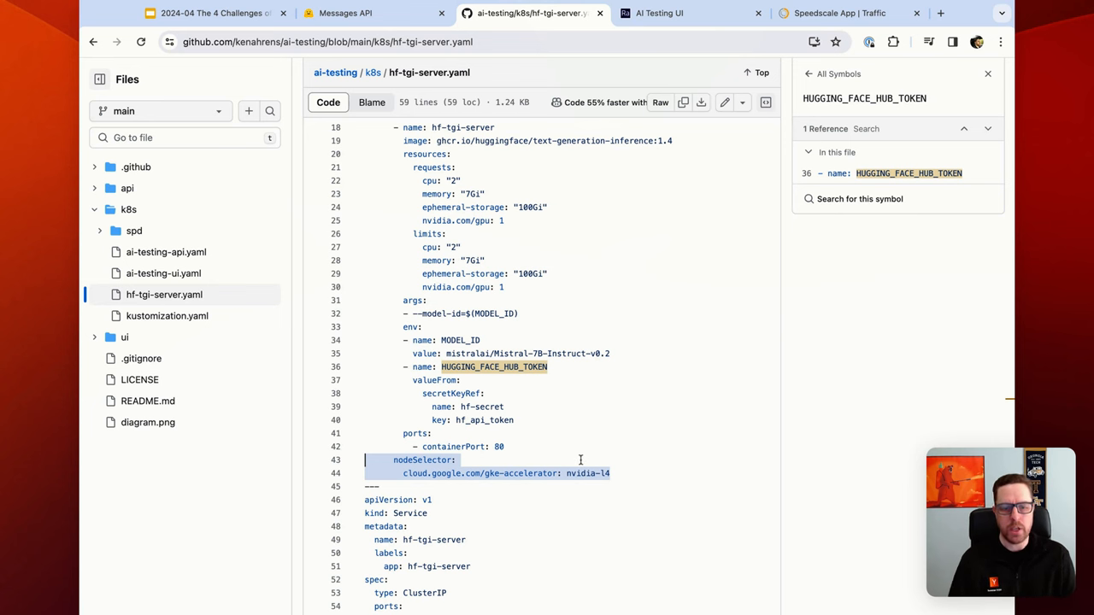
pyautogui.scroll(-3)
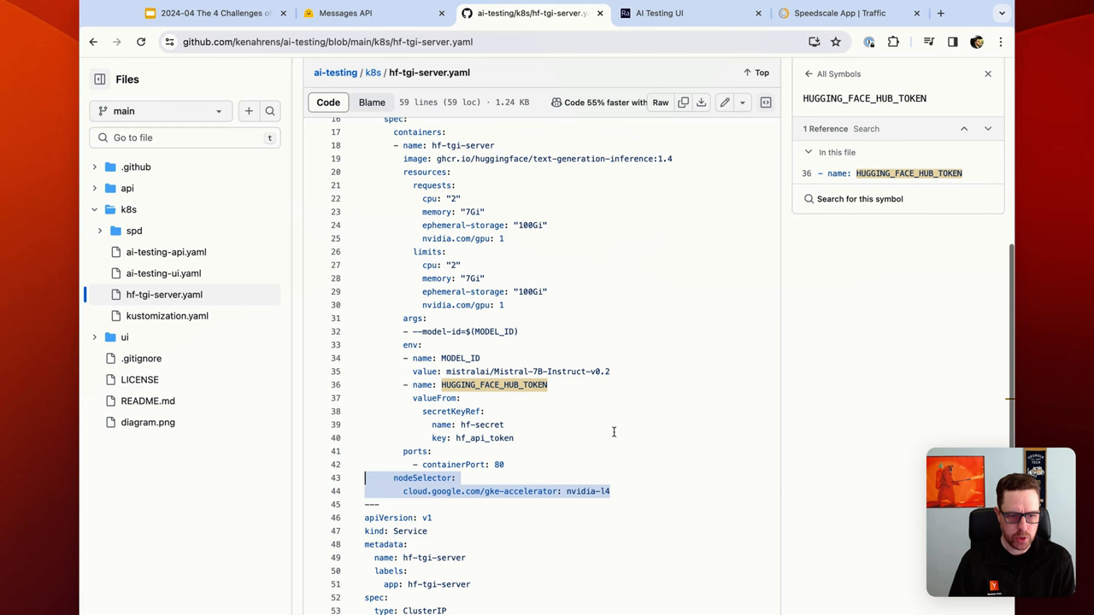
pyautogui.scroll(-3)
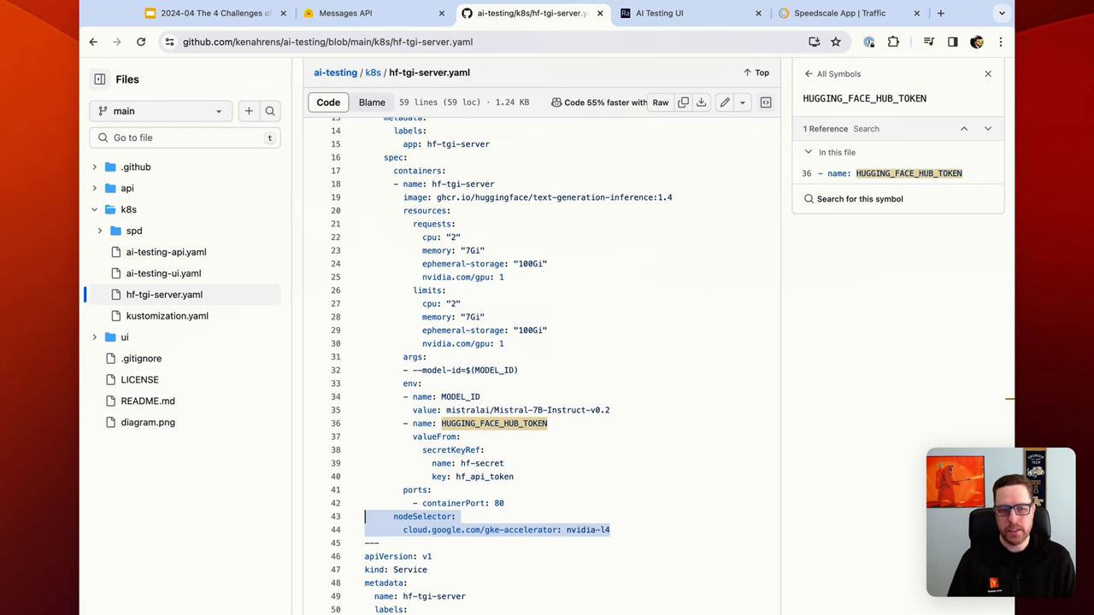
pyautogui.moveTo(641, 417)
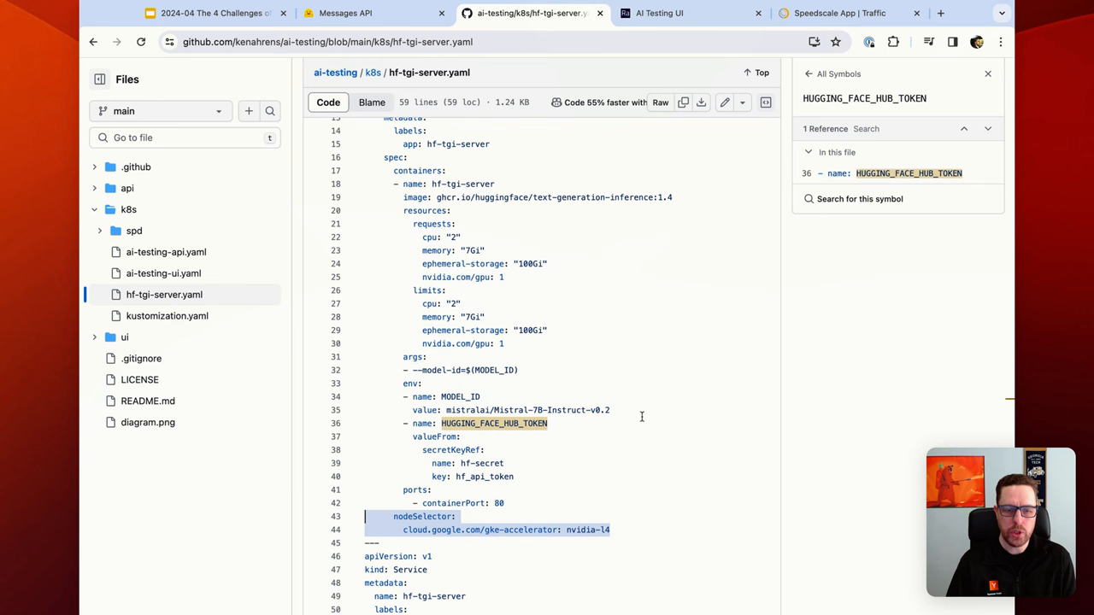
pyautogui.moveTo(643, 386)
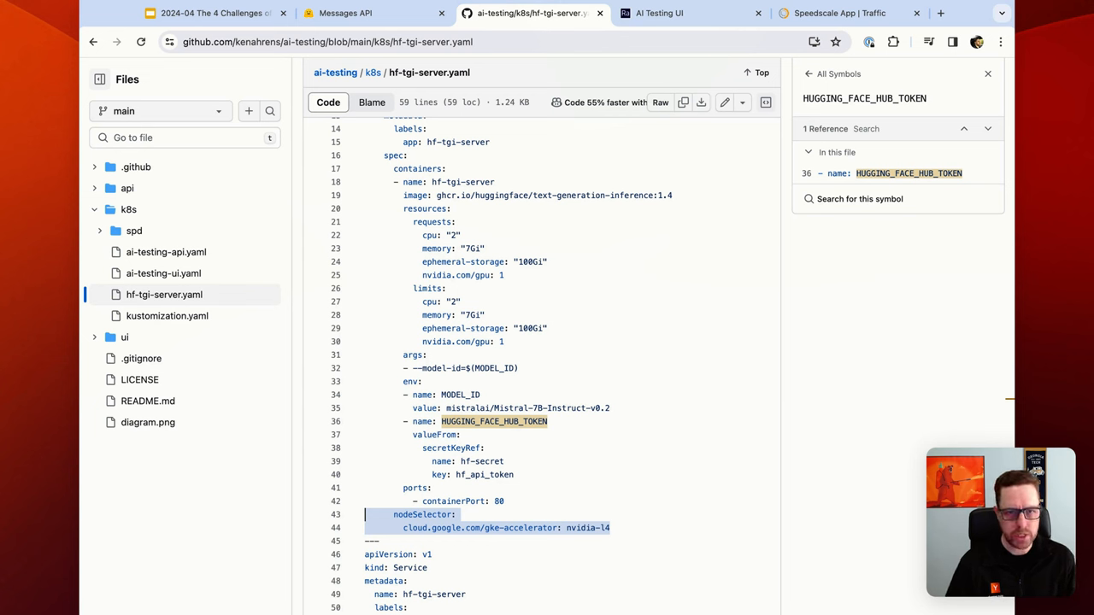
pyautogui.moveTo(585, 287)
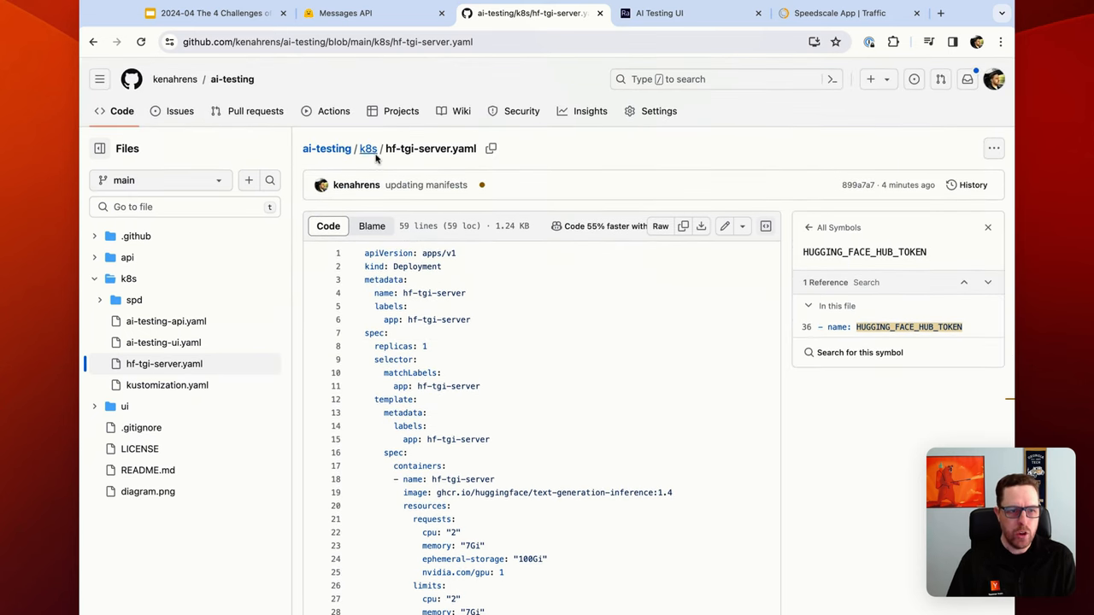
pyautogui.click(368, 147)
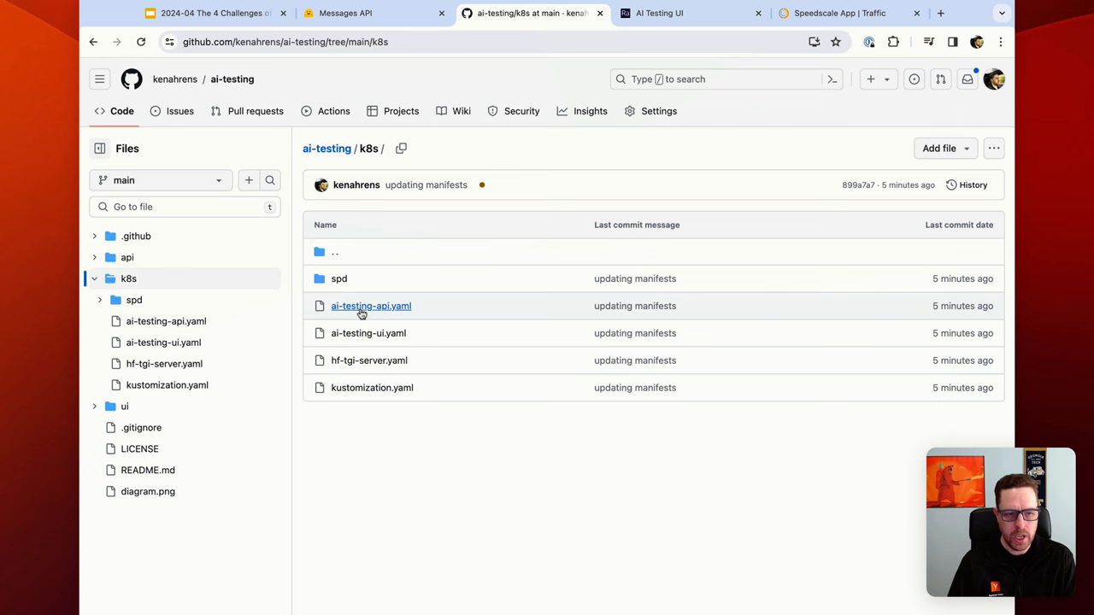
pyautogui.moveTo(369, 305)
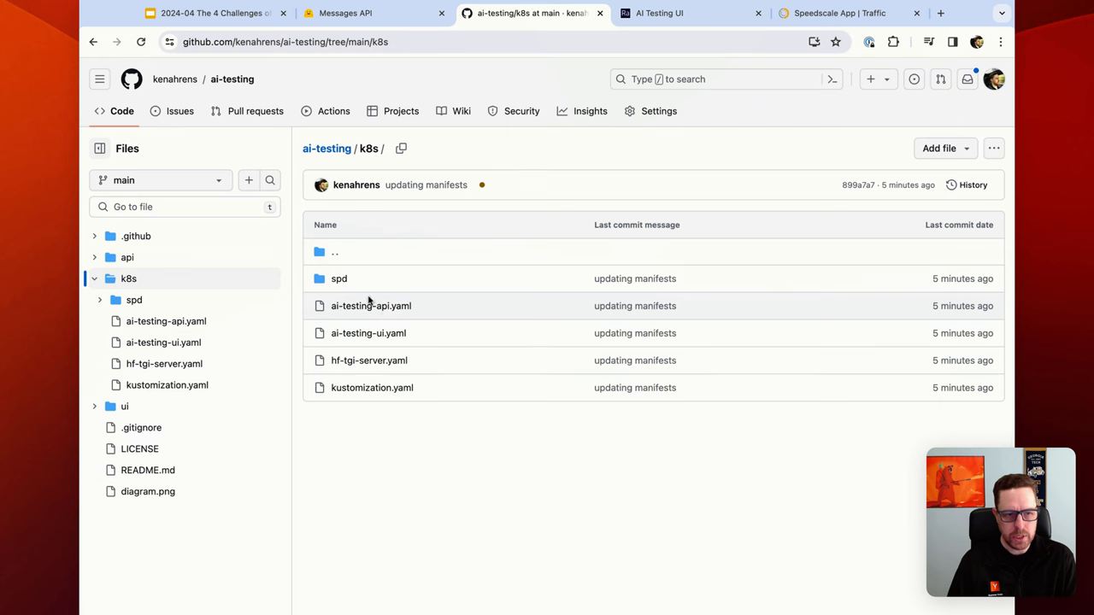
pyautogui.moveTo(369, 304)
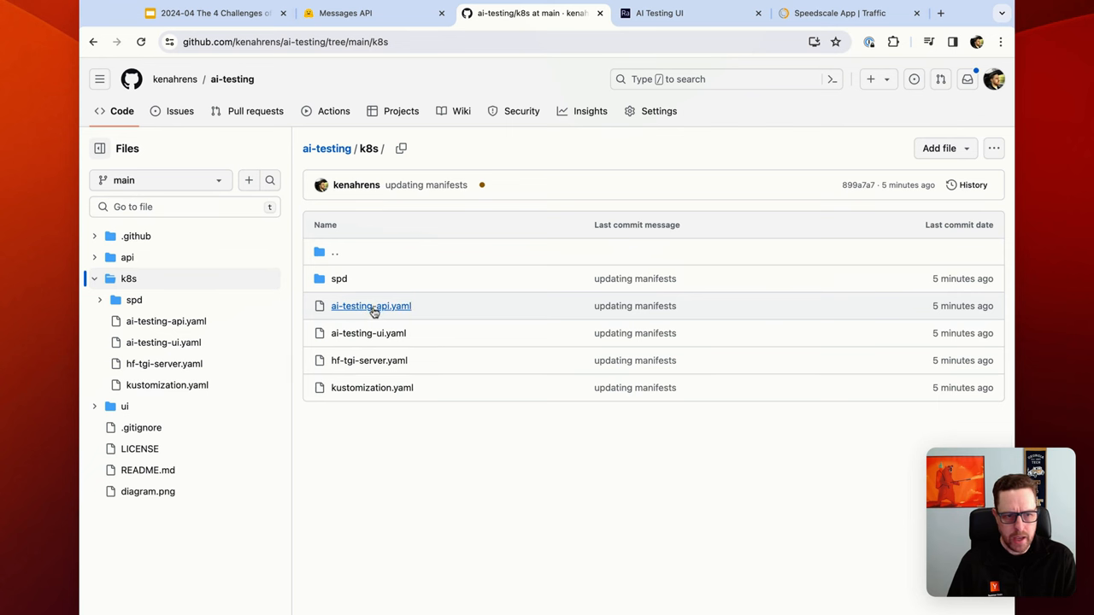
pyautogui.moveTo(369, 333)
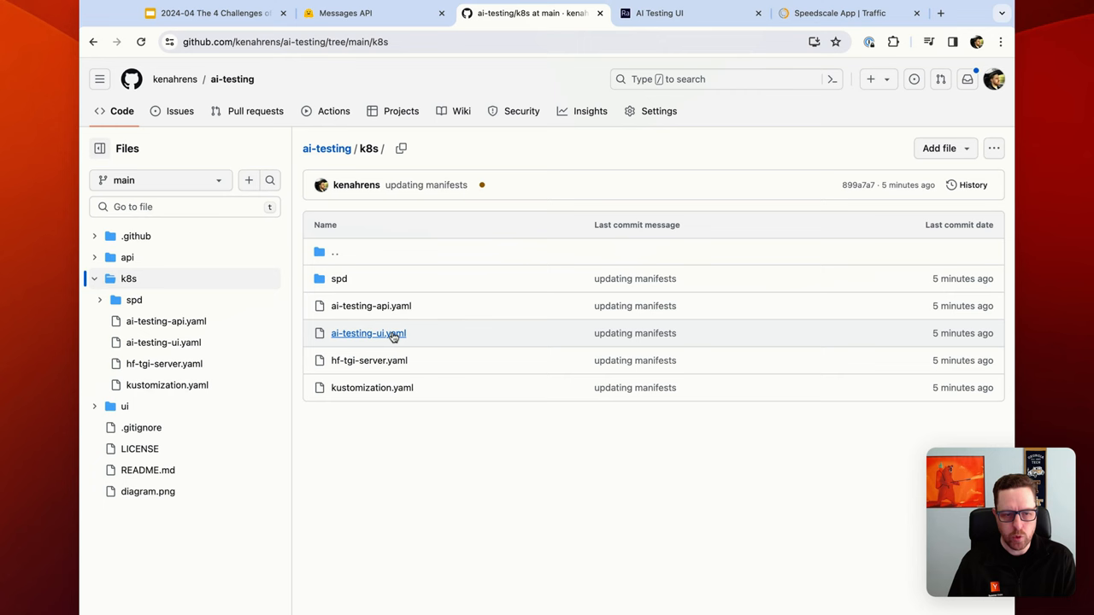
# Open ai-testing-ui.yaml from the k8s folder listing.
pyautogui.click(368, 332)
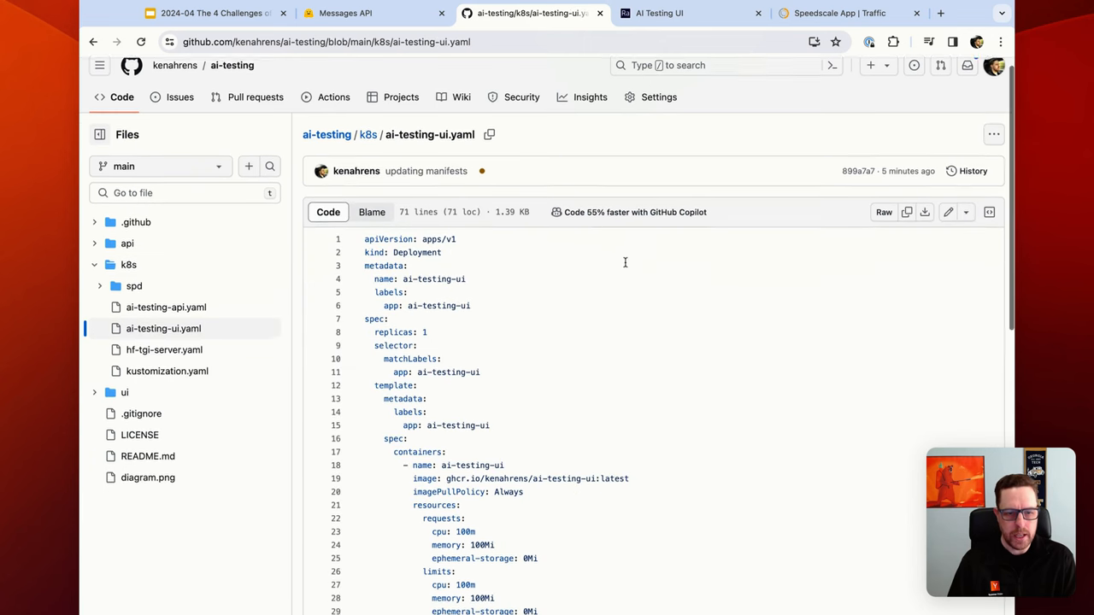
pyautogui.scroll(-3)
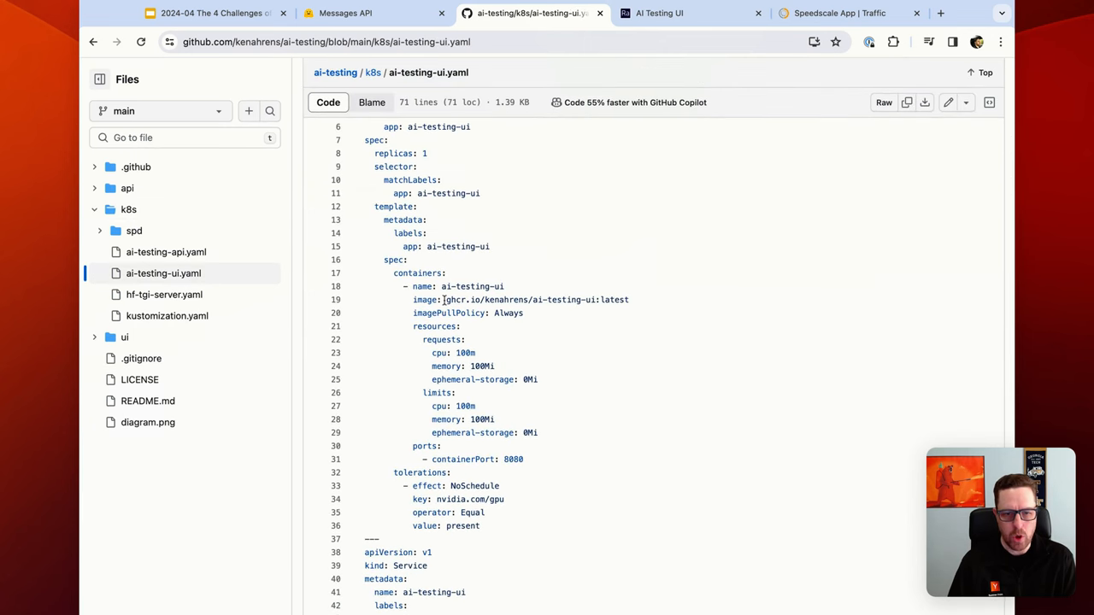
pyautogui.doubleClick(530, 299)
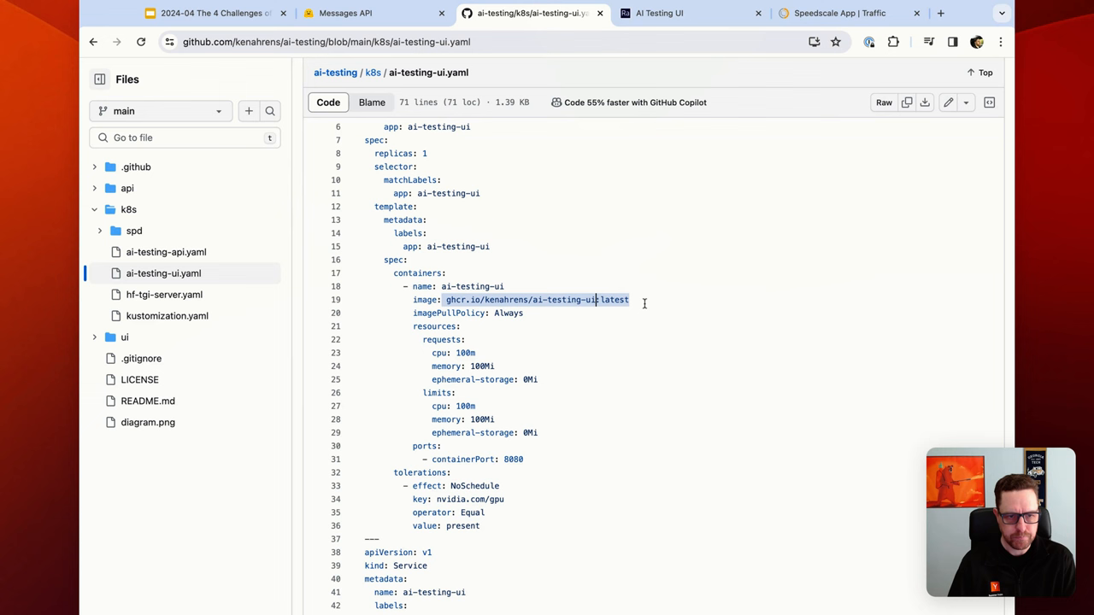
pyautogui.doubleClick(537, 299)
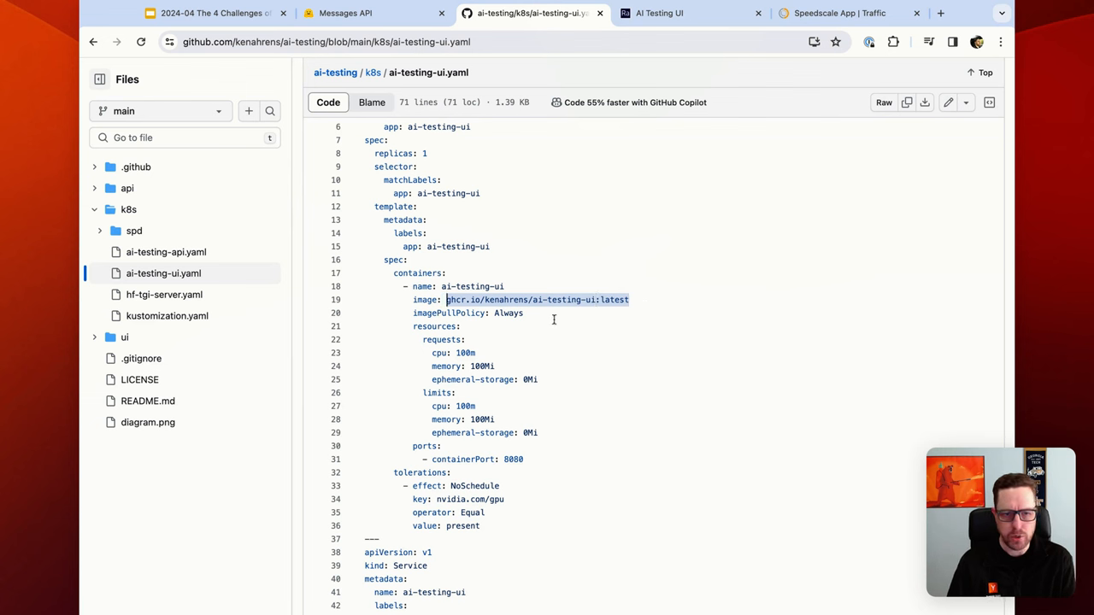
pyautogui.scroll(-3)
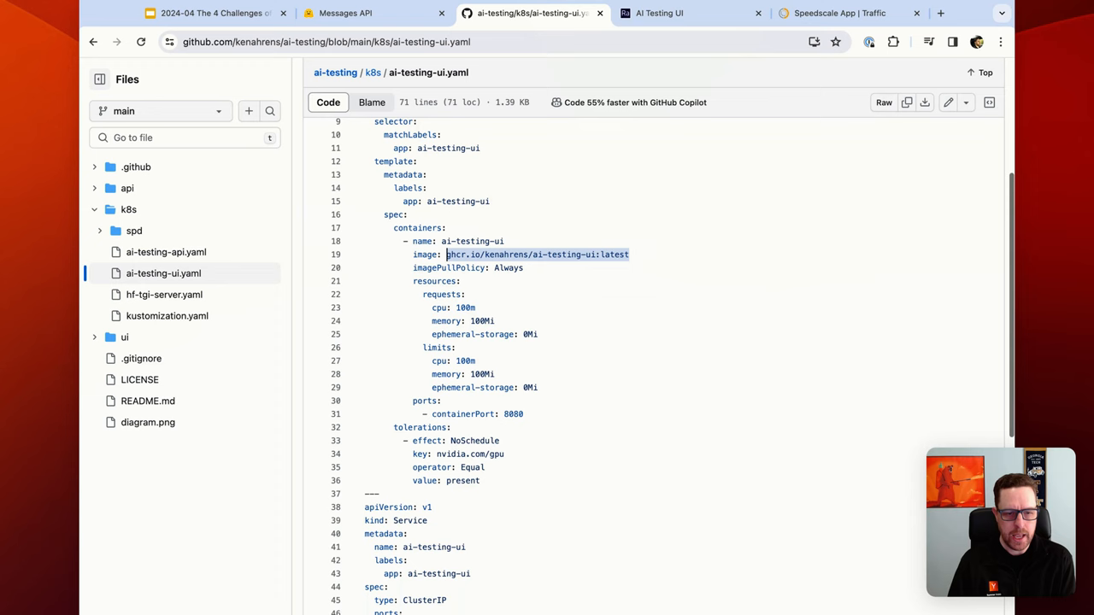
pyautogui.scroll(-3)
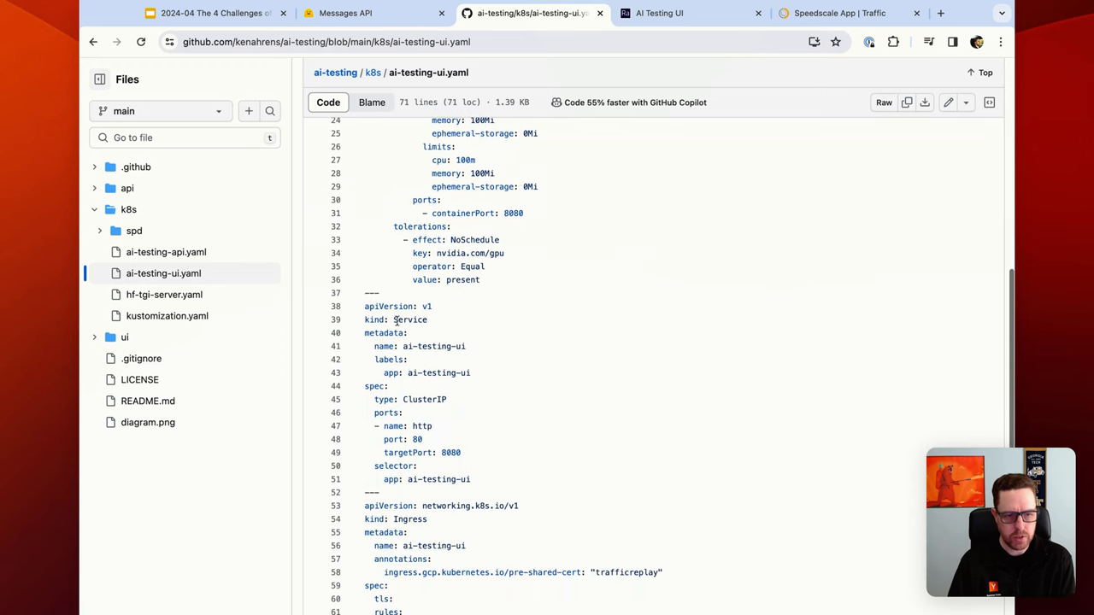
pyautogui.scroll(-3)
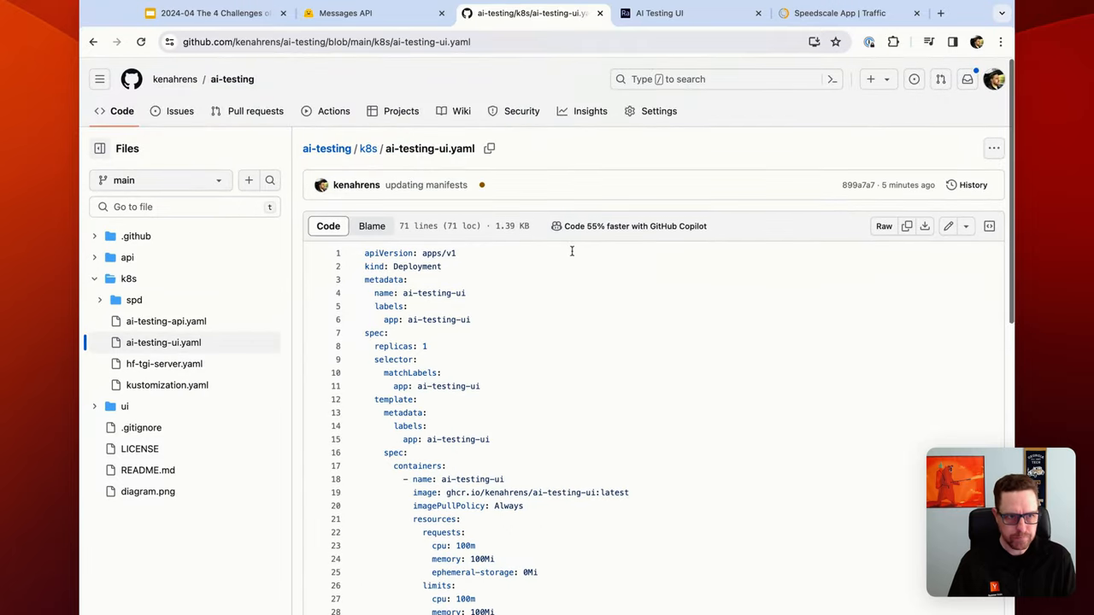
pyautogui.click(660, 14)
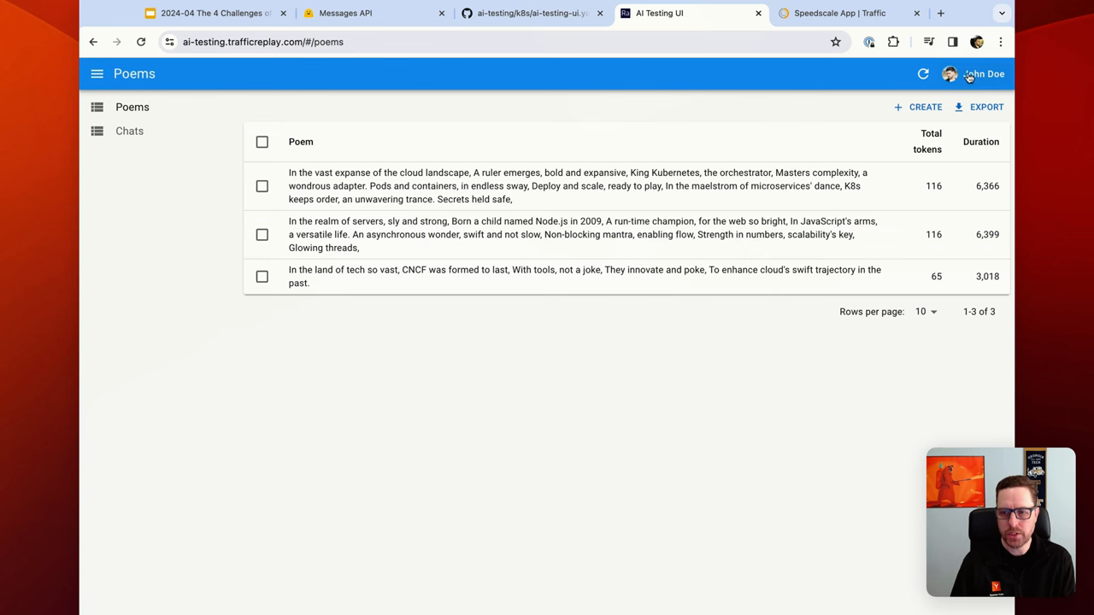
pyautogui.moveTo(581, 101)
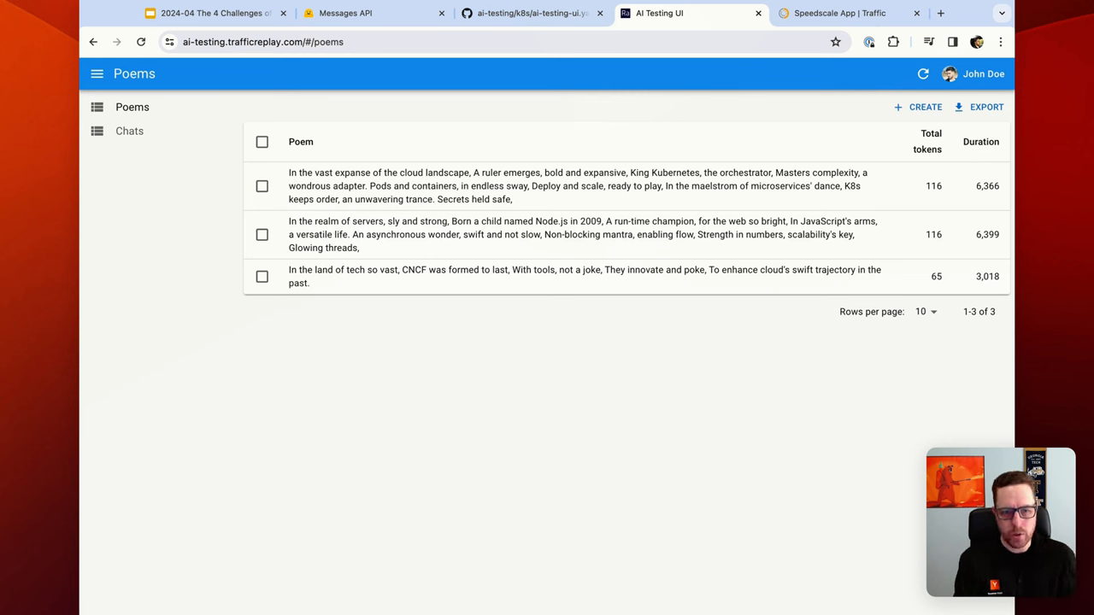
pyautogui.moveTo(752, 126)
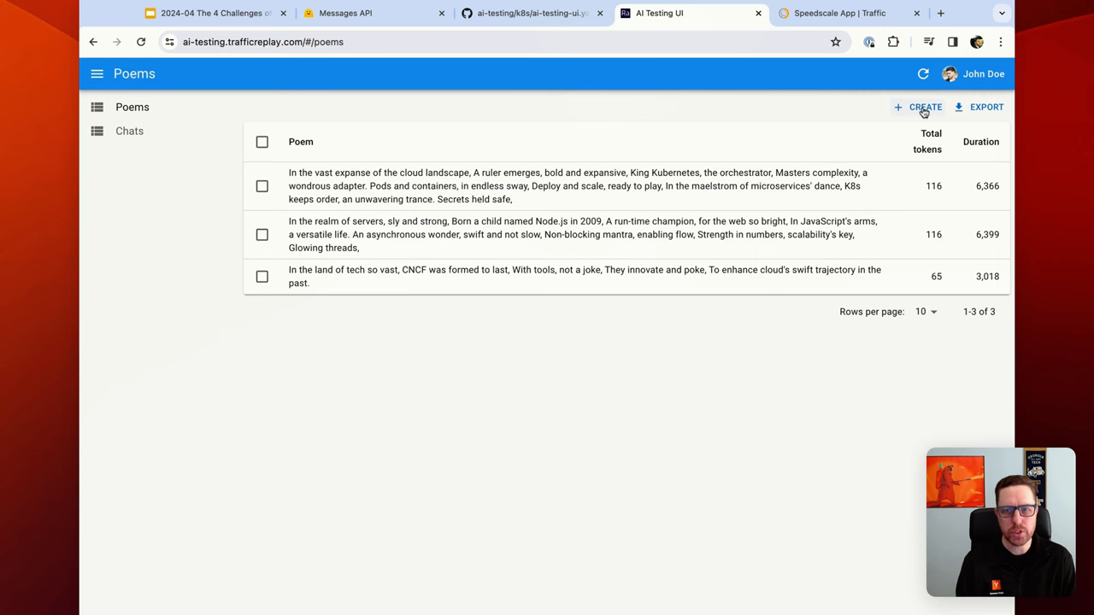
# Create a poem with prompt 'kubernetes' and Max tokens 50, and save it to the list.
pyautogui.click(918, 106)
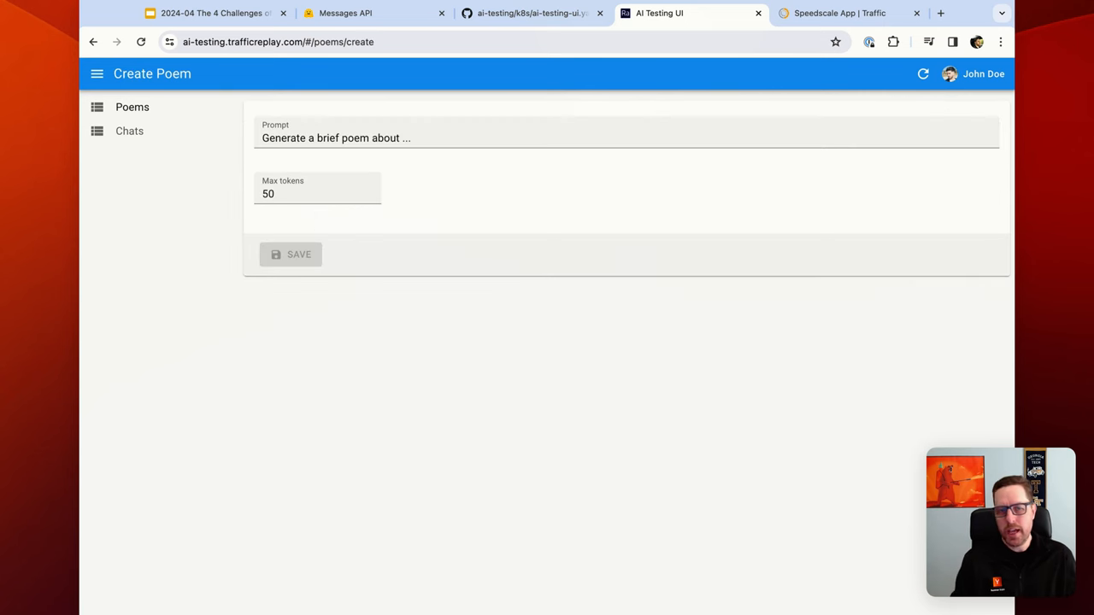
pyautogui.click(402, 136)
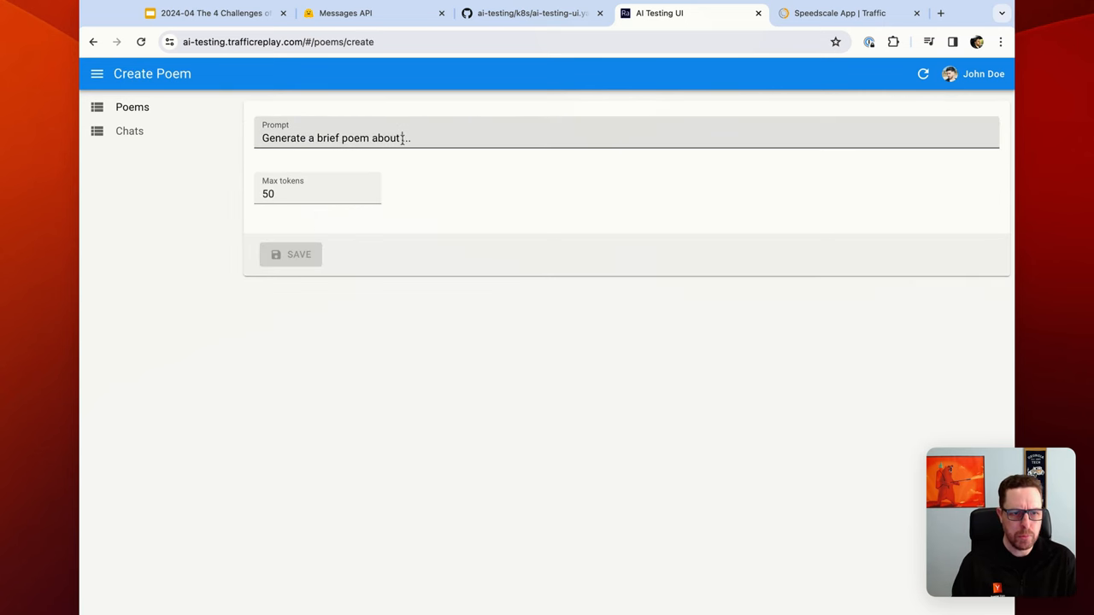
pyautogui.write('k')
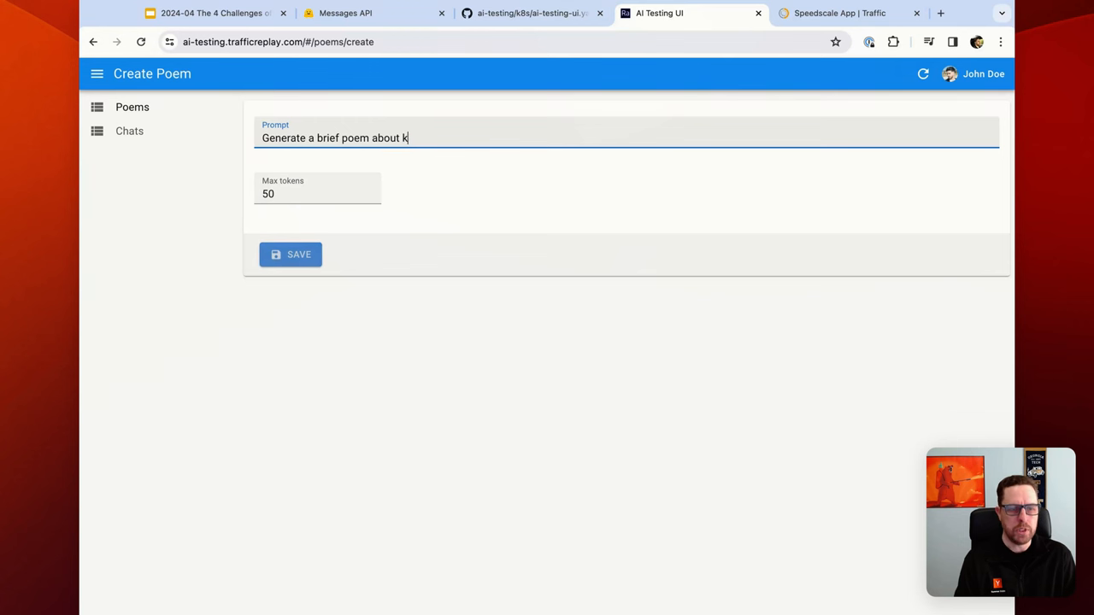
pyautogui.write('ubernetes')
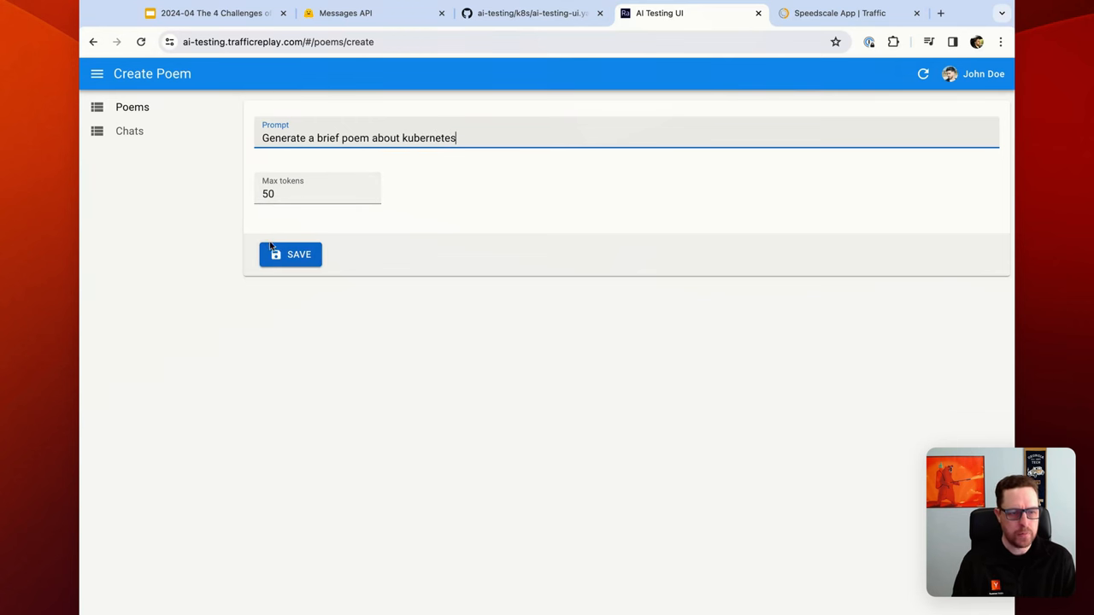
pyautogui.click(290, 253)
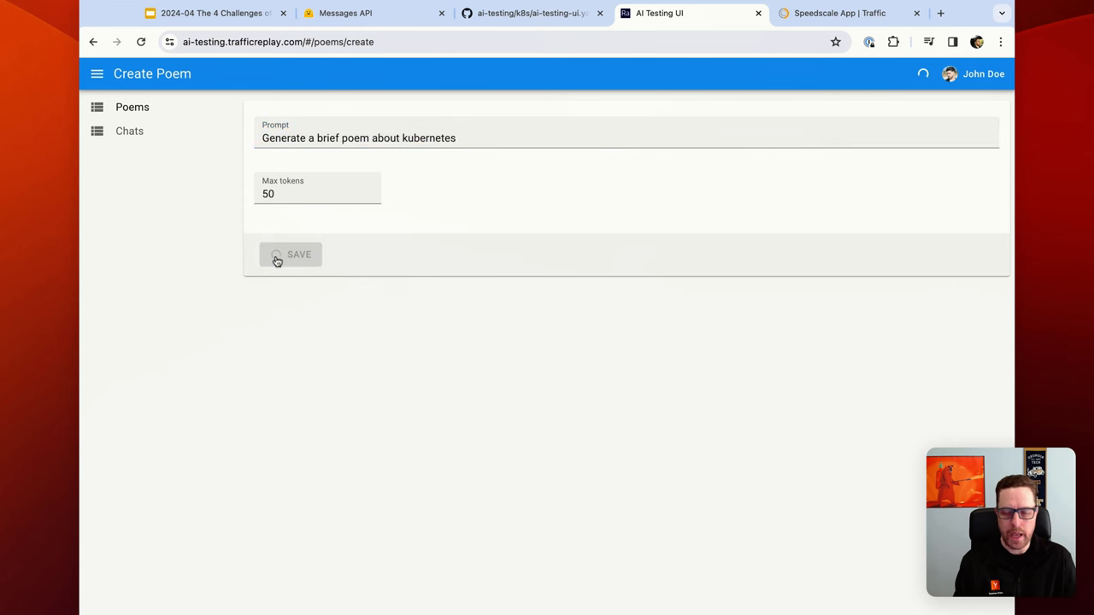
pyautogui.click(297, 253)
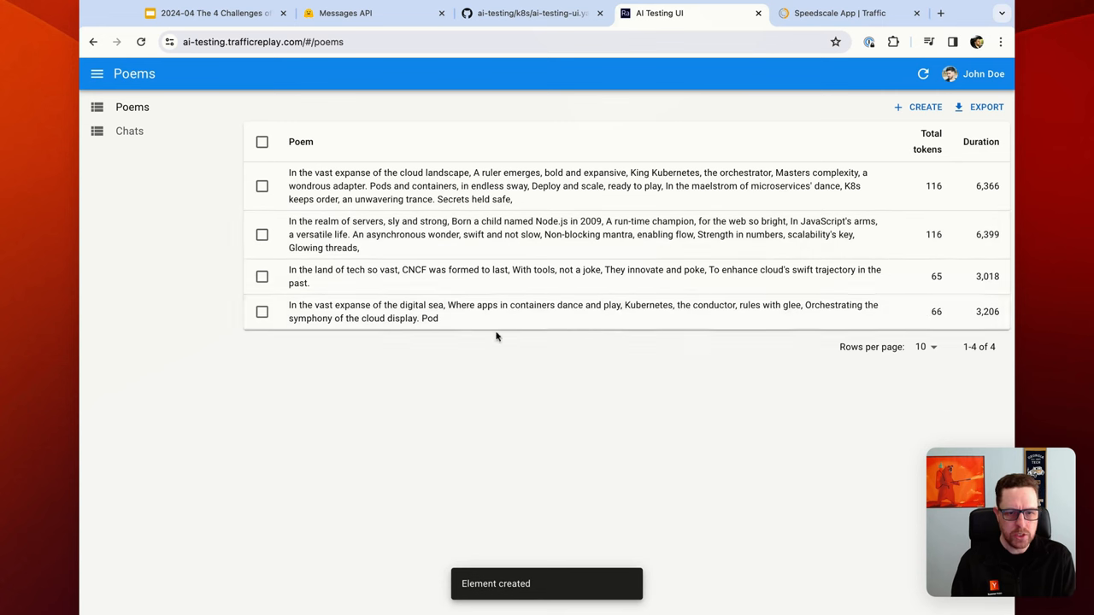
pyautogui.click(582, 311)
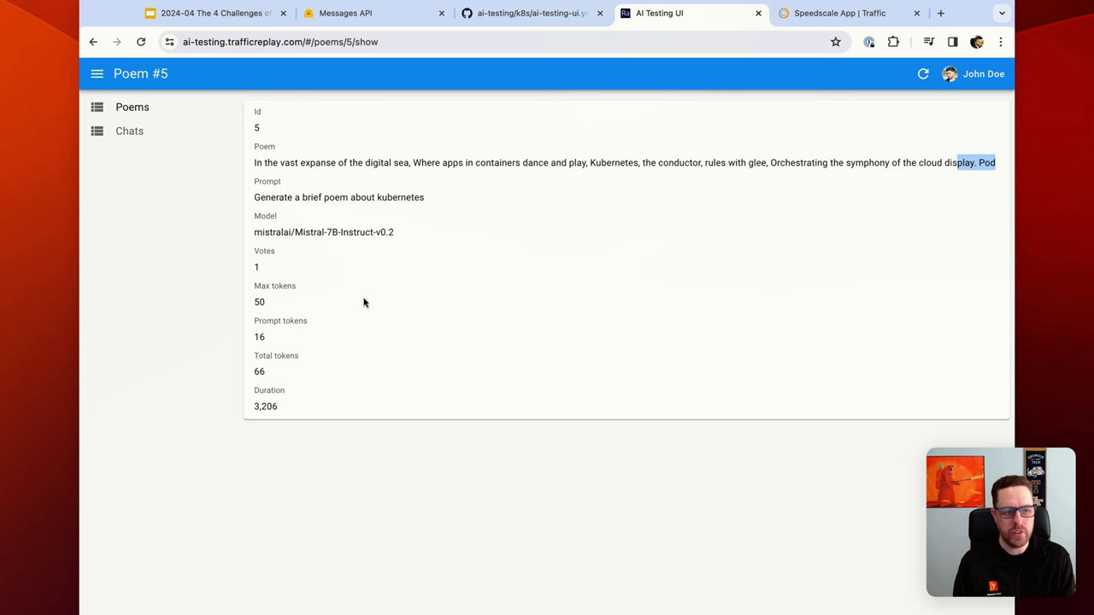
pyautogui.doubleClick(259, 301)
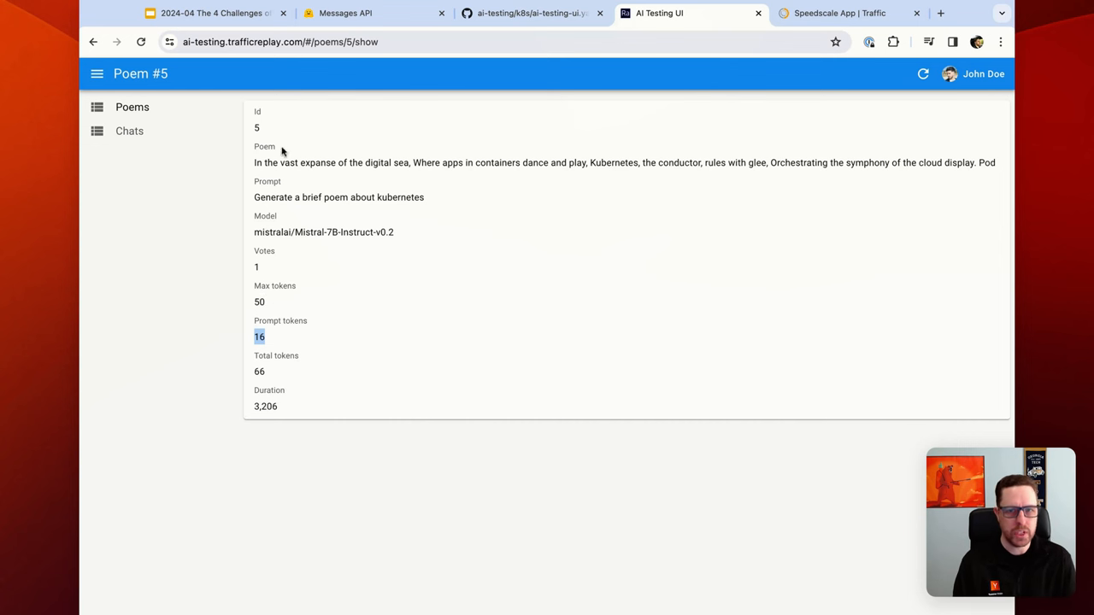
pyautogui.click(132, 106)
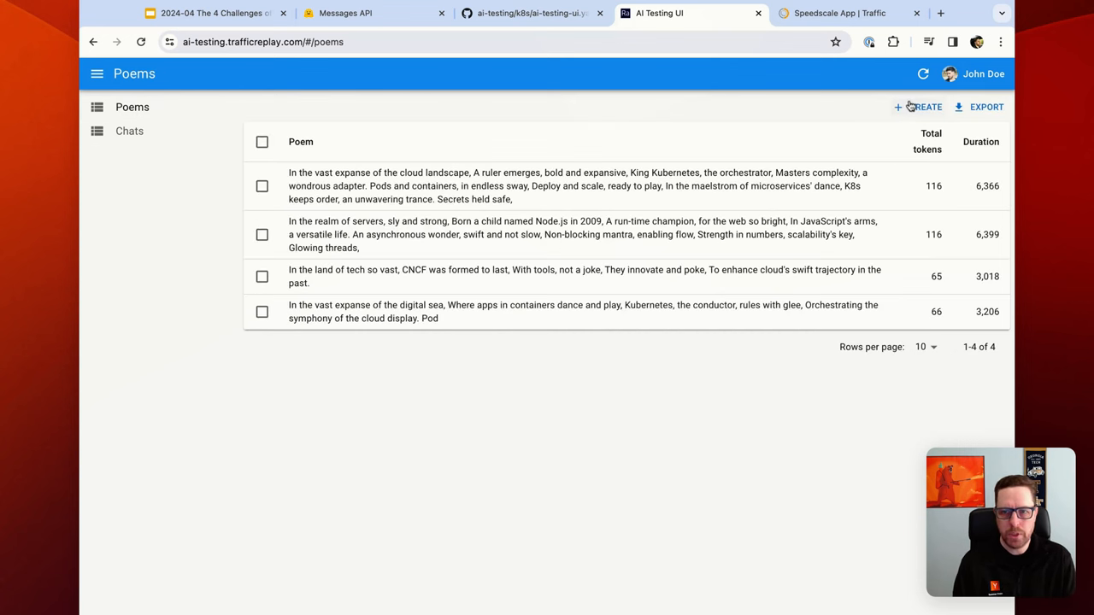
# Request a 'kubernetes' poem with Max tokens 200 and save, adding a fifth 216-token poem to the list.
pyautogui.click(918, 106)
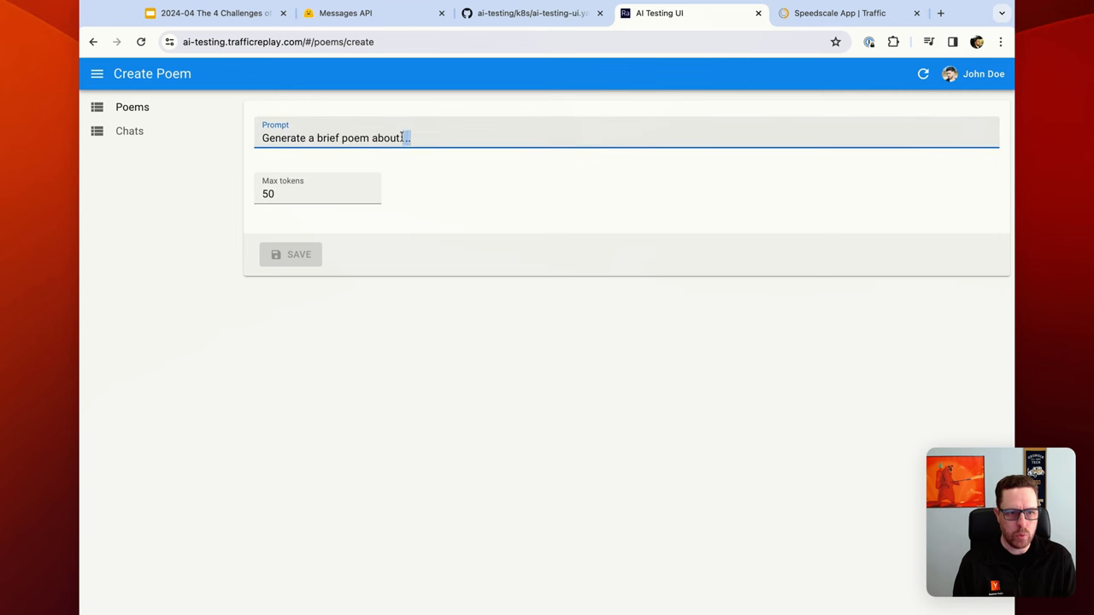
pyautogui.write('kubernetes')
pyautogui.click(316, 188)
pyautogui.write('200')
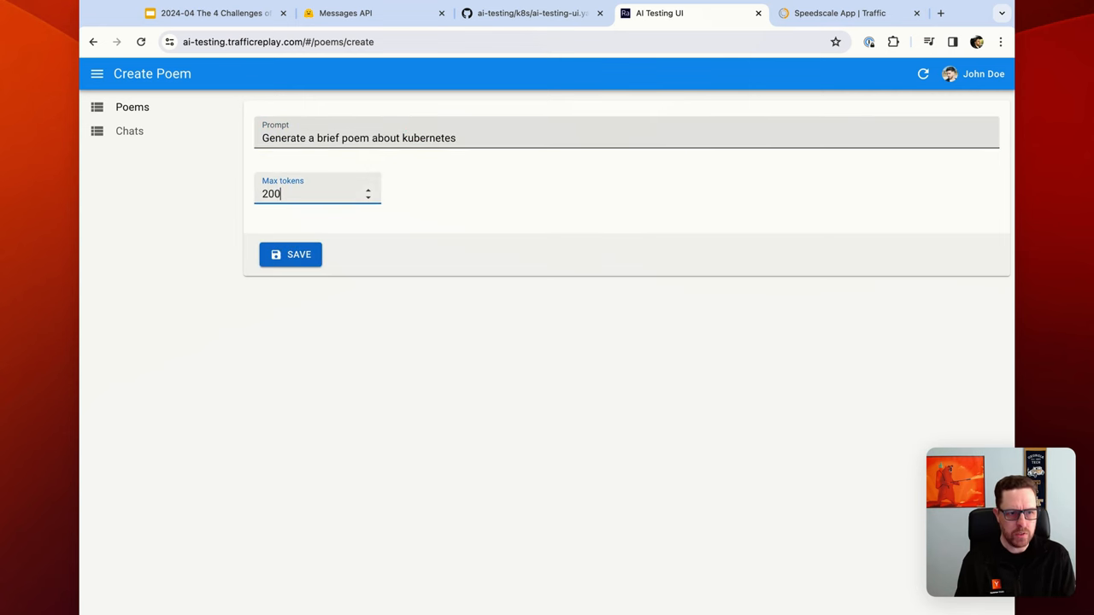
pyautogui.click(291, 255)
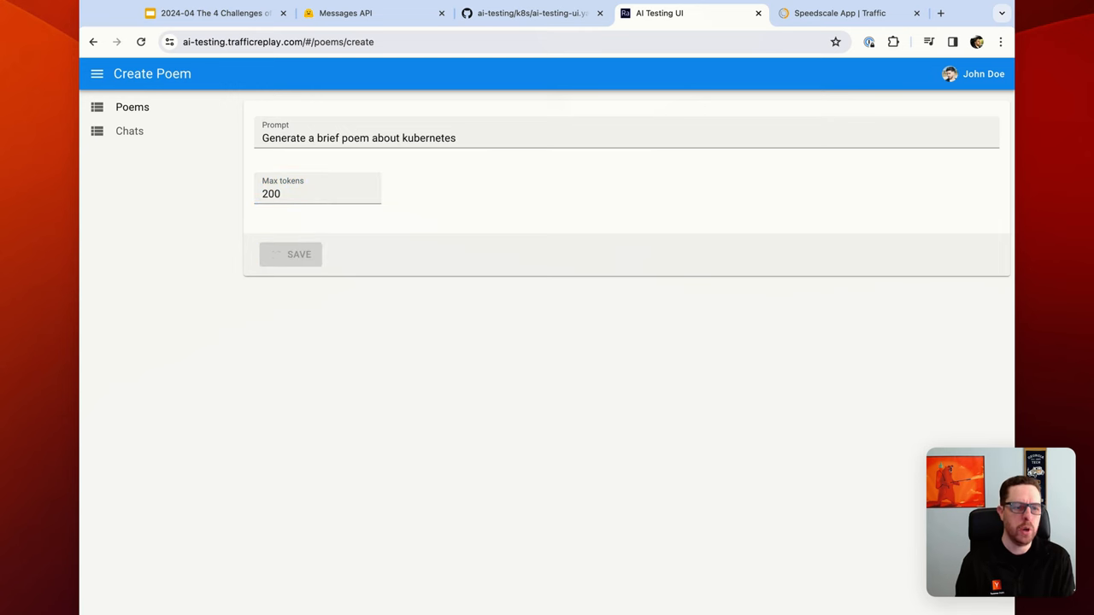
pyautogui.click(297, 253)
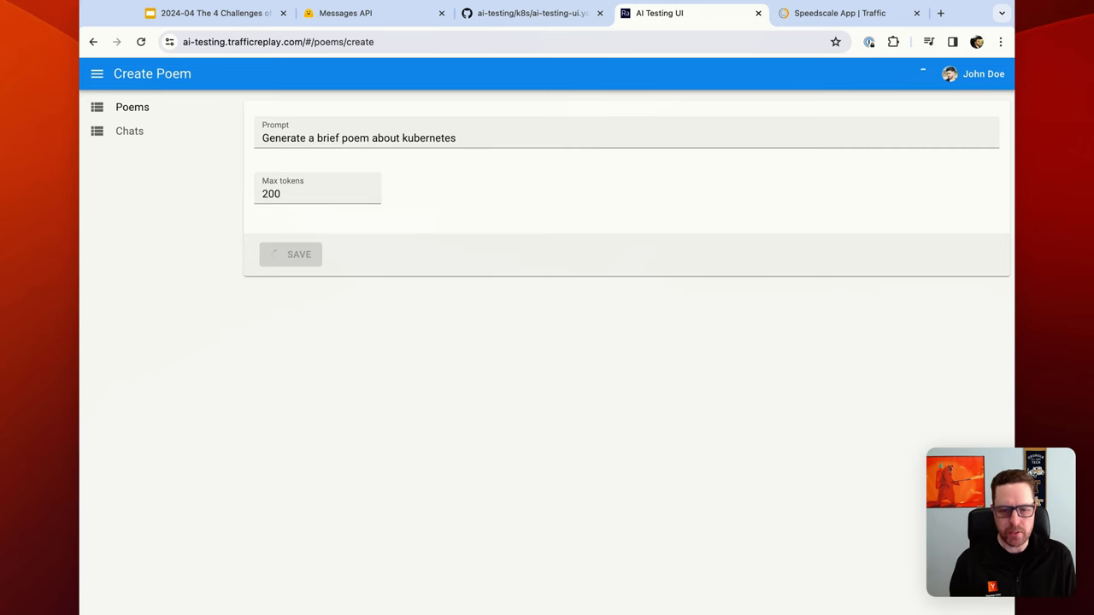
pyautogui.click(298, 253)
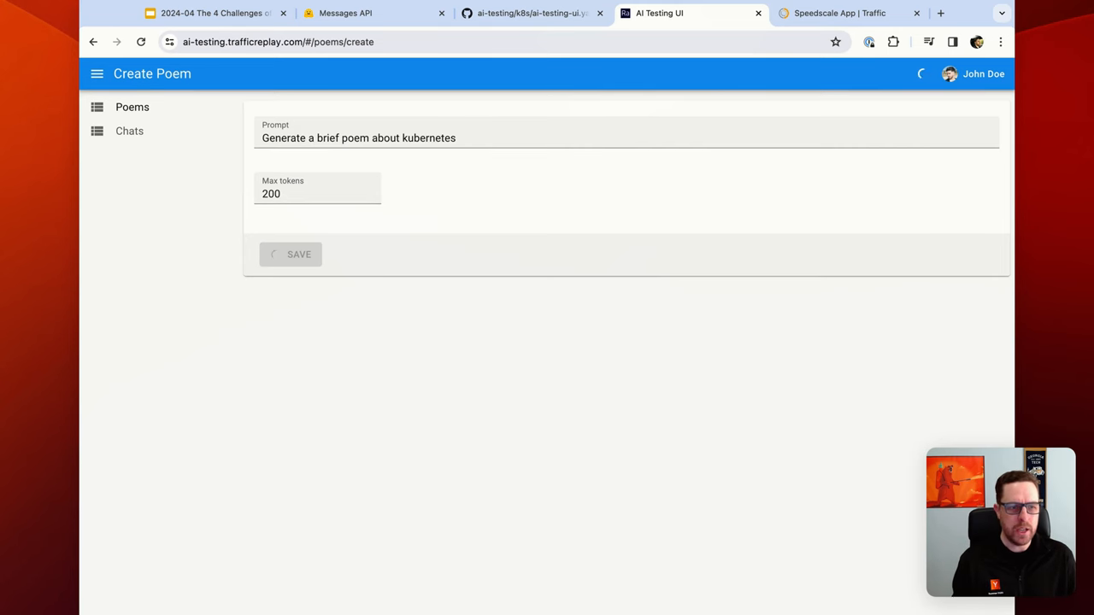
pyautogui.click(299, 253)
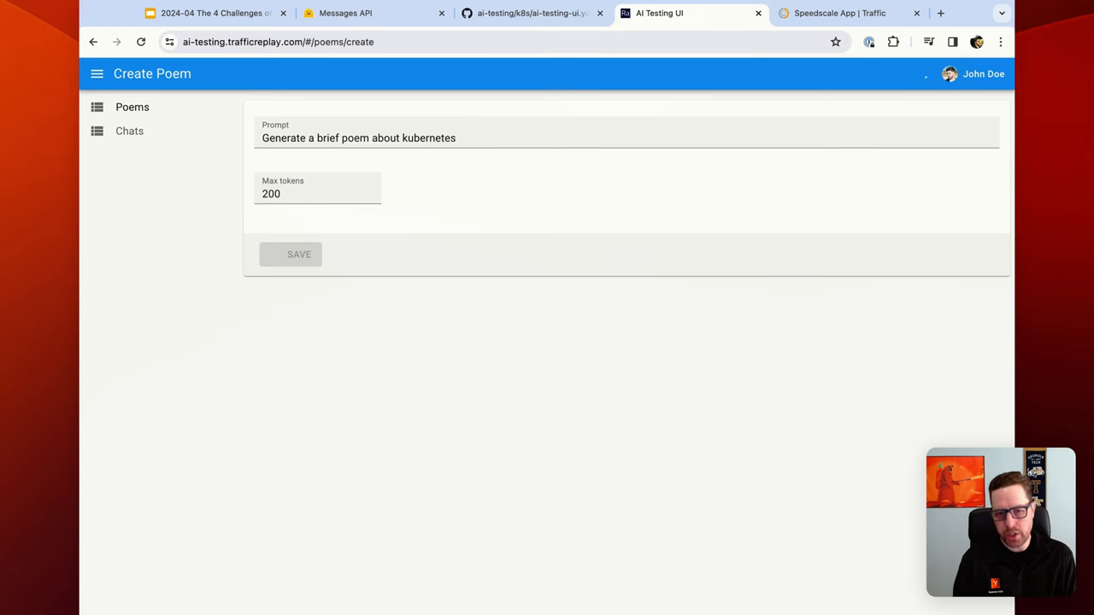
pyautogui.click(299, 253)
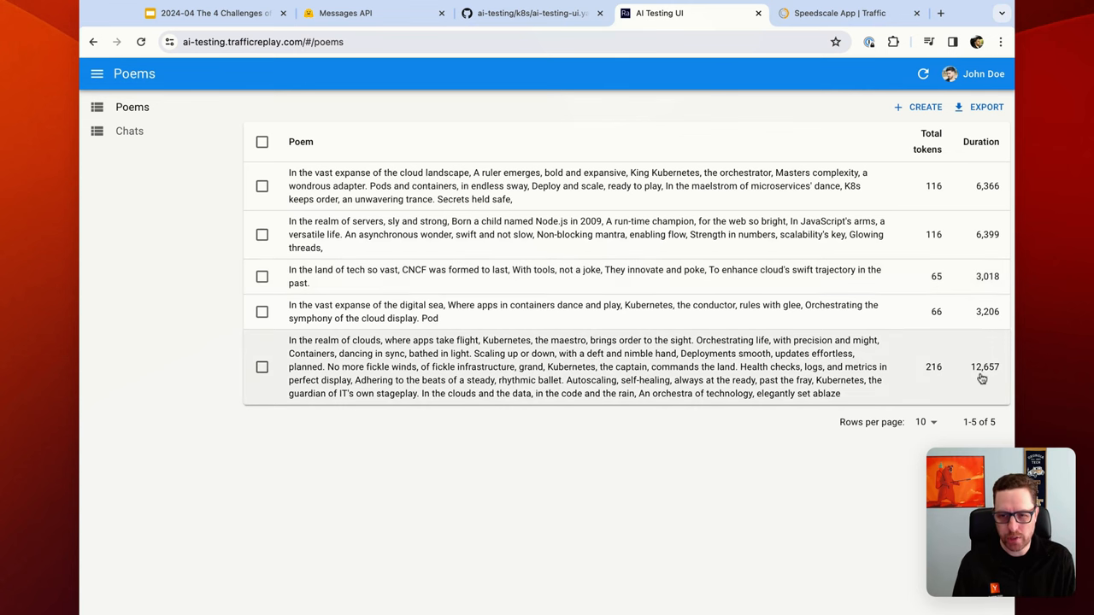
pyautogui.click(585, 366)
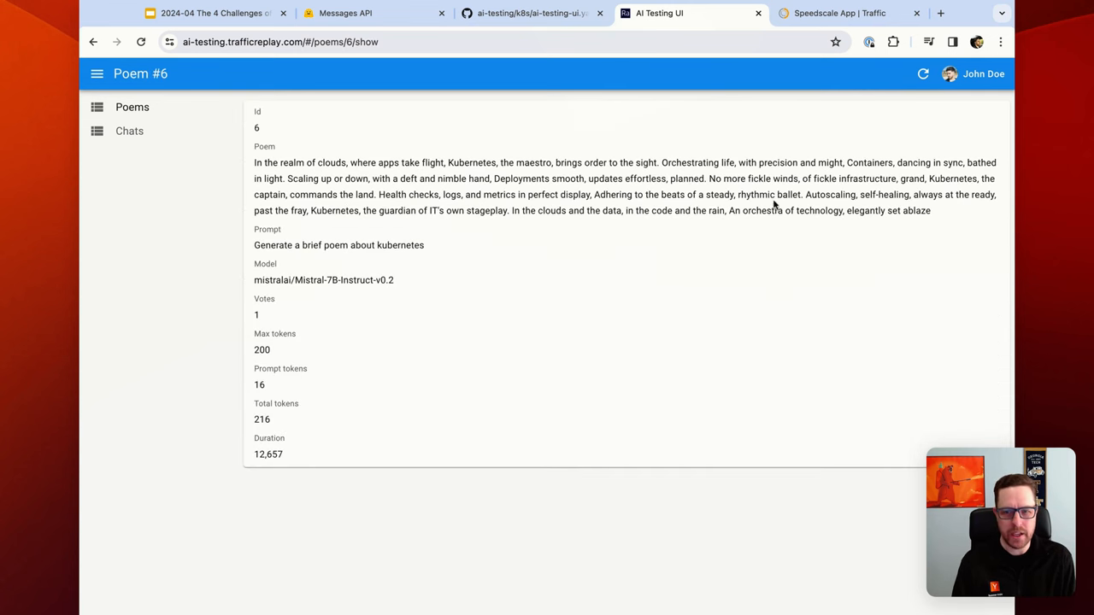
pyautogui.moveTo(759, 210); pyautogui.dragTo(930, 210)
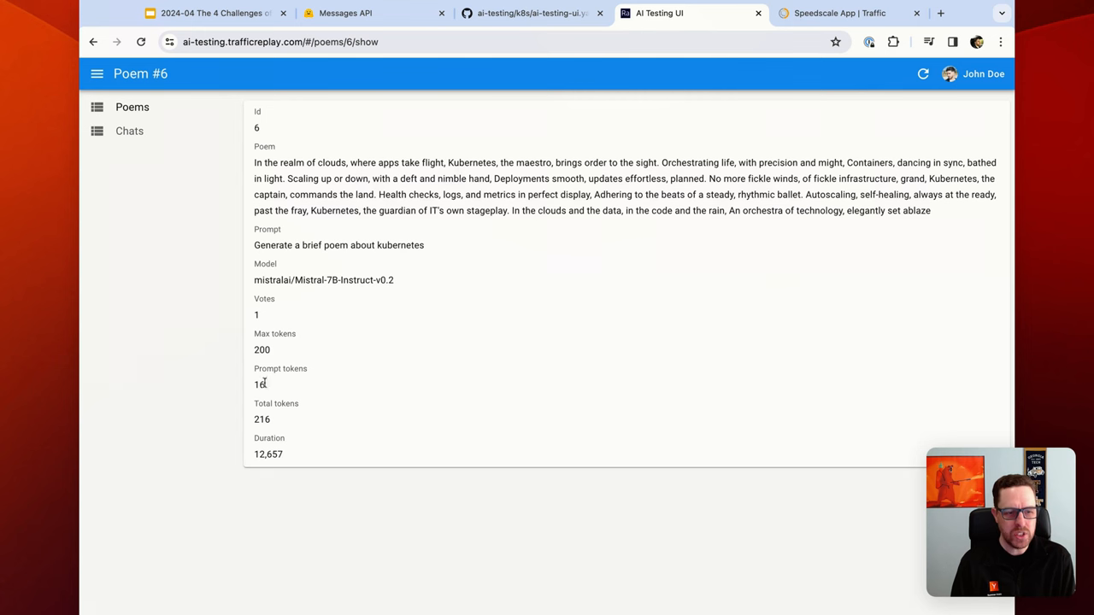
pyautogui.moveTo(256, 365)
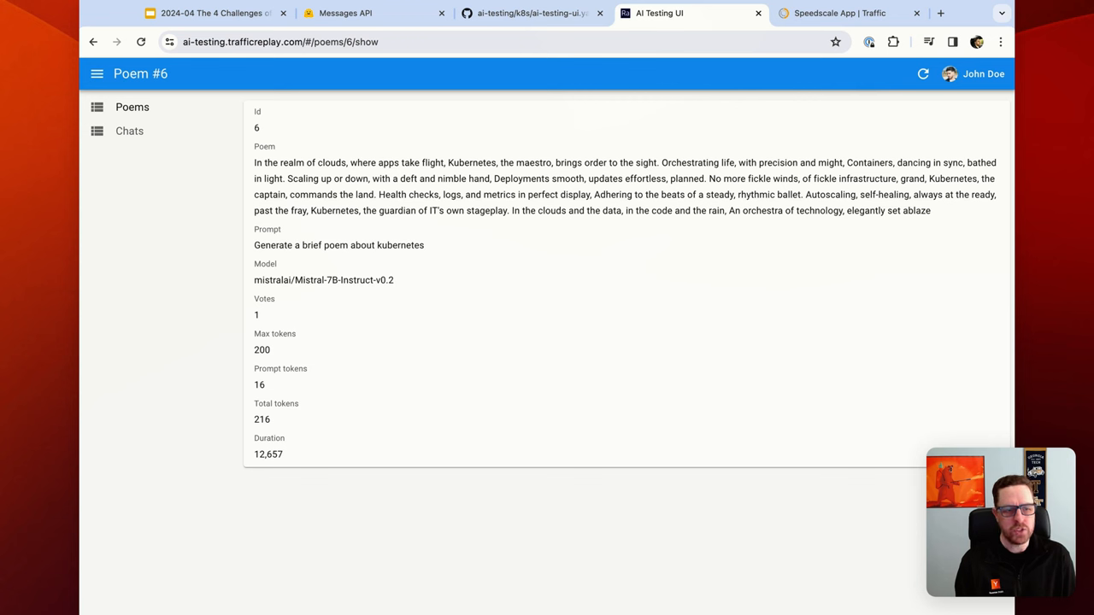
pyautogui.moveTo(270, 458)
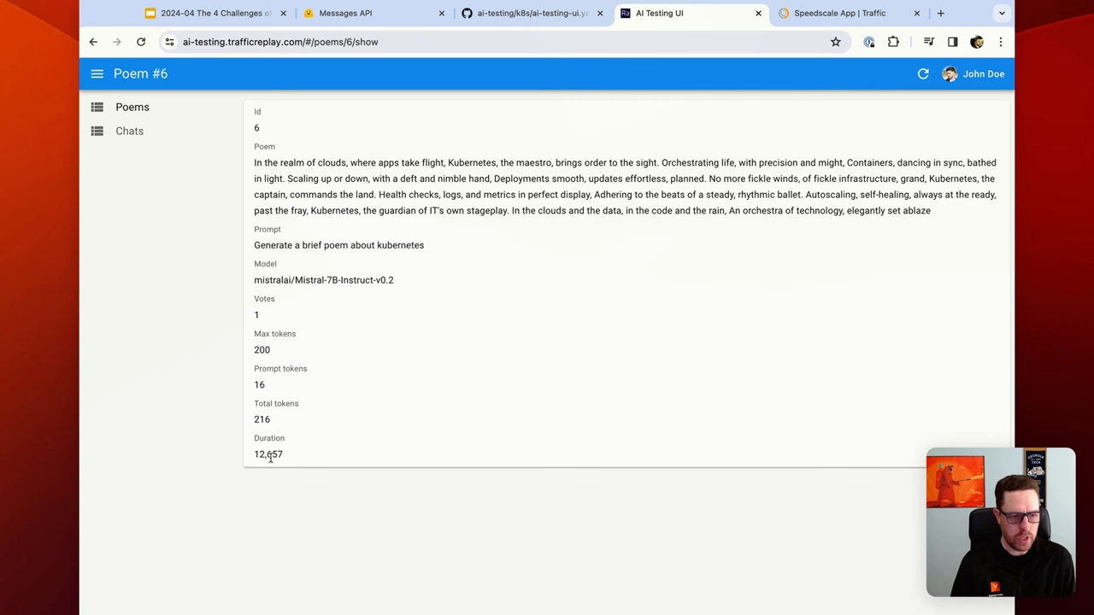
pyautogui.doubleClick(267, 455)
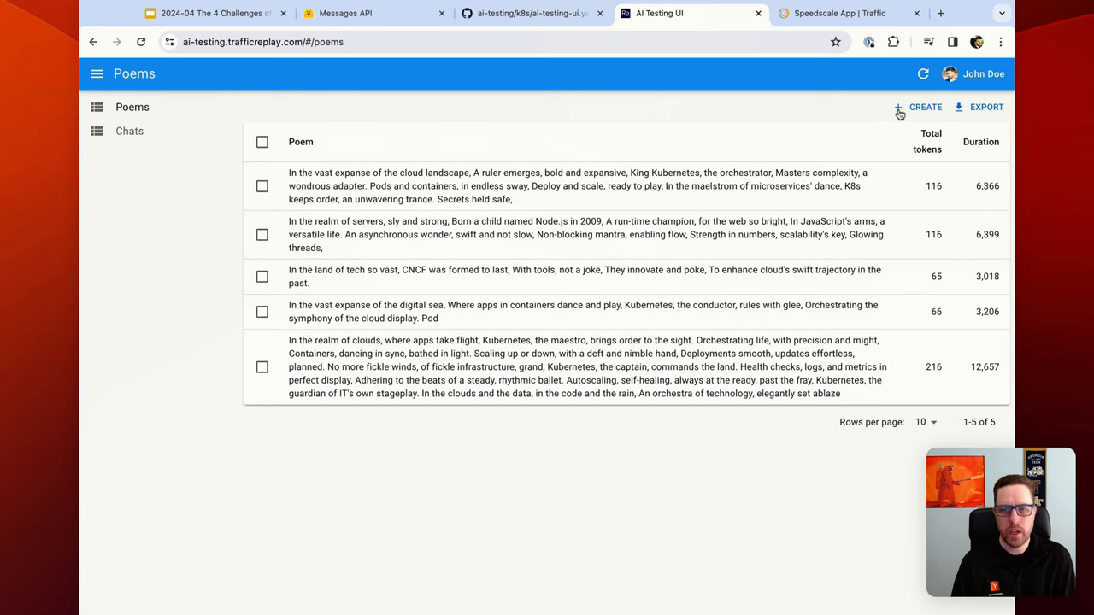
# Request a 'kubernetes' poem with Max tokens 2500 and save, ending in a server communication error.
pyautogui.click(918, 106)
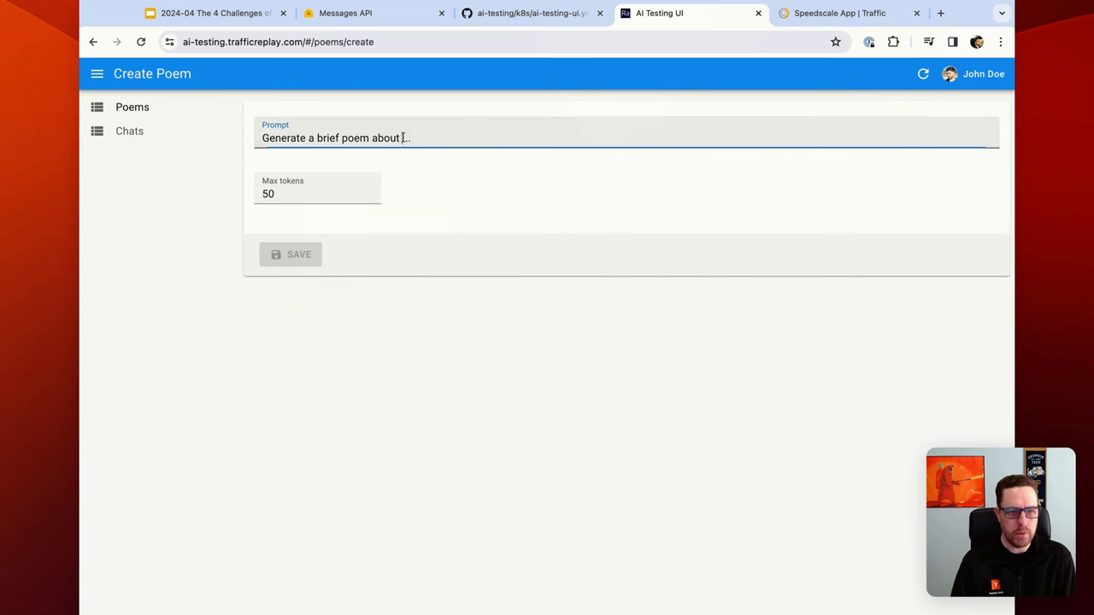
pyautogui.write('kubernete')
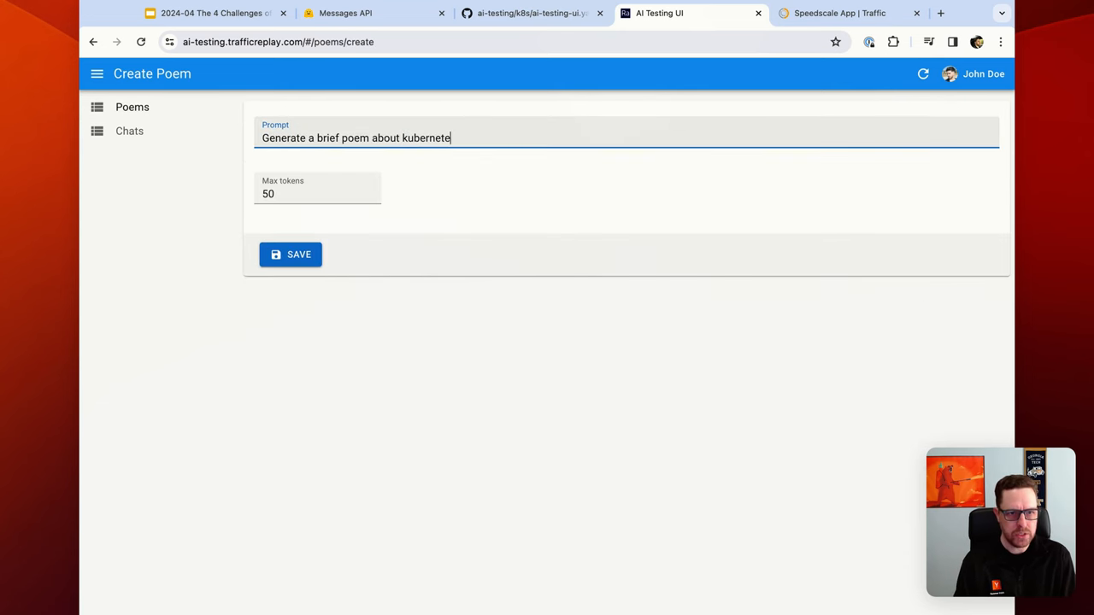
pyautogui.write('2500')
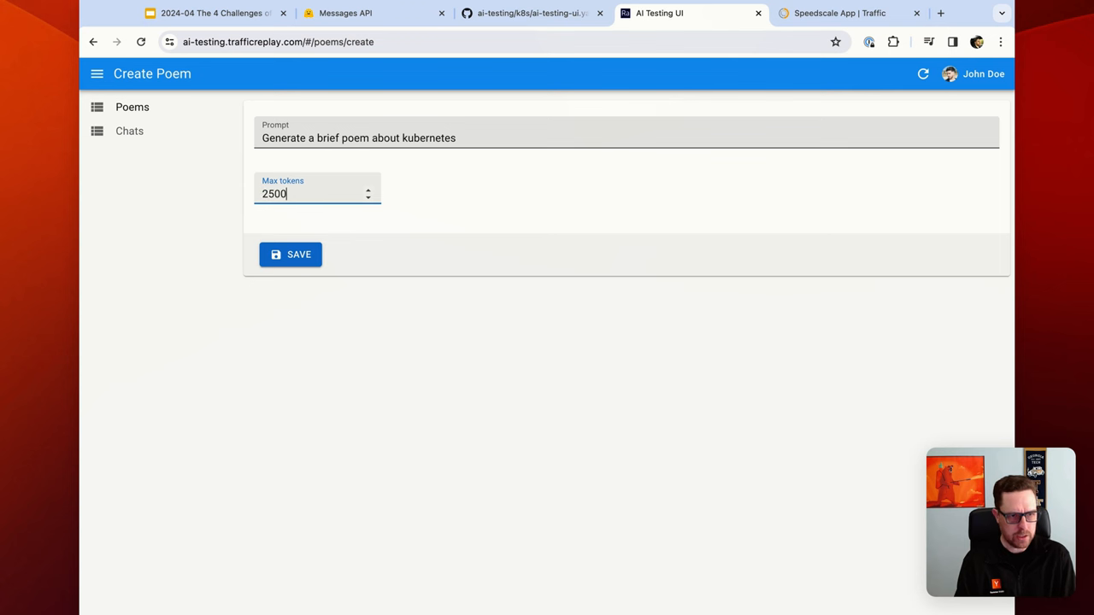
pyautogui.click(291, 253)
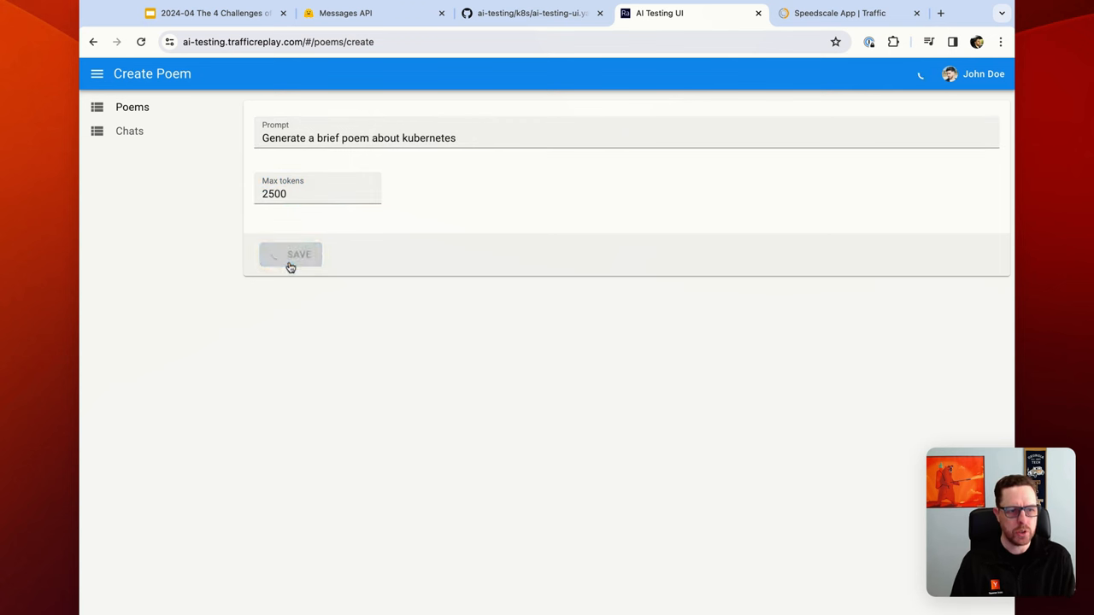
pyautogui.click(290, 255)
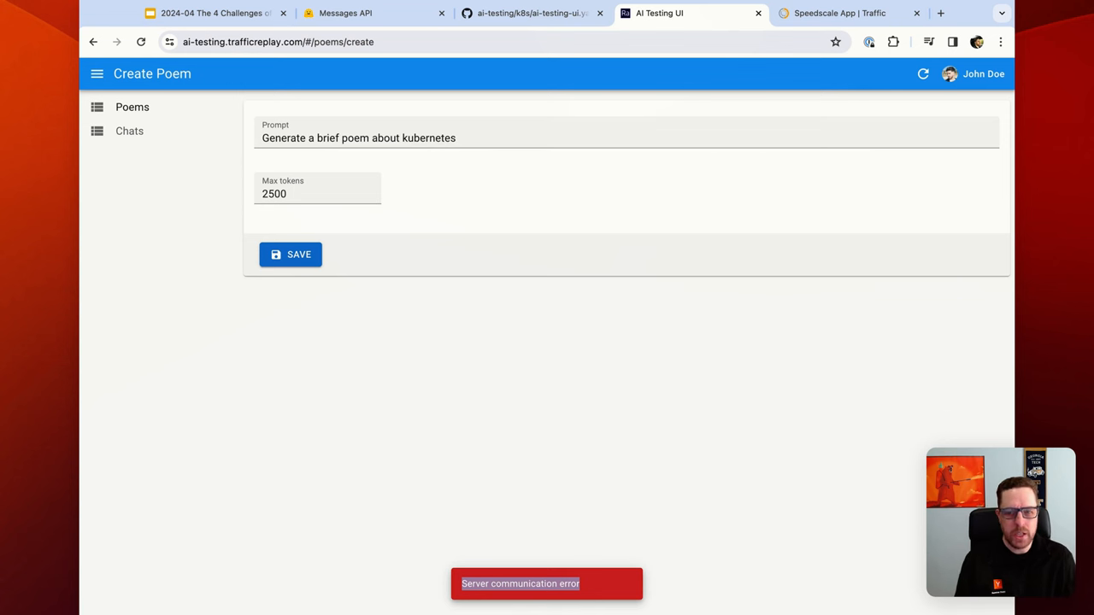
pyautogui.moveTo(516, 342)
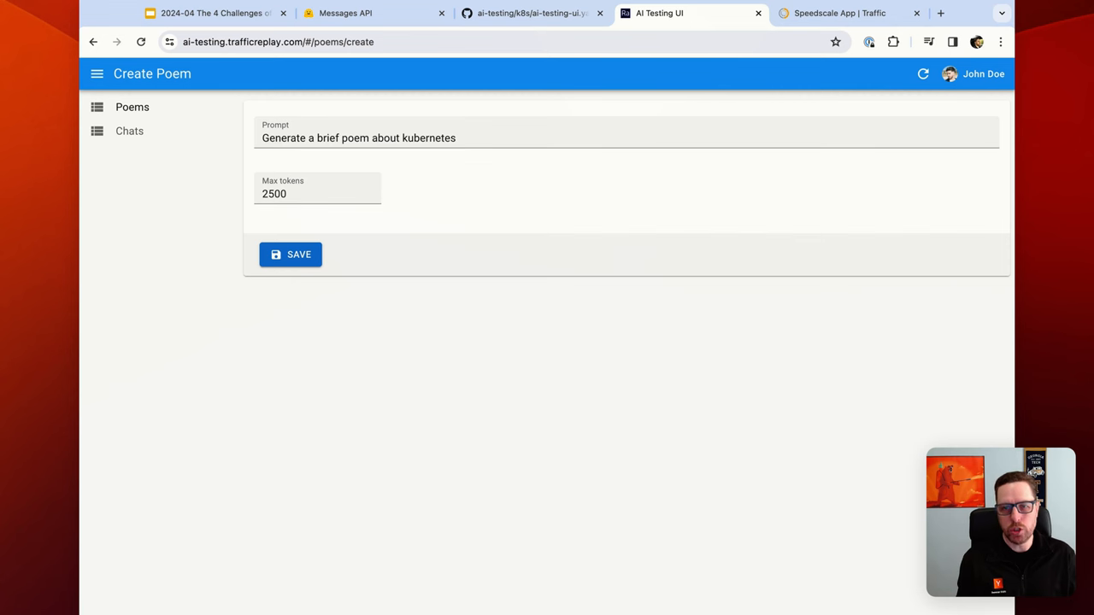
pyautogui.moveTo(540, 367)
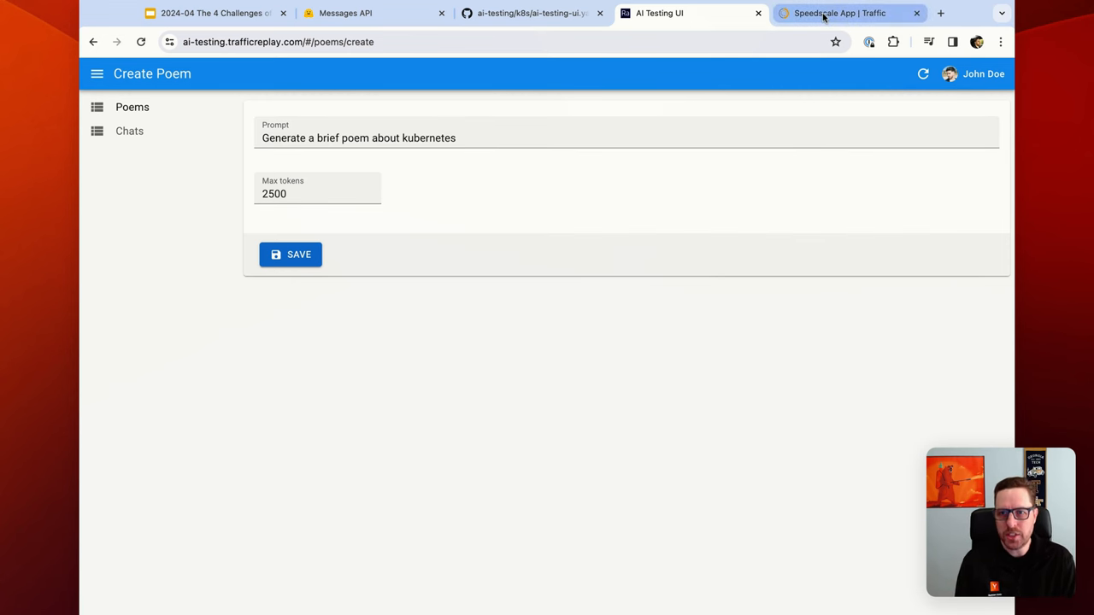
# View the POST /poems 3220ms response body and expand its outbound /v1/chat/completions call.
pyautogui.click(837, 13)
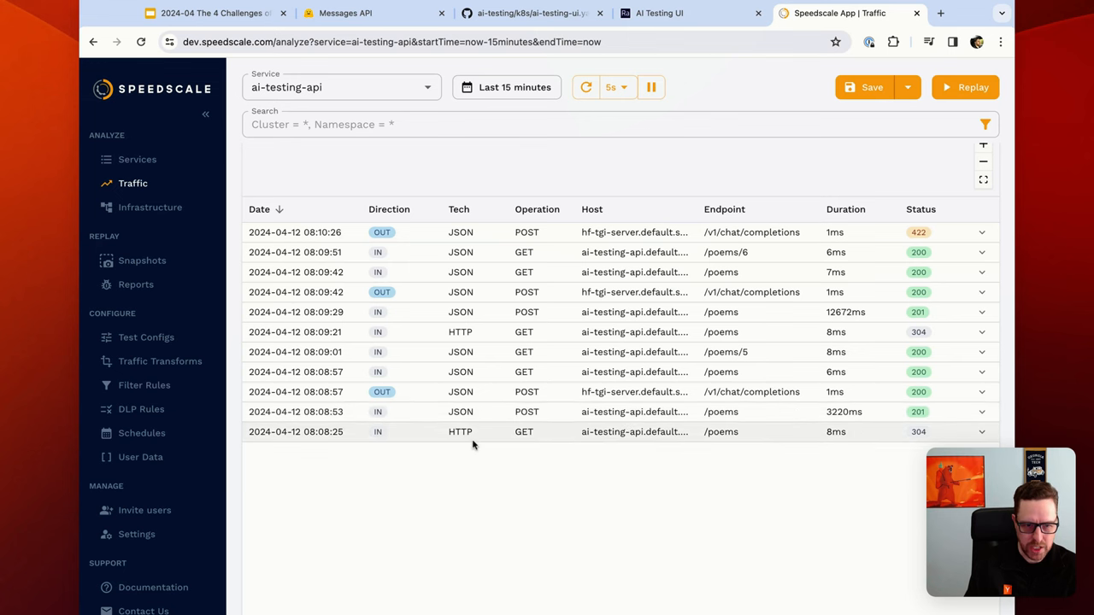
pyautogui.moveTo(899, 437)
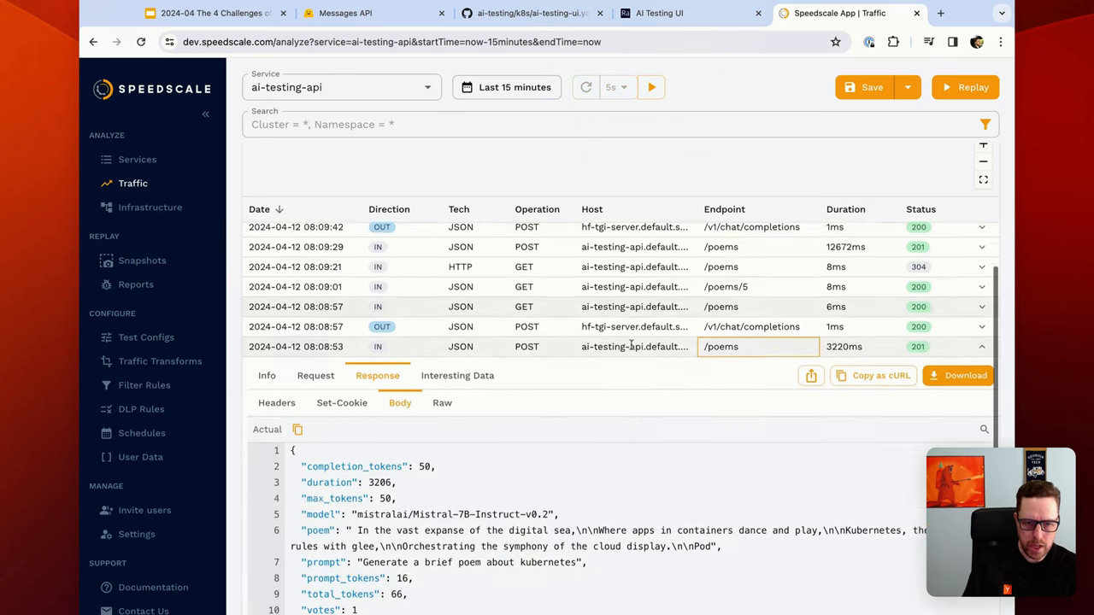
pyautogui.scroll(-3)
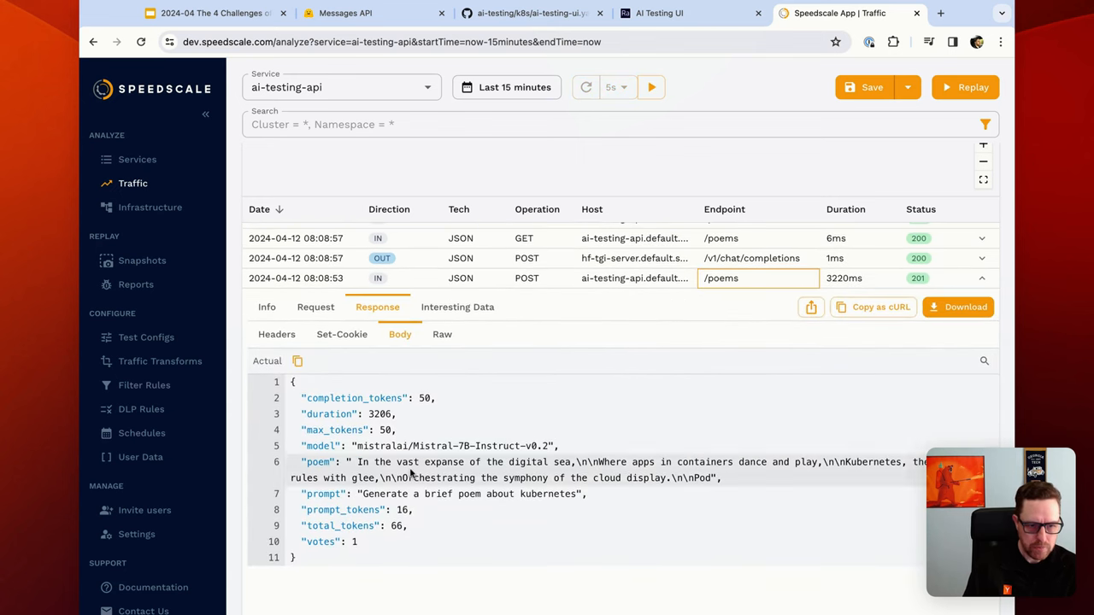
pyautogui.moveTo(410, 383)
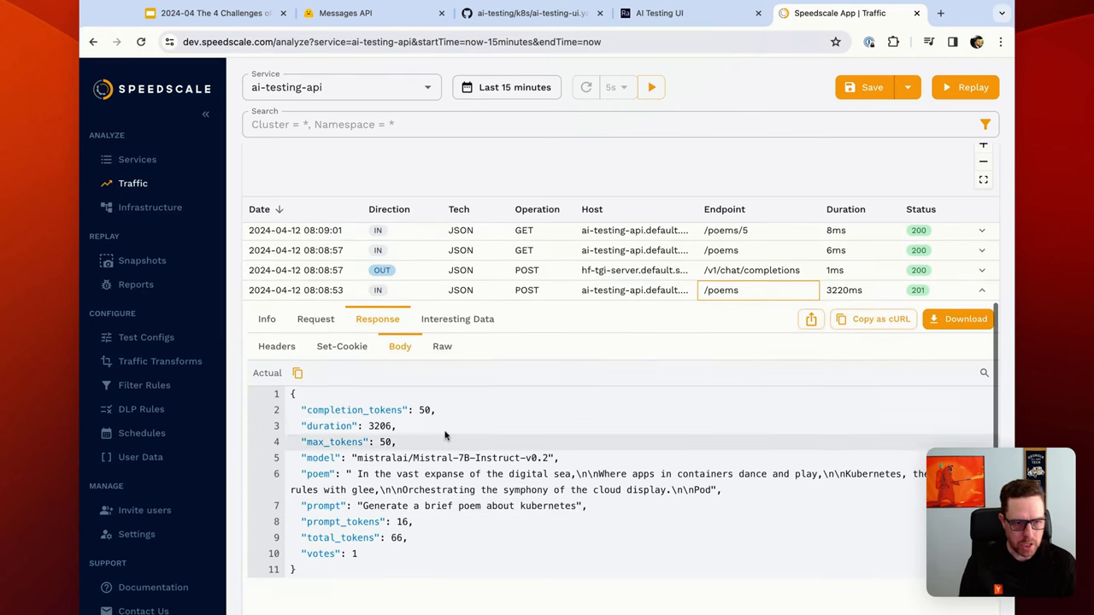
pyautogui.doubleClick(380, 426)
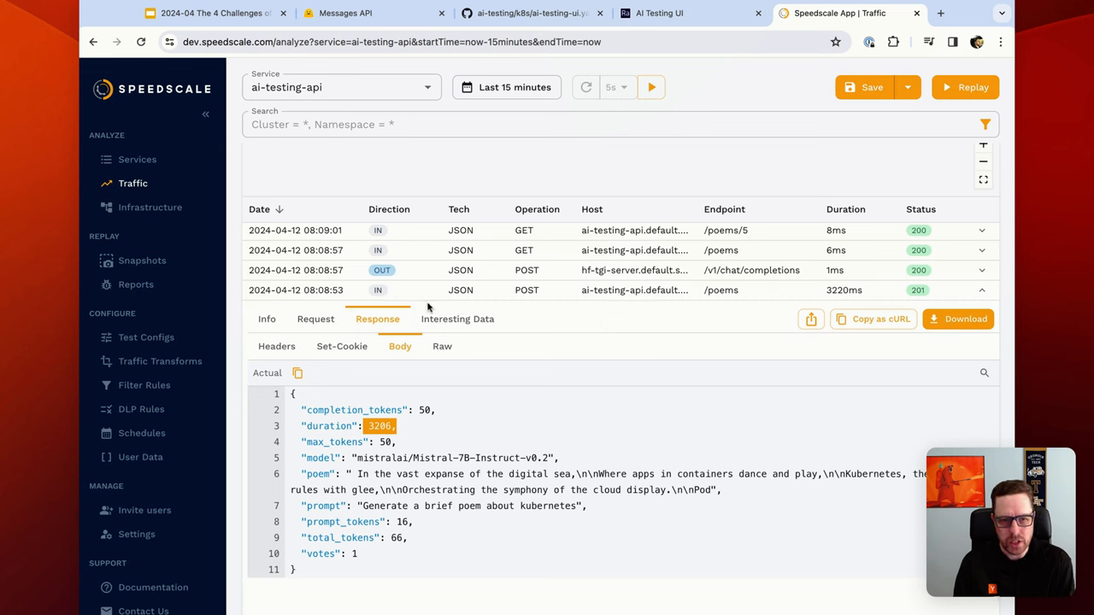
pyautogui.moveTo(468, 319)
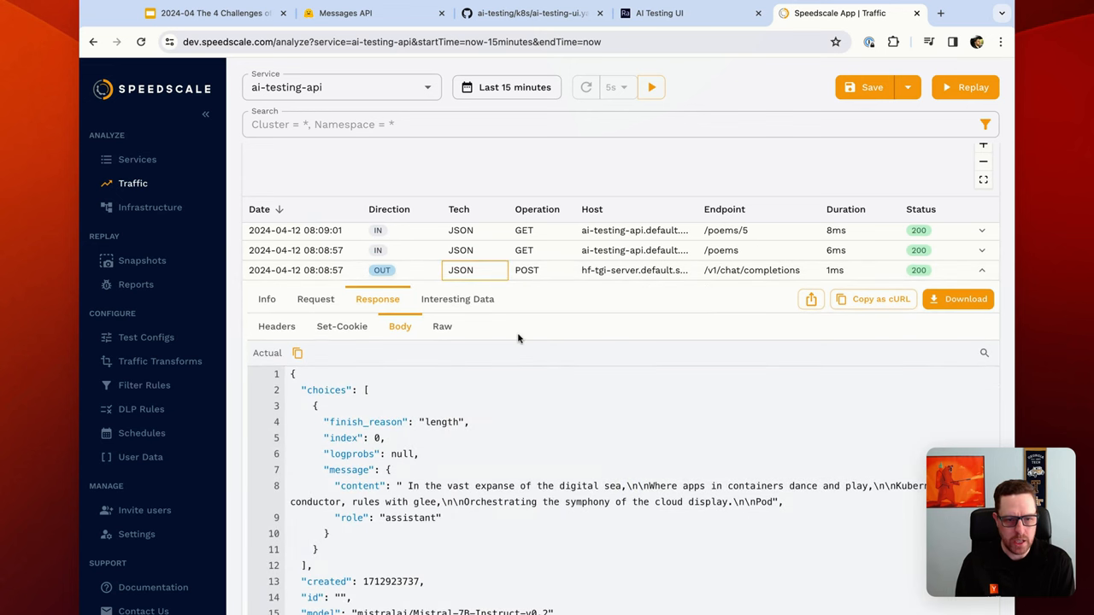
pyautogui.scroll(-3)
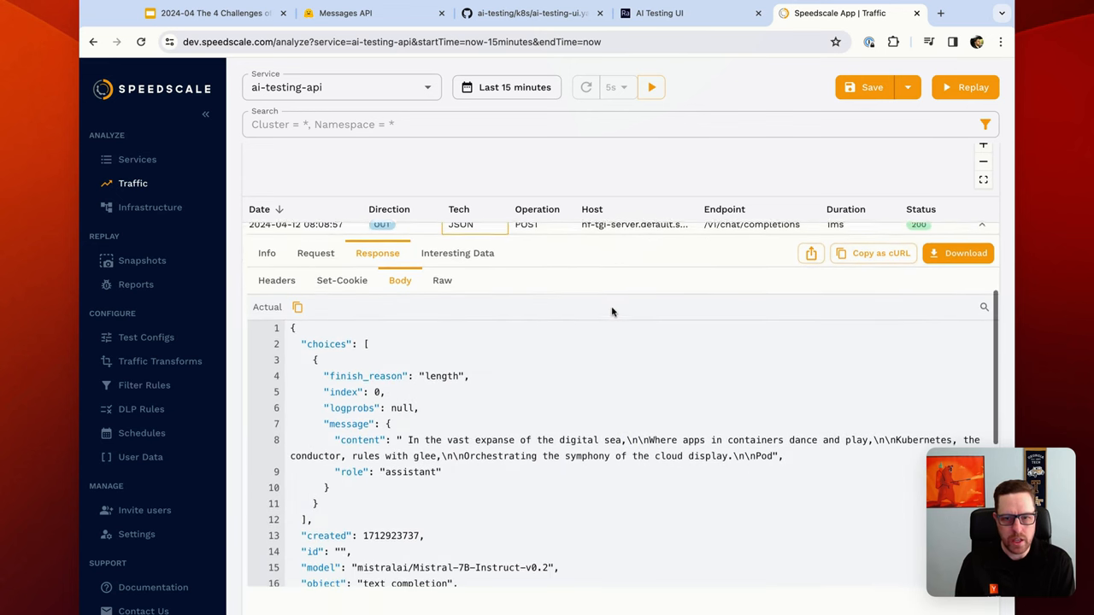
pyautogui.scroll(-3)
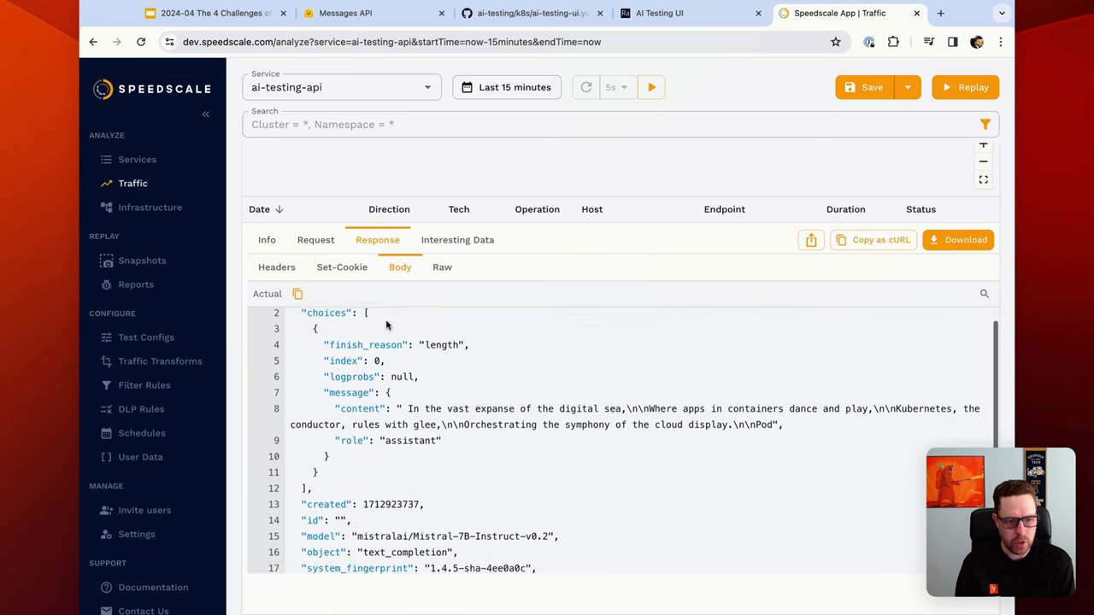
pyautogui.scroll(-3)
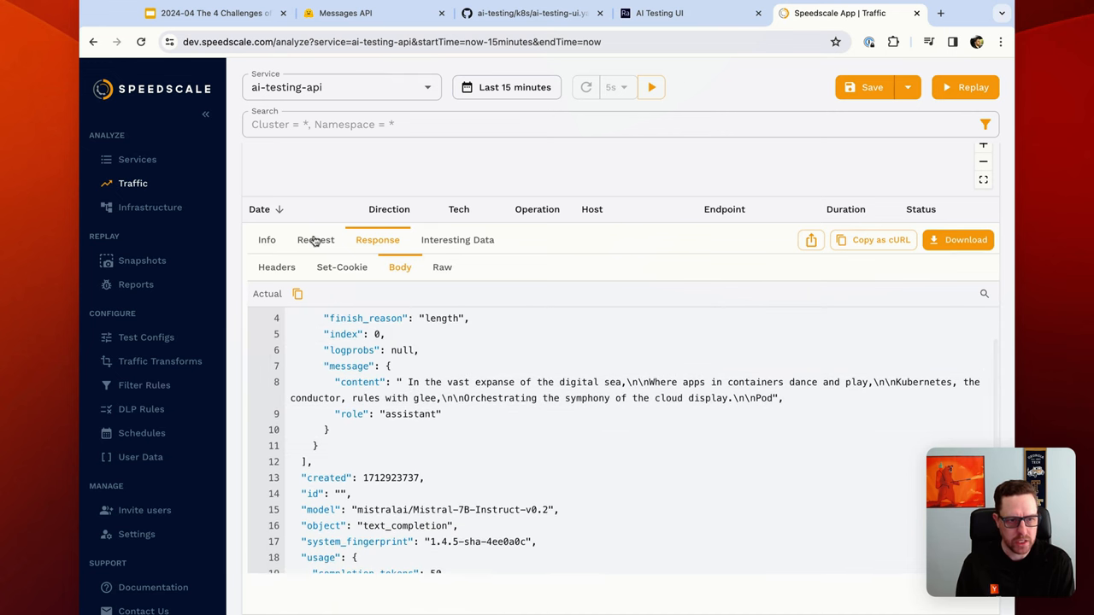
pyautogui.click(314, 239)
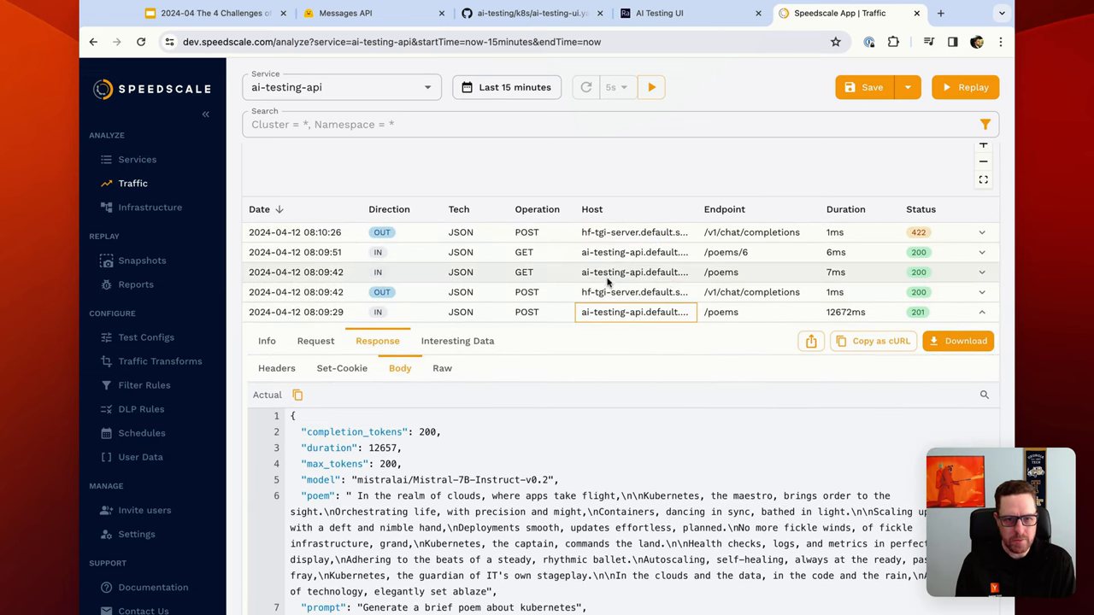
pyautogui.moveTo(657, 266)
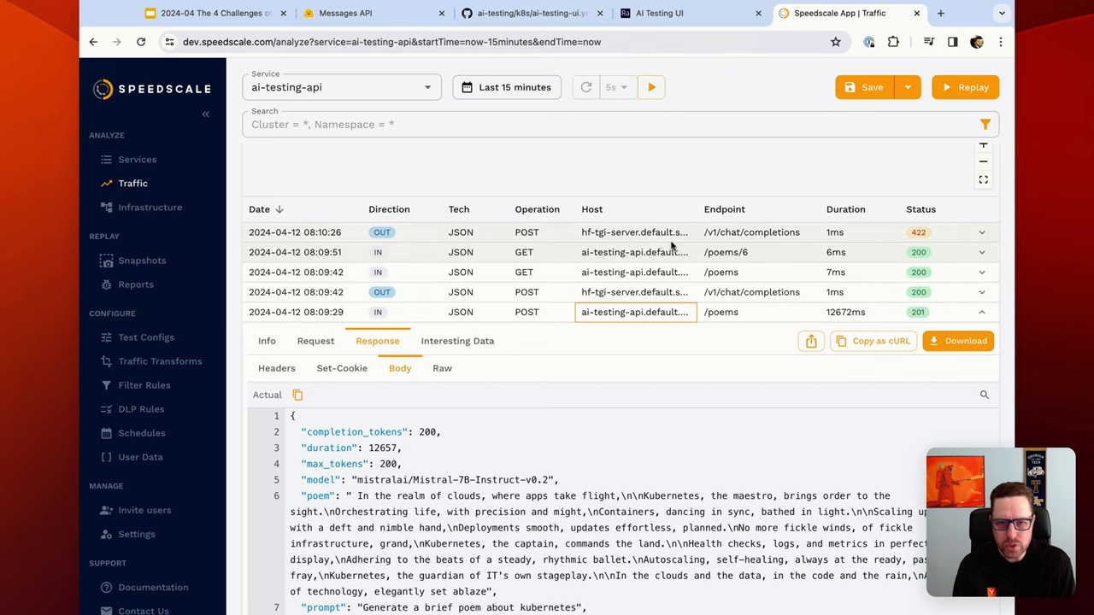
pyautogui.moveTo(739, 263)
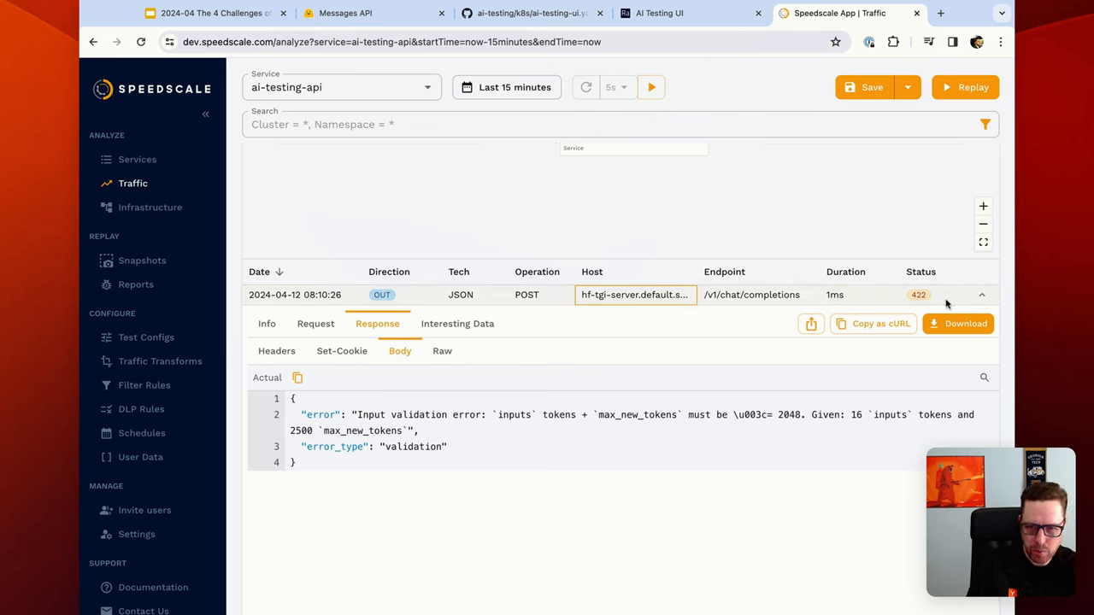
pyautogui.moveTo(379, 400)
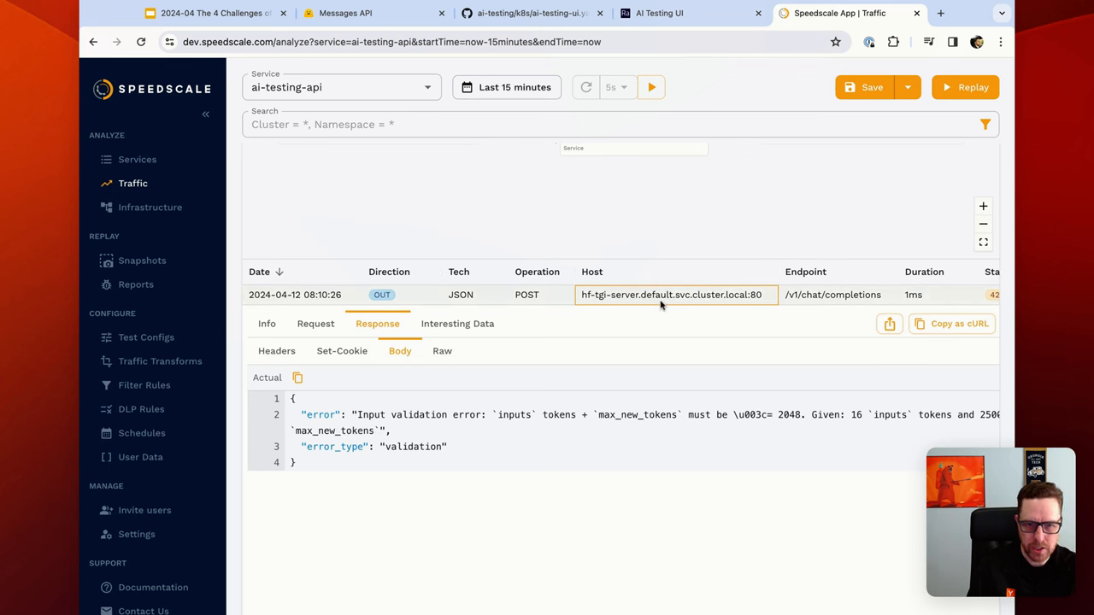
pyautogui.moveTo(537, 403)
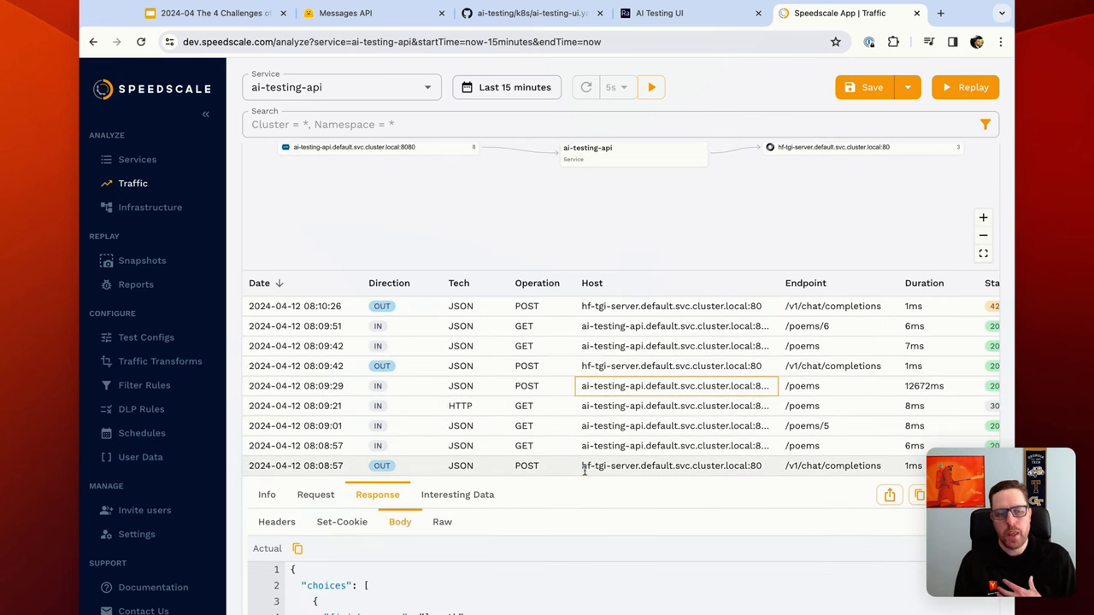
# Peek at the 50-token poem request details, then collapse them to show the refreshed traffic list with GET /poems.
pyautogui.click(670, 465)
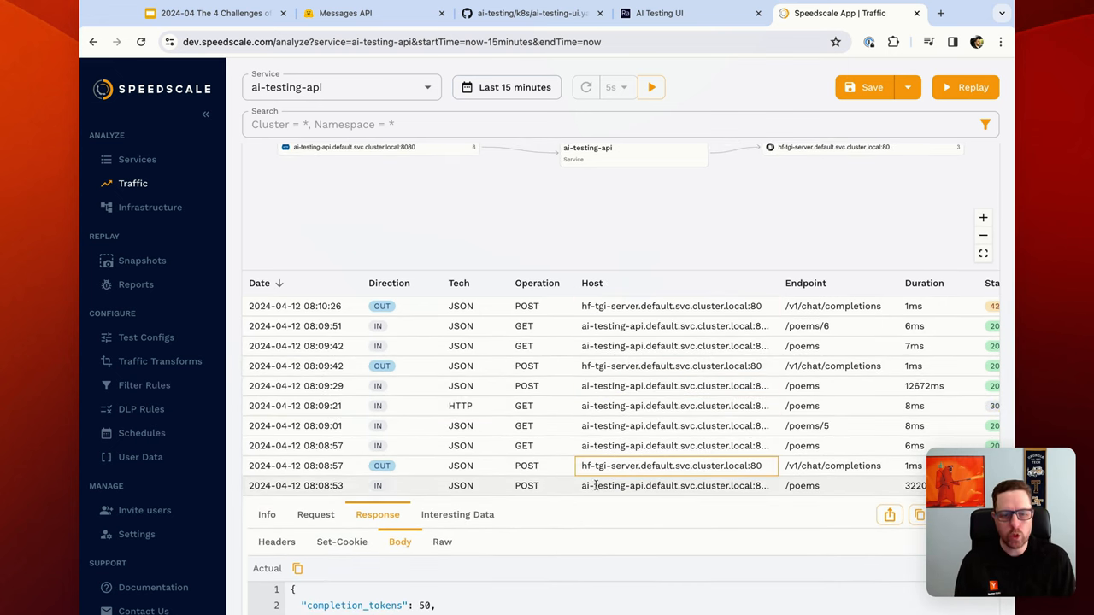
pyautogui.click(651, 85)
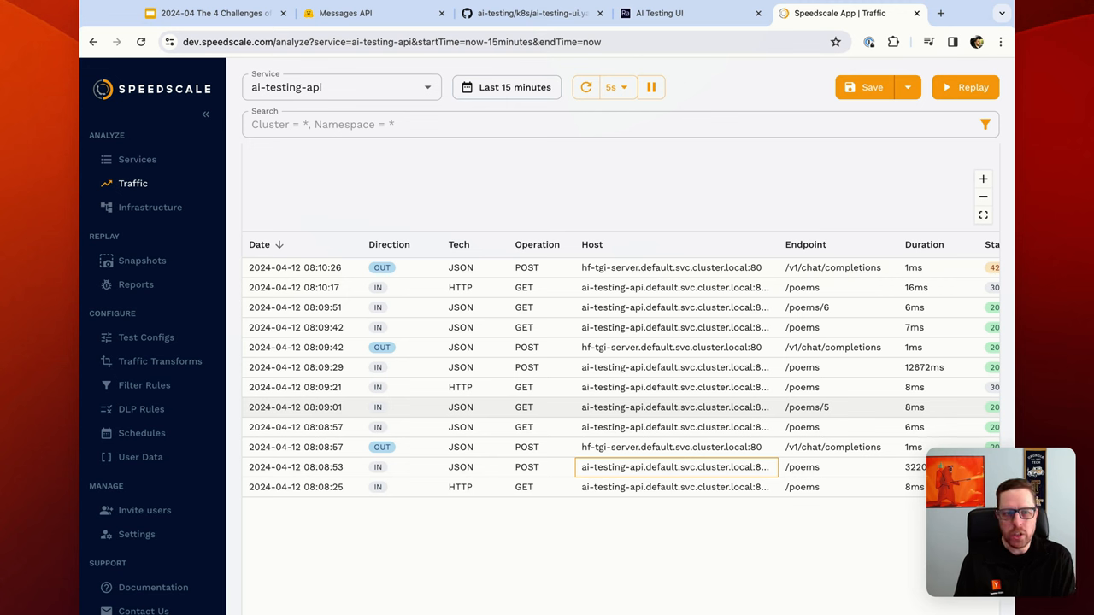
pyautogui.moveTo(649, 402)
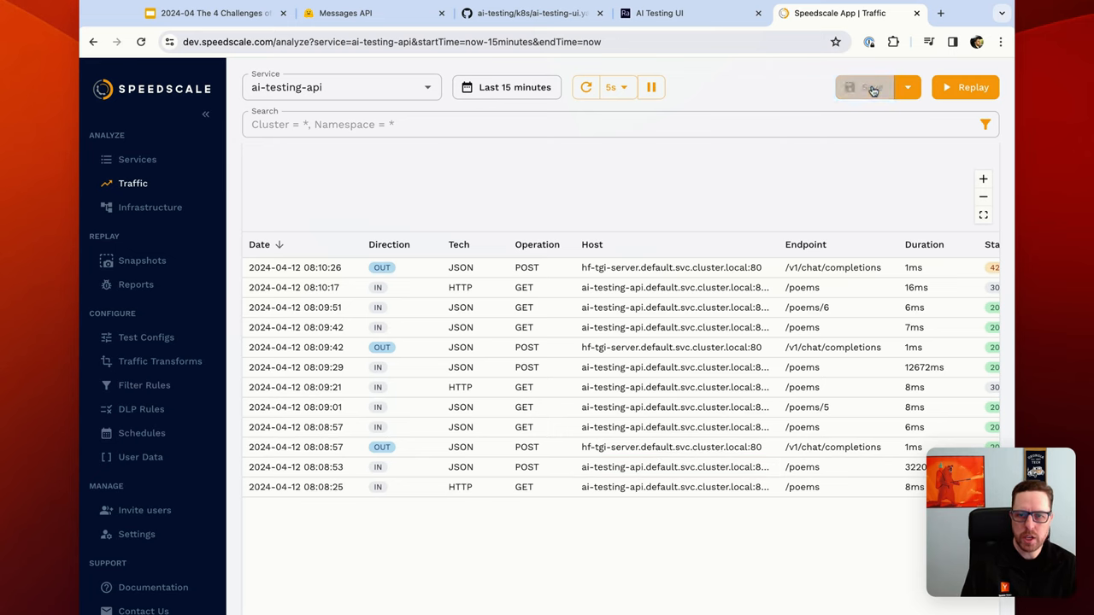
# Save the traffic as a snapshot and show its Transforms mock responses listing three chat completions calls.
pyautogui.click(847, 86)
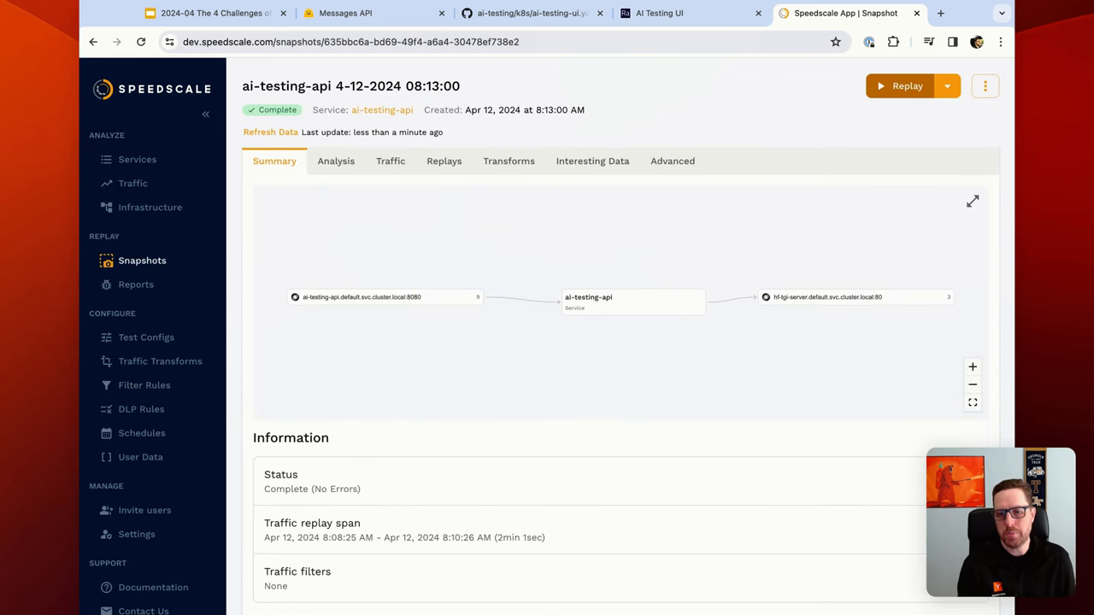
pyautogui.moveTo(819, 298)
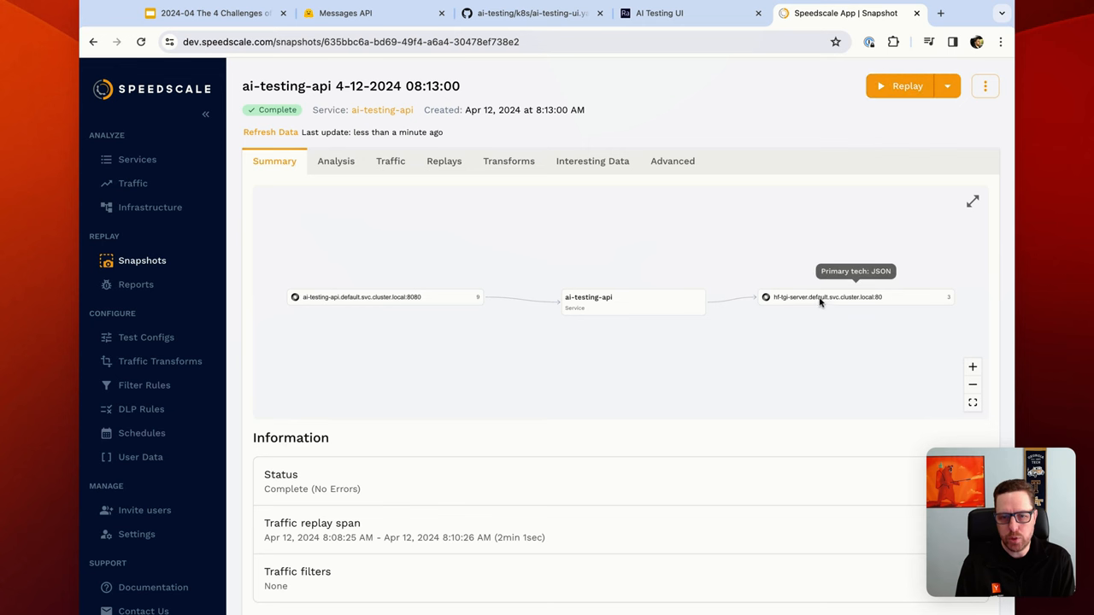
pyautogui.moveTo(852, 308)
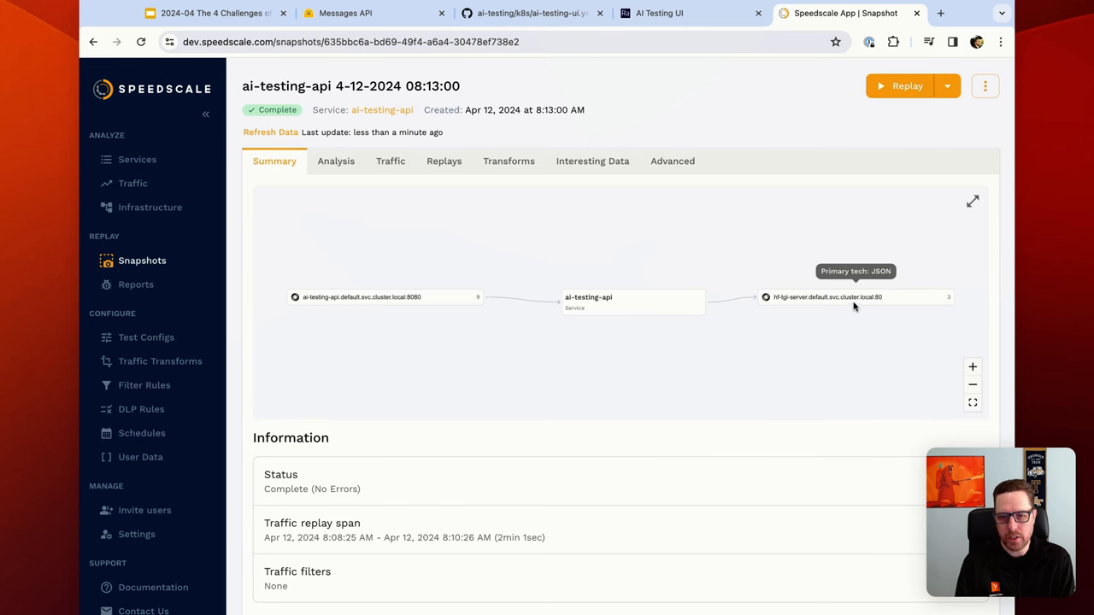
pyautogui.click(509, 161)
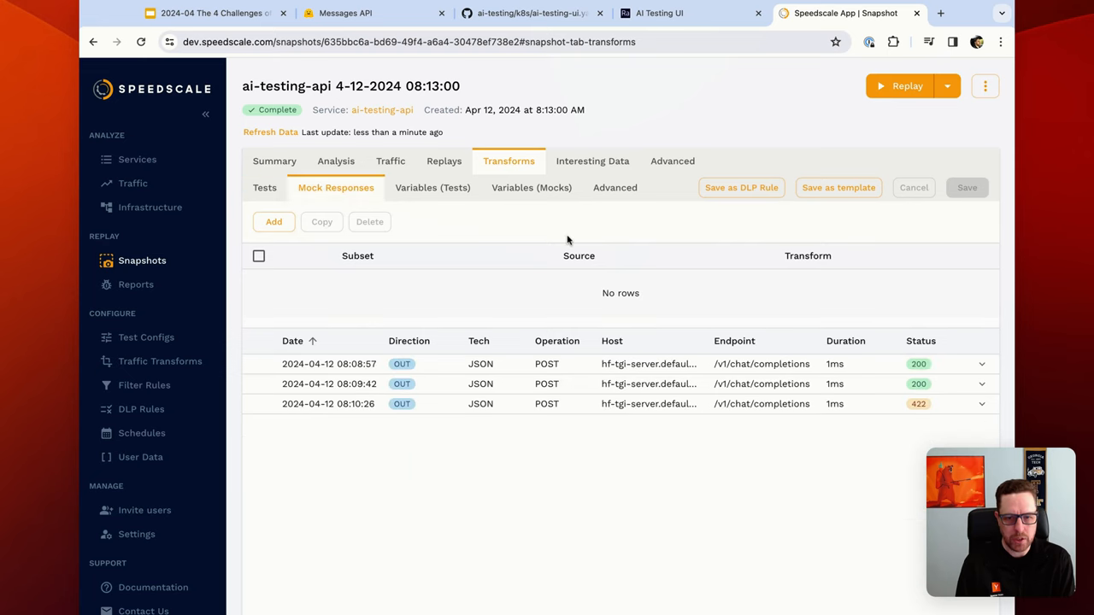
# Expand the mocked chat completion rows to show the 50-token poem body and the 422 validation error.
pyautogui.scroll(-3)
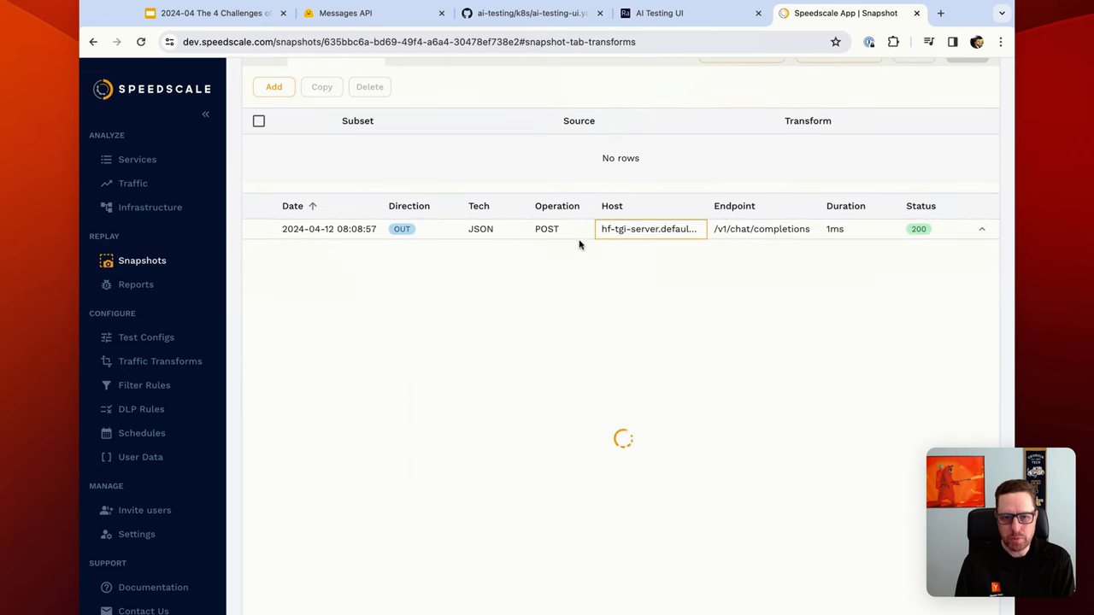
pyautogui.click(981, 229)
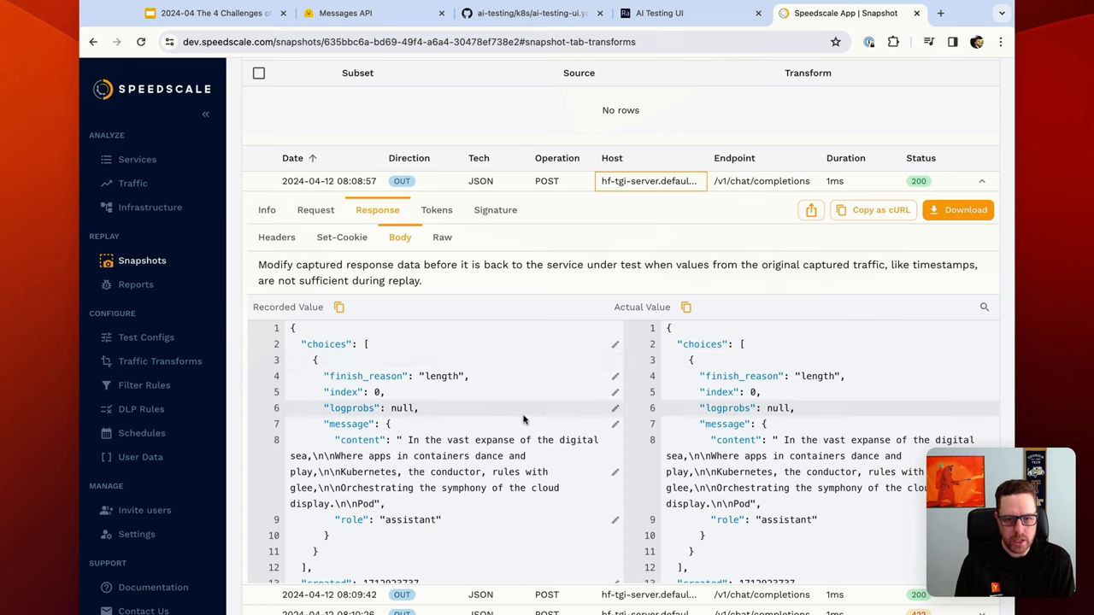
pyautogui.scroll(-3)
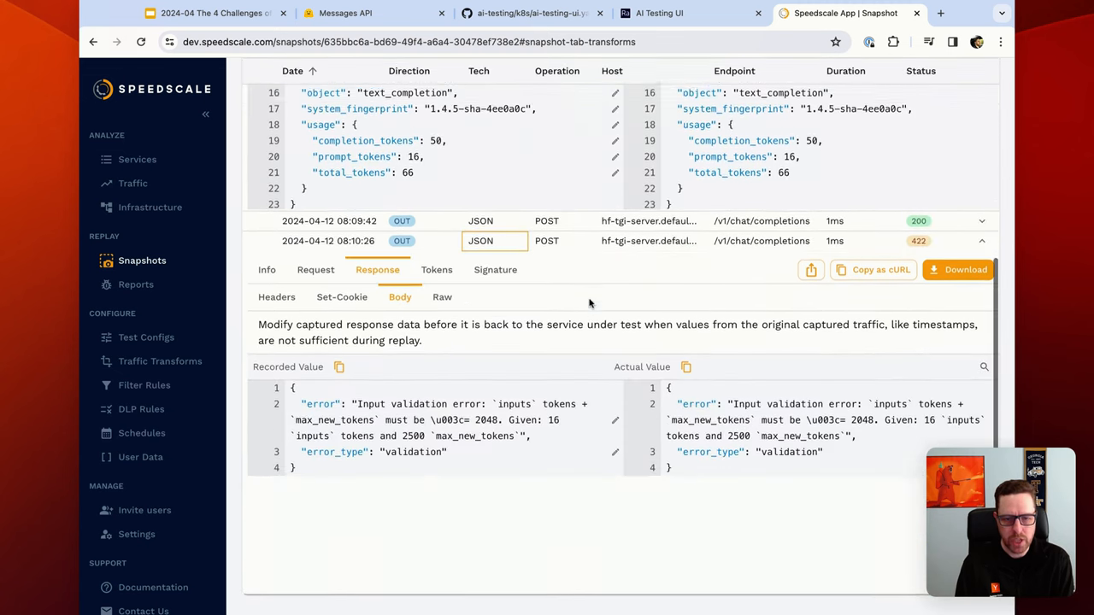
pyautogui.scroll(-3)
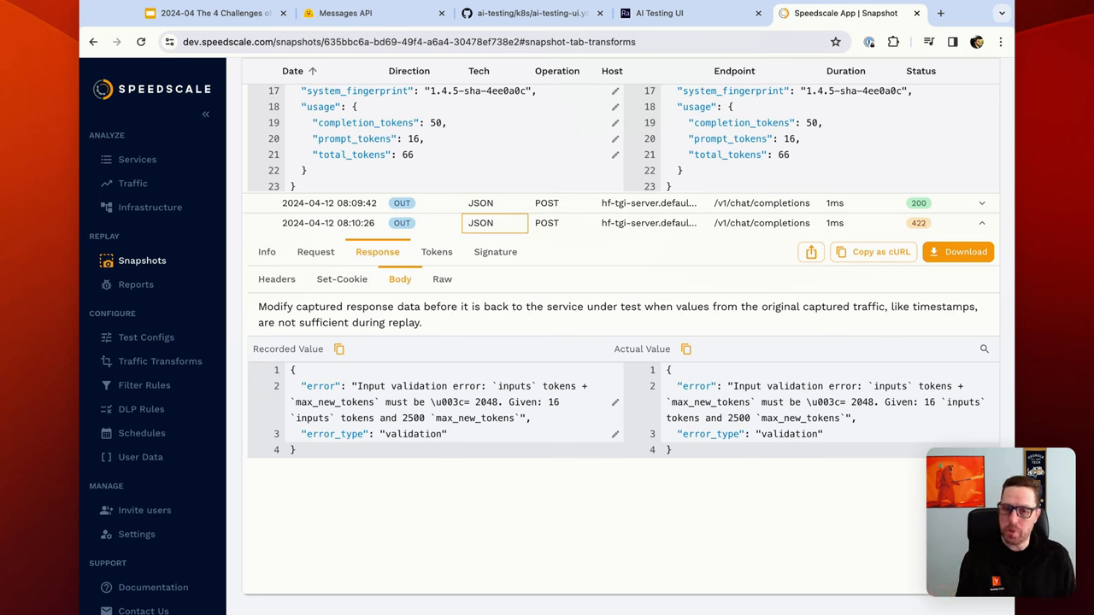
pyautogui.moveTo(595, 347)
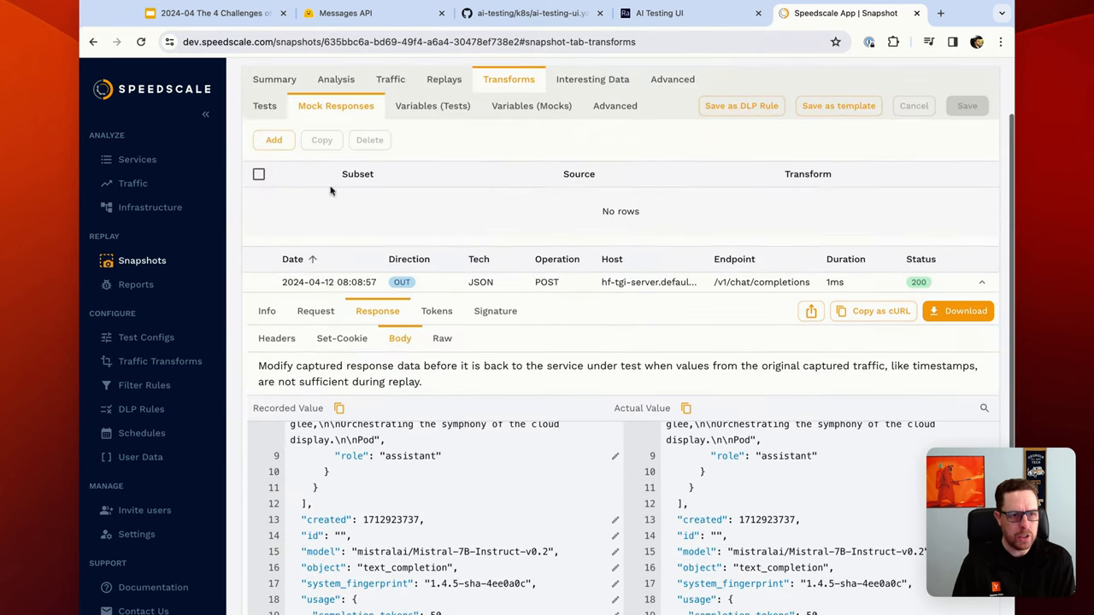
# Show the snapshot summary's Desktop speedctl replay command under How to replay.
pyautogui.click(273, 79)
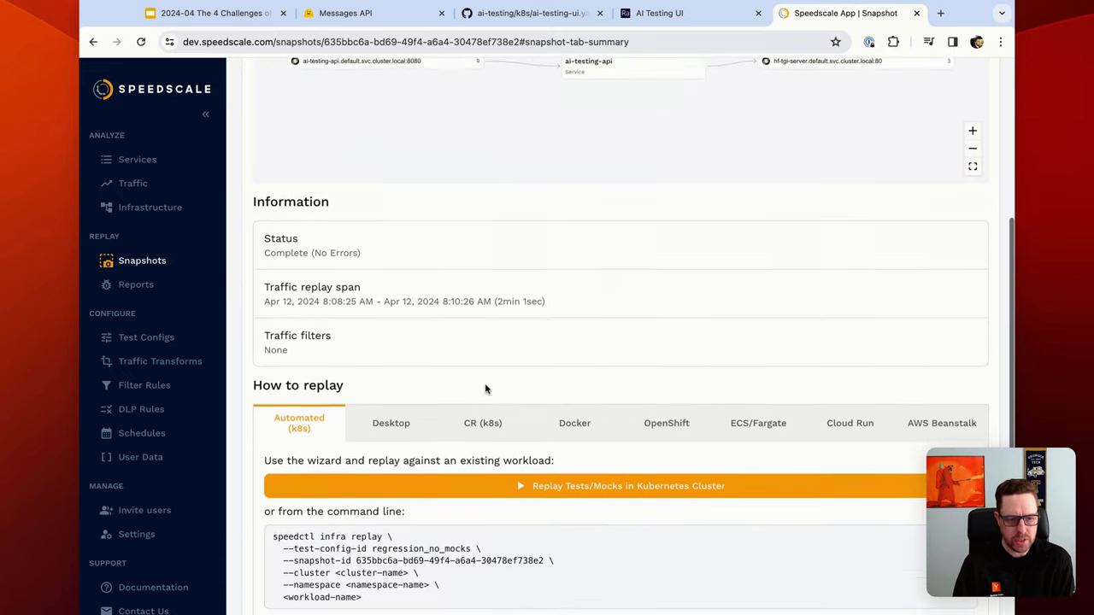
pyautogui.click(390, 424)
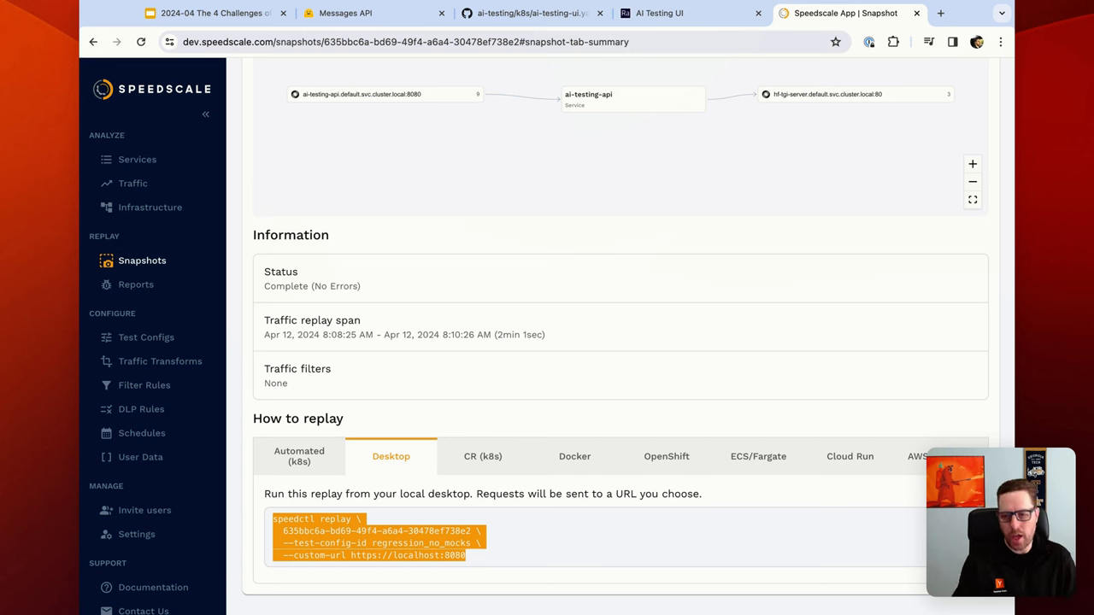
pyautogui.moveTo(676, 276)
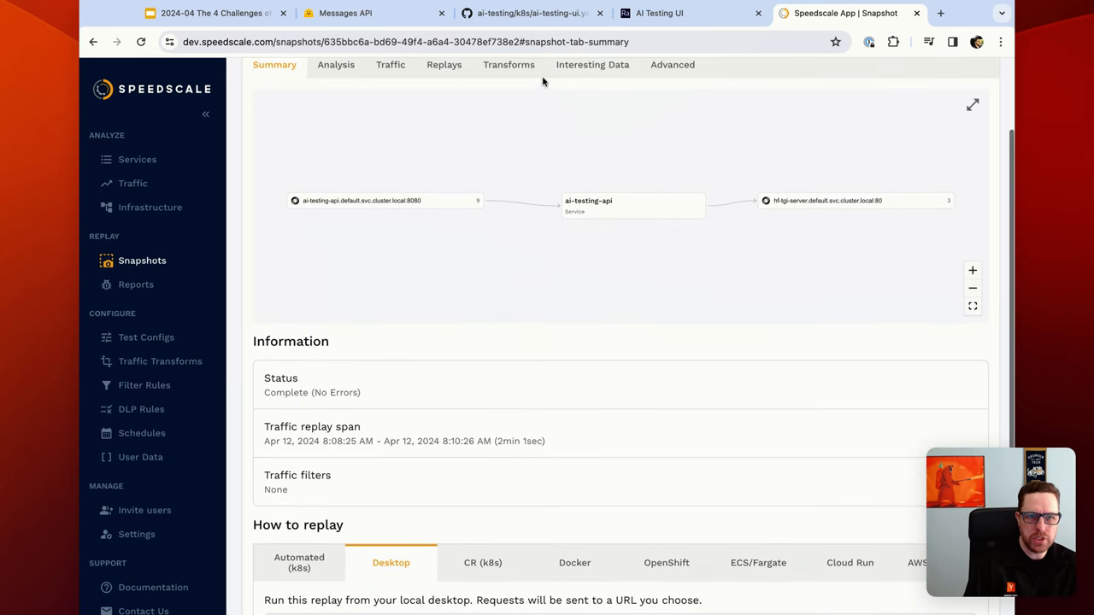
# Switch to the ai-testing GitHub repo and scroll the README to its Architecture diagram.
pyautogui.click(530, 14)
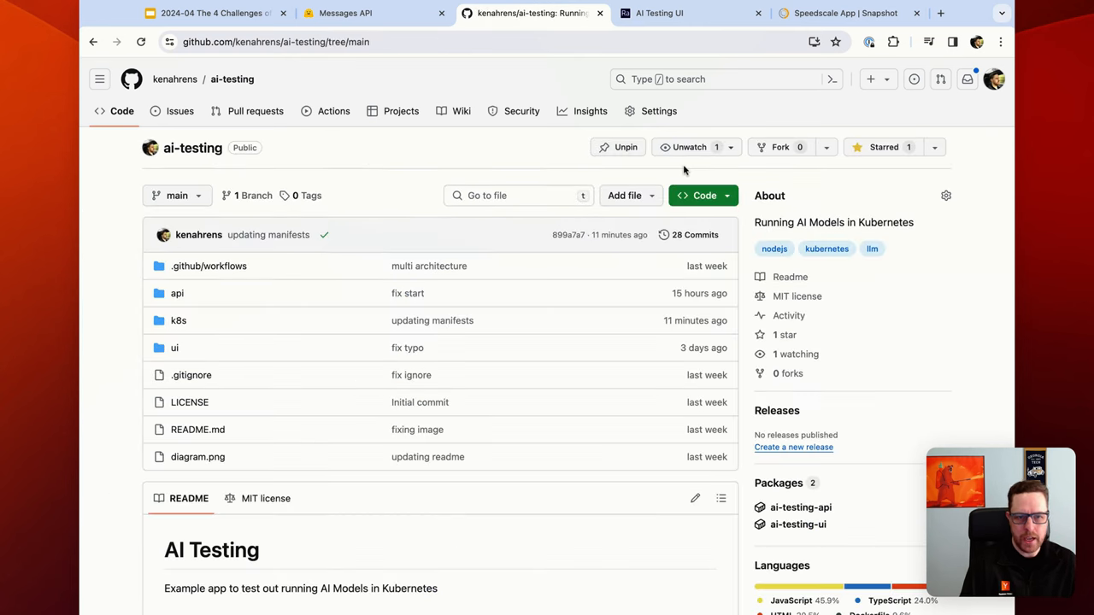
pyautogui.scroll(-3)
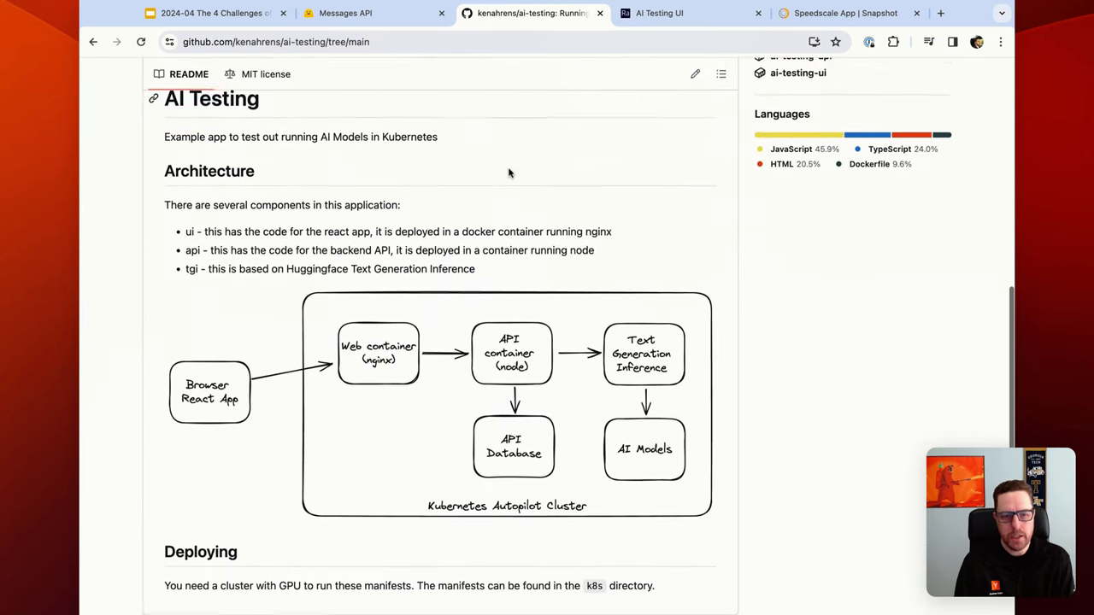
pyautogui.scroll(-3)
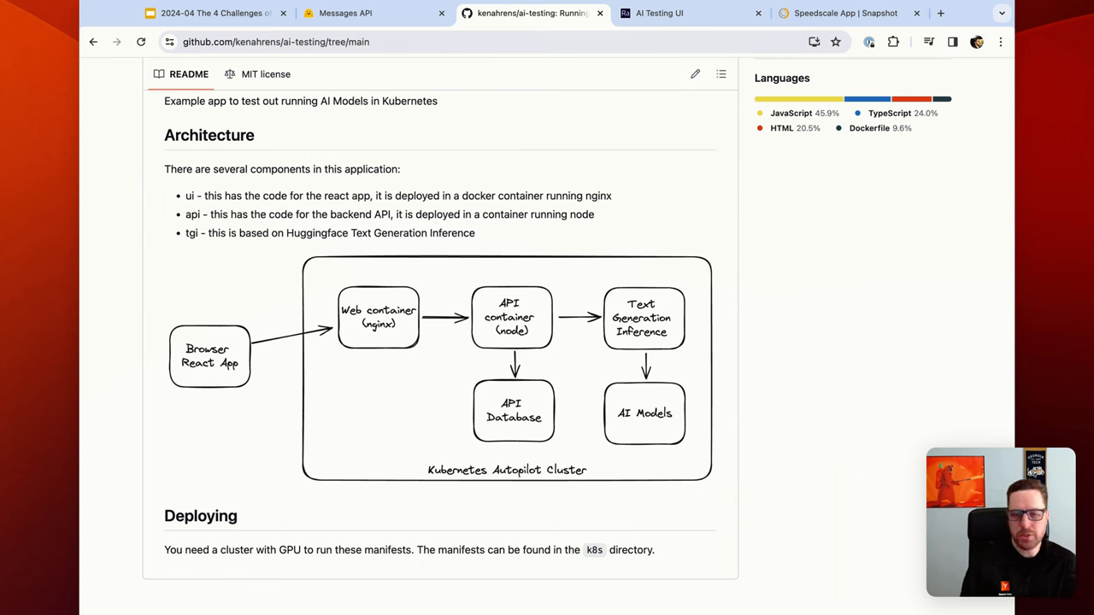
pyautogui.moveTo(499, 372)
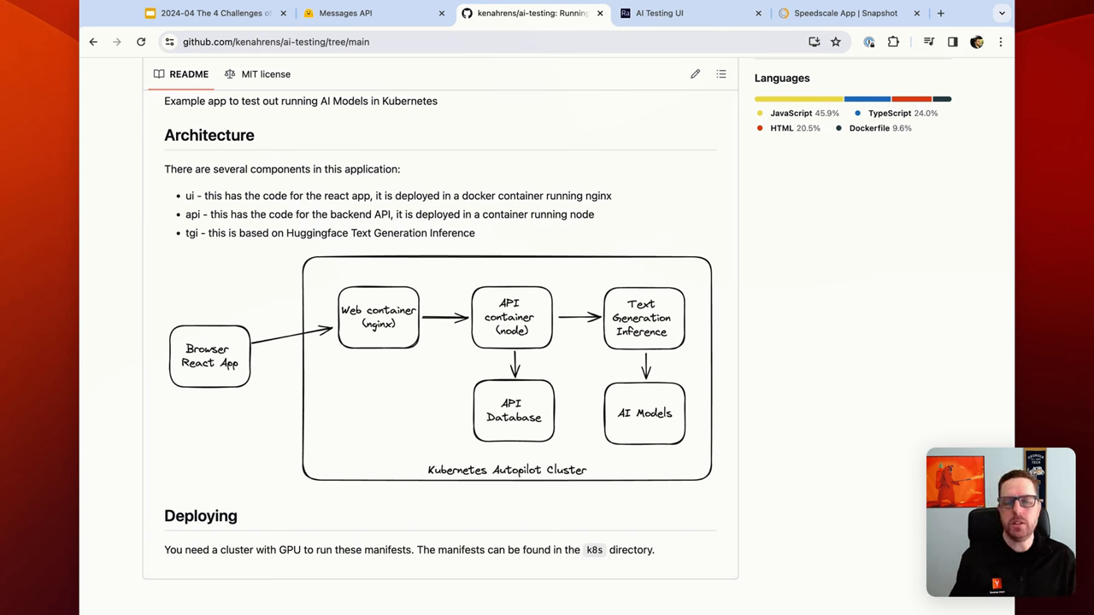
pyautogui.moveTo(607, 358)
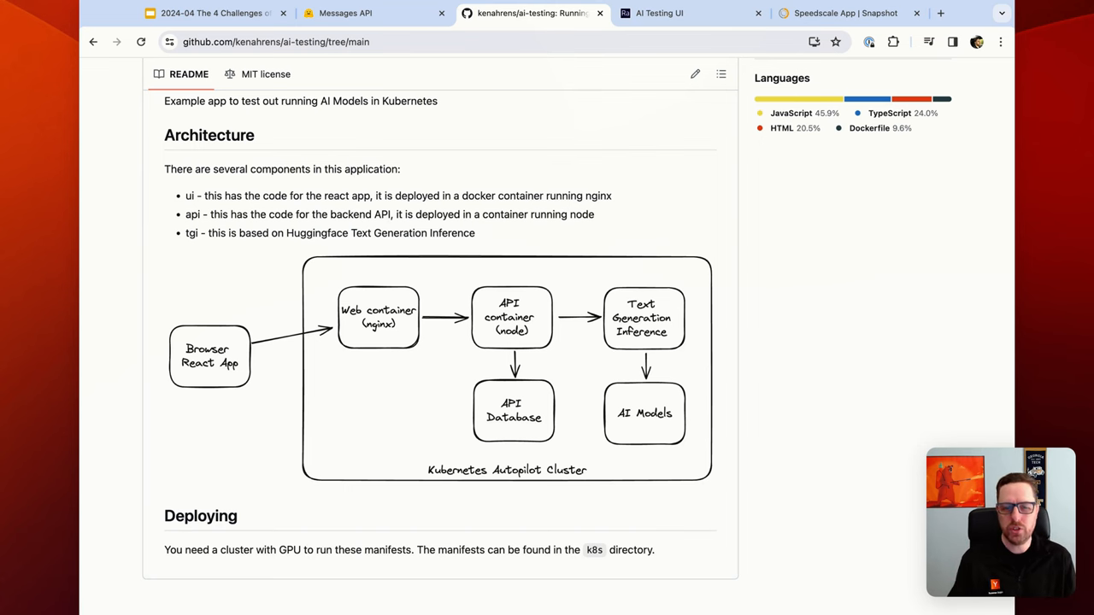
pyautogui.moveTo(858, 609)
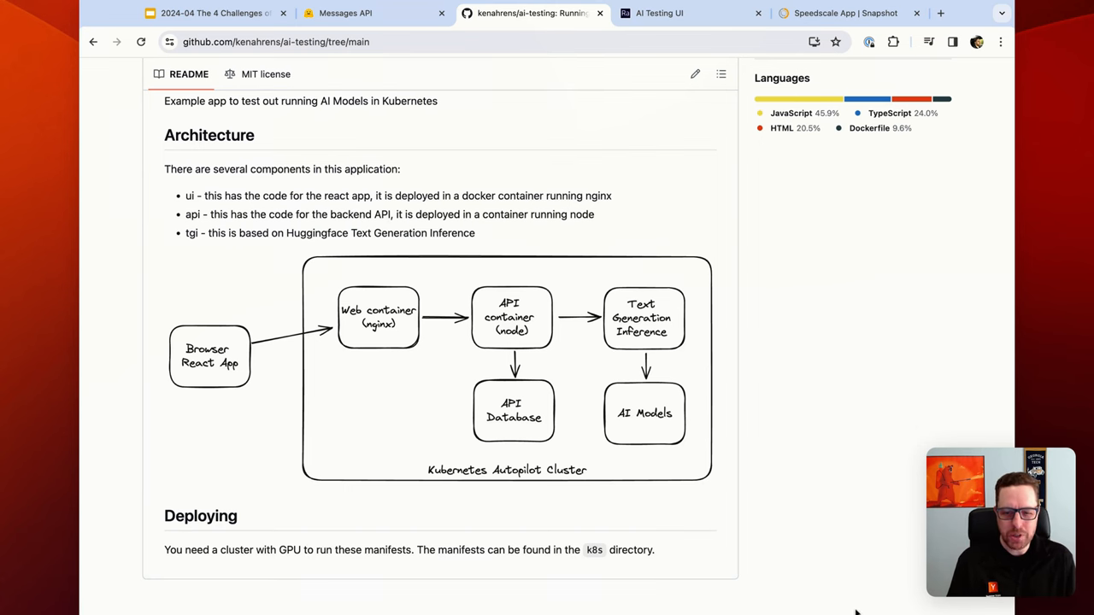